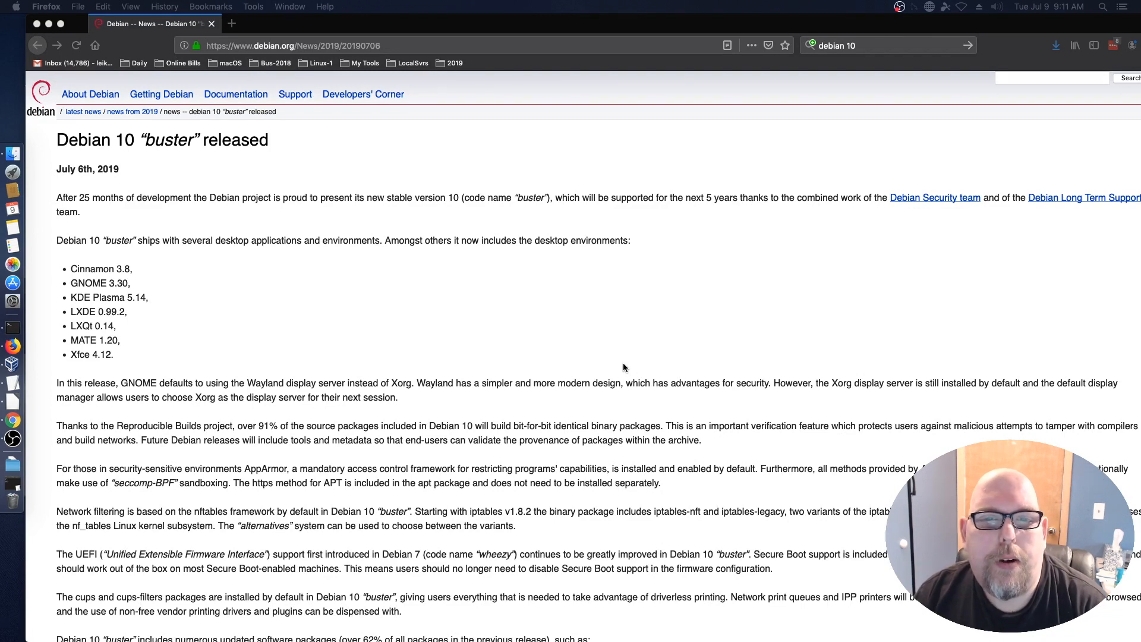
pyautogui.moveTo(617, 368)
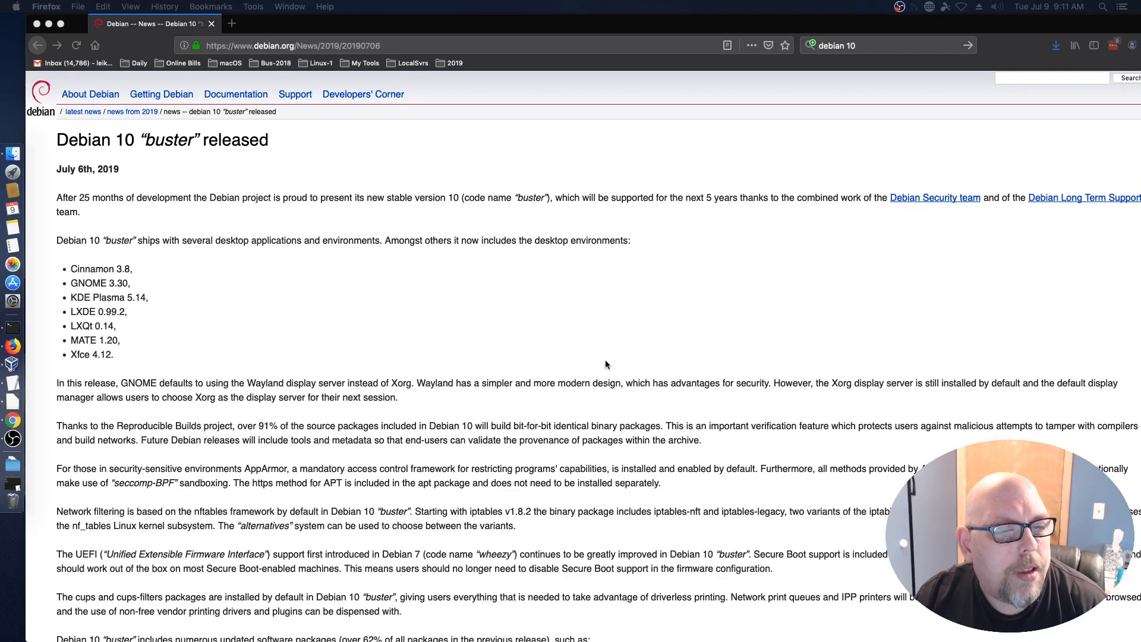
# Review the Wayland notes, then start the Debian10 VM with English as installer language
pyautogui.scroll(-3)
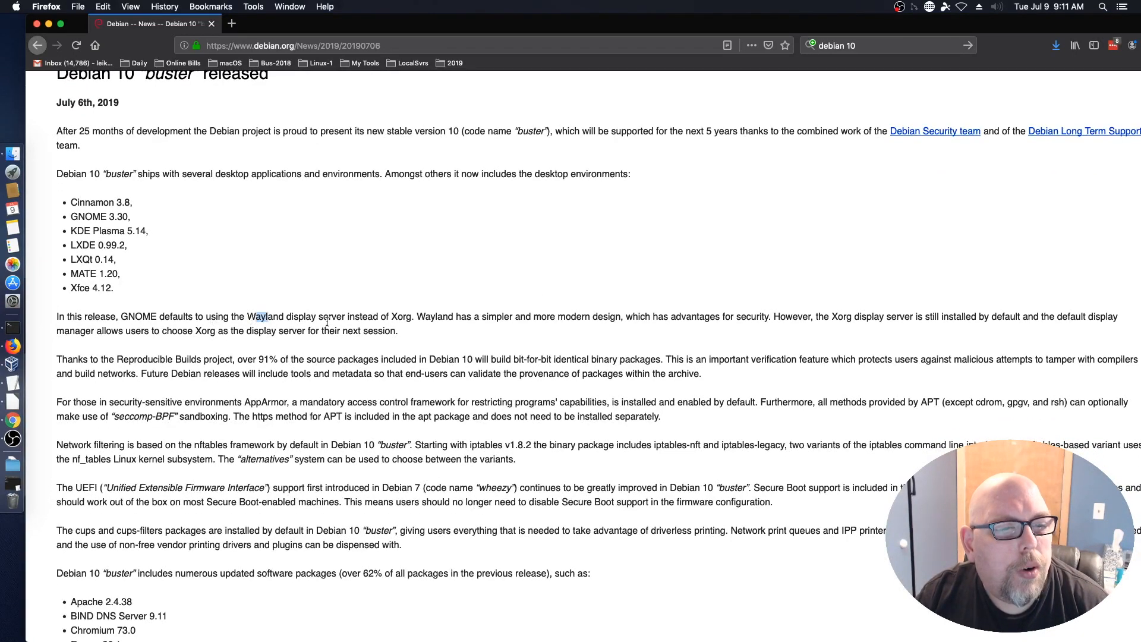
pyautogui.moveTo(251, 317); pyautogui.dragTo(377, 317)
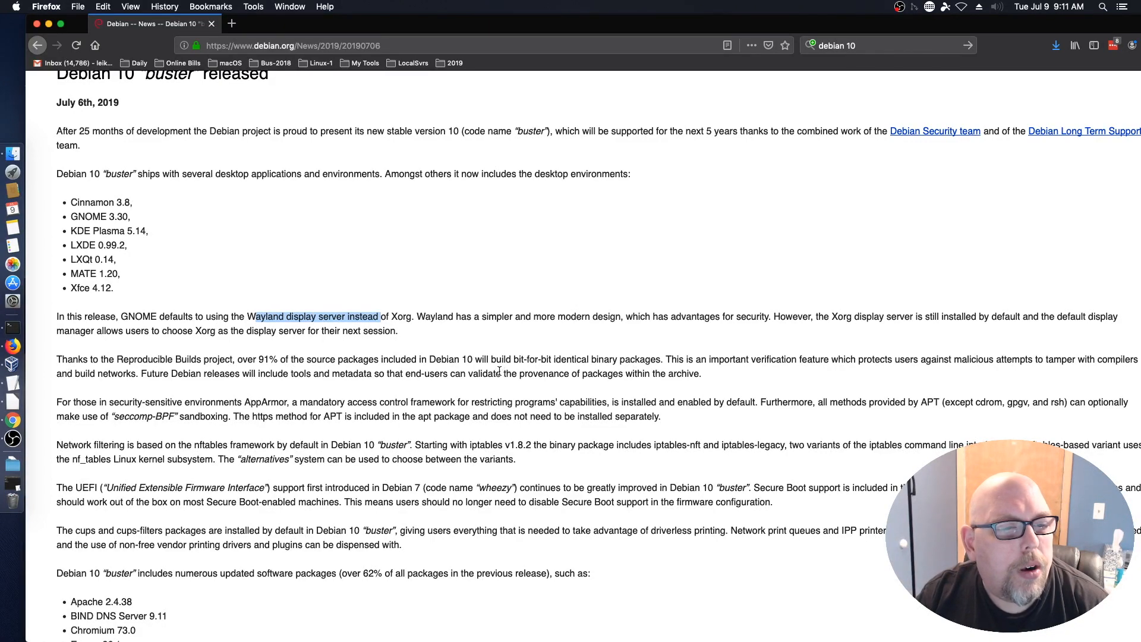
pyautogui.scroll(-3)
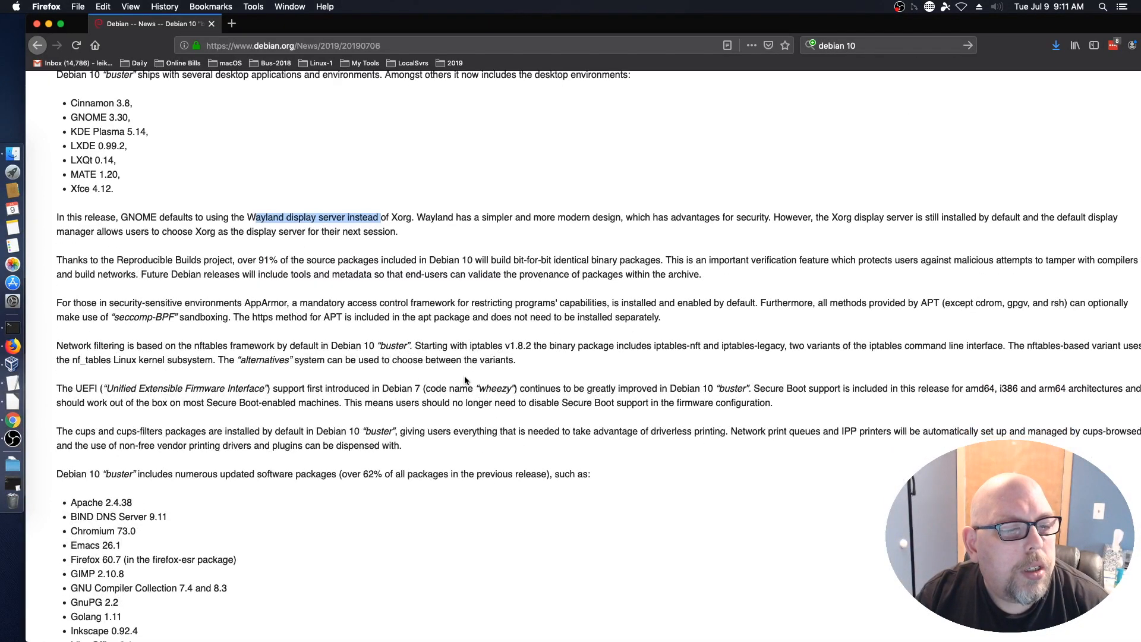
pyautogui.scroll(-3)
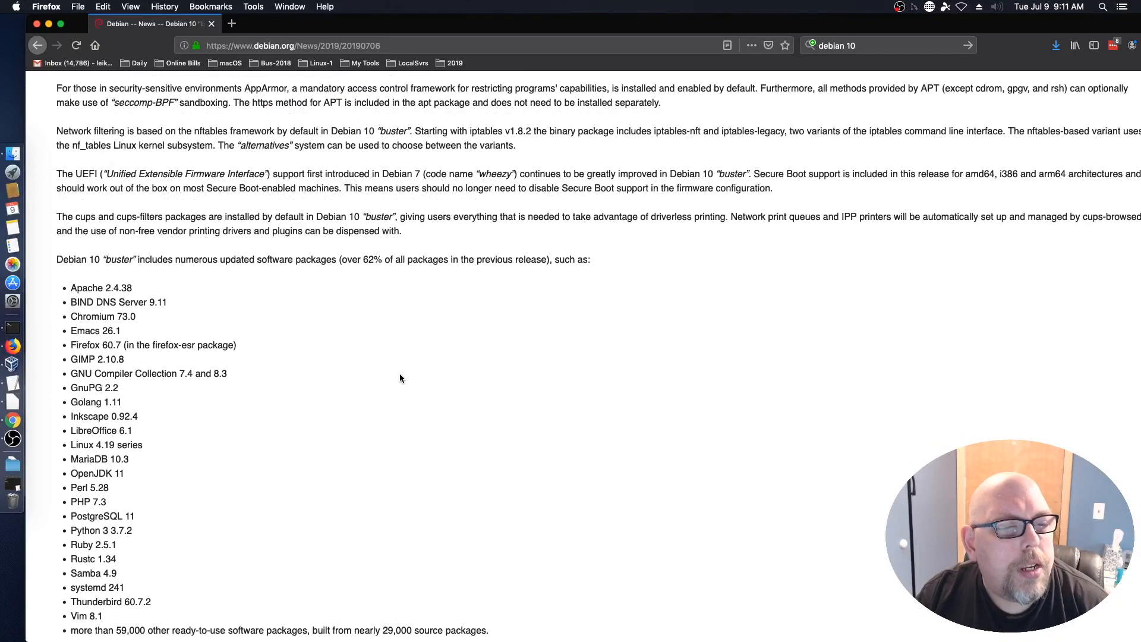
pyautogui.scroll(-3)
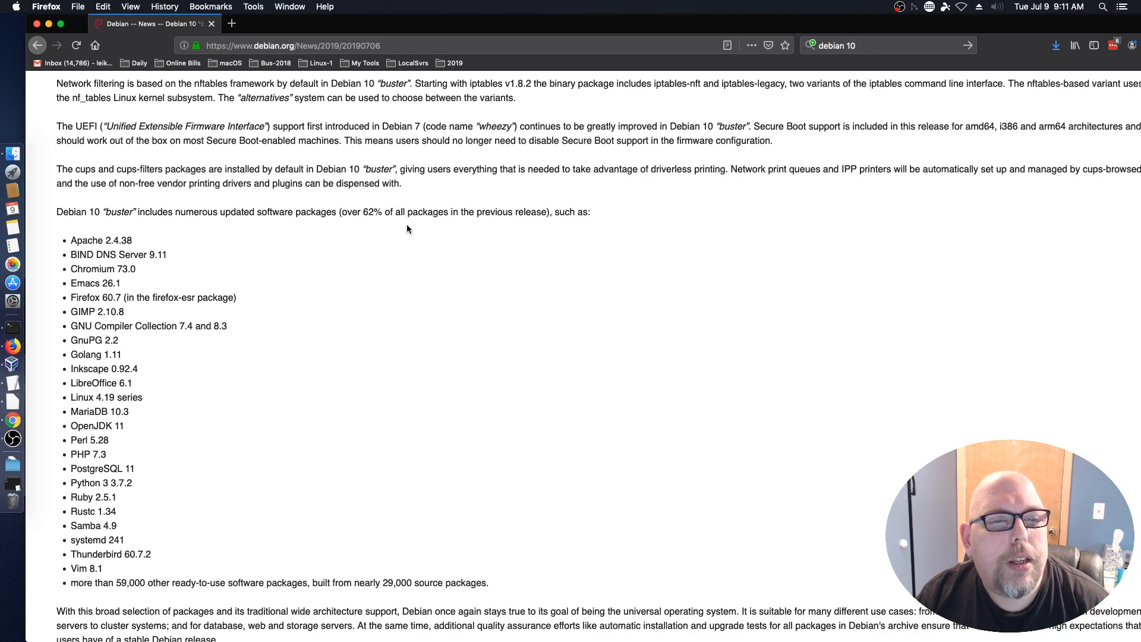
pyautogui.scroll(-3)
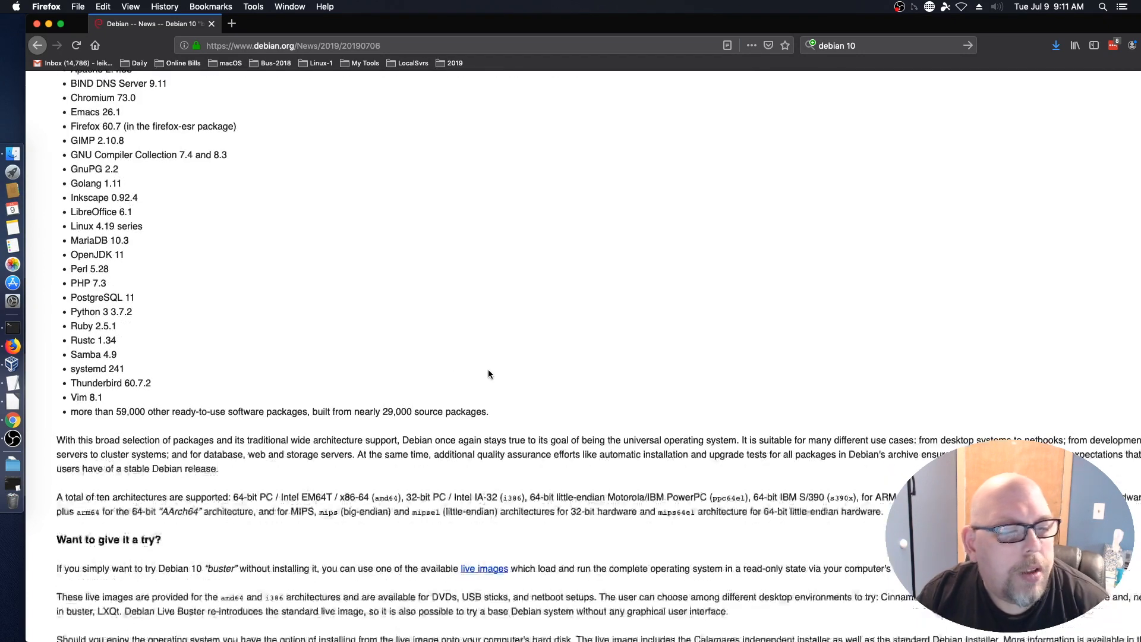
pyautogui.scroll(-3)
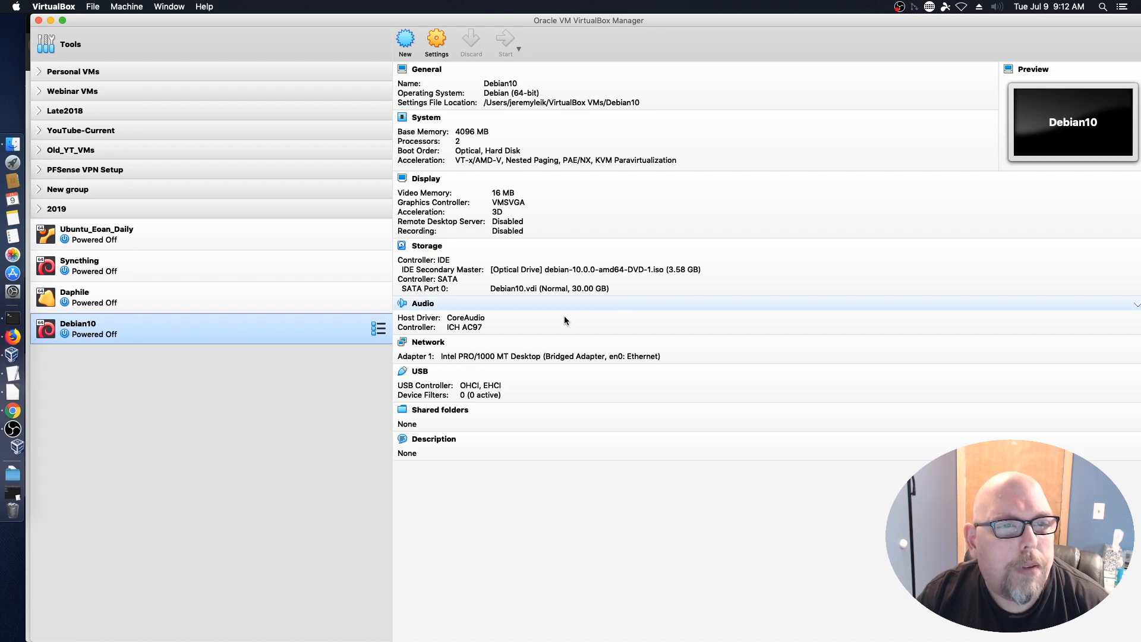
pyautogui.click(506, 41)
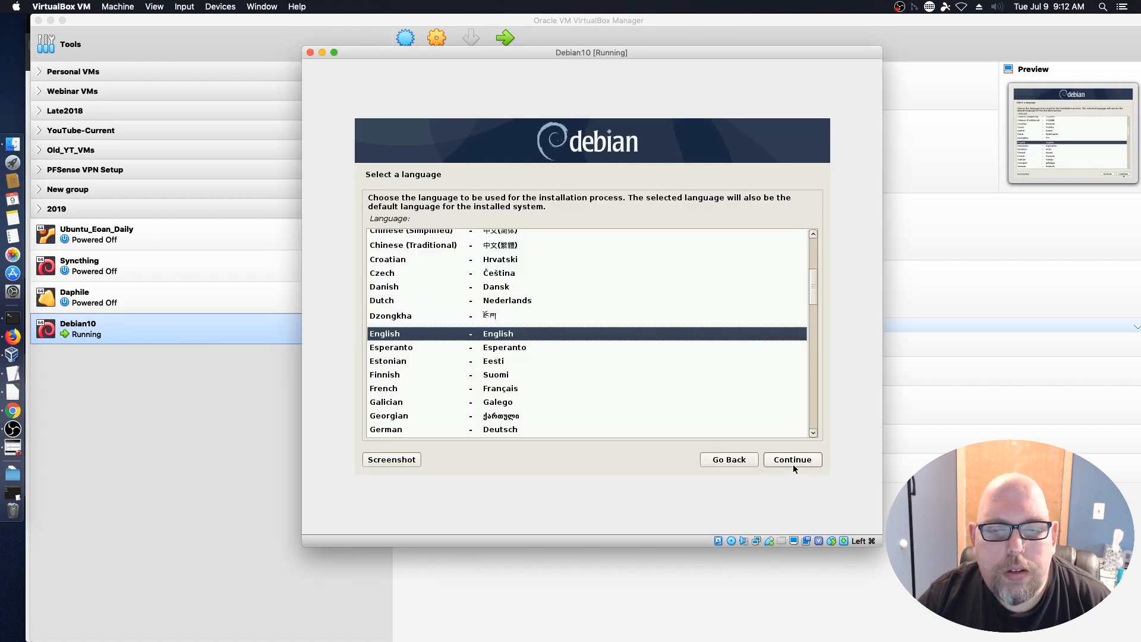
pyautogui.click(792, 459)
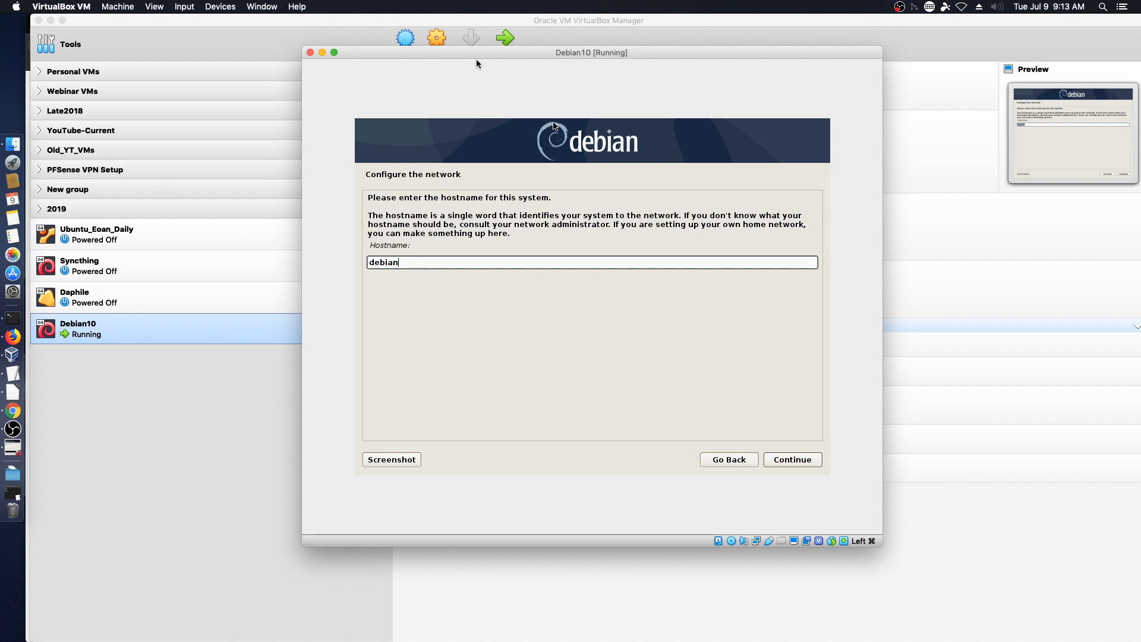
# Set hostname debiantem, leave the domain blank, and enter the root and user passwords
pyautogui.write('tem')
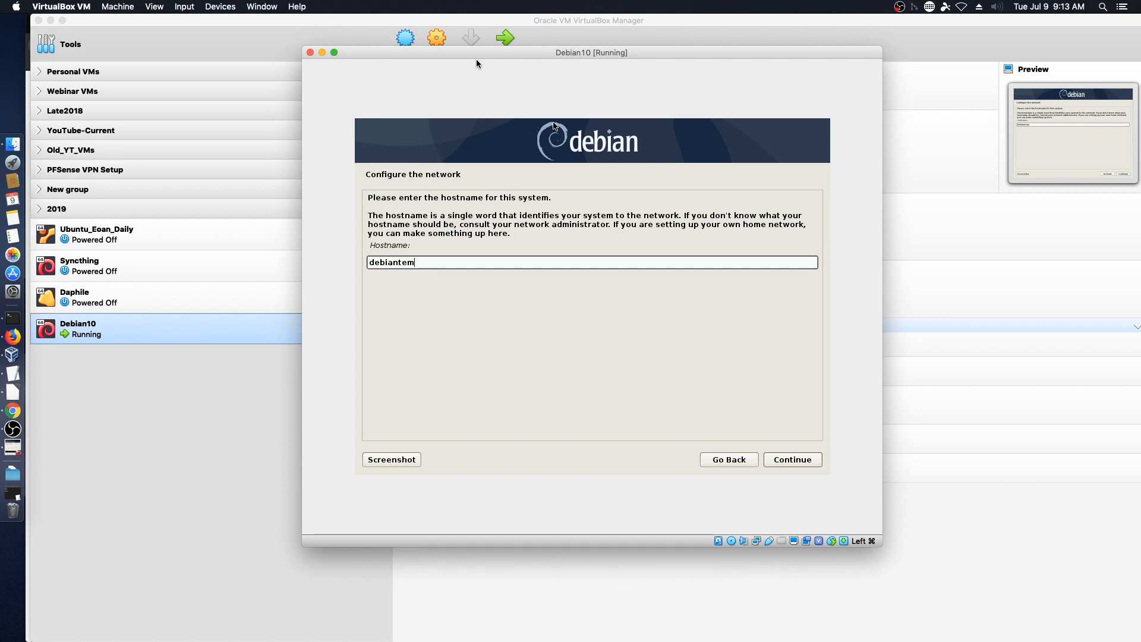
pyautogui.click(792, 459)
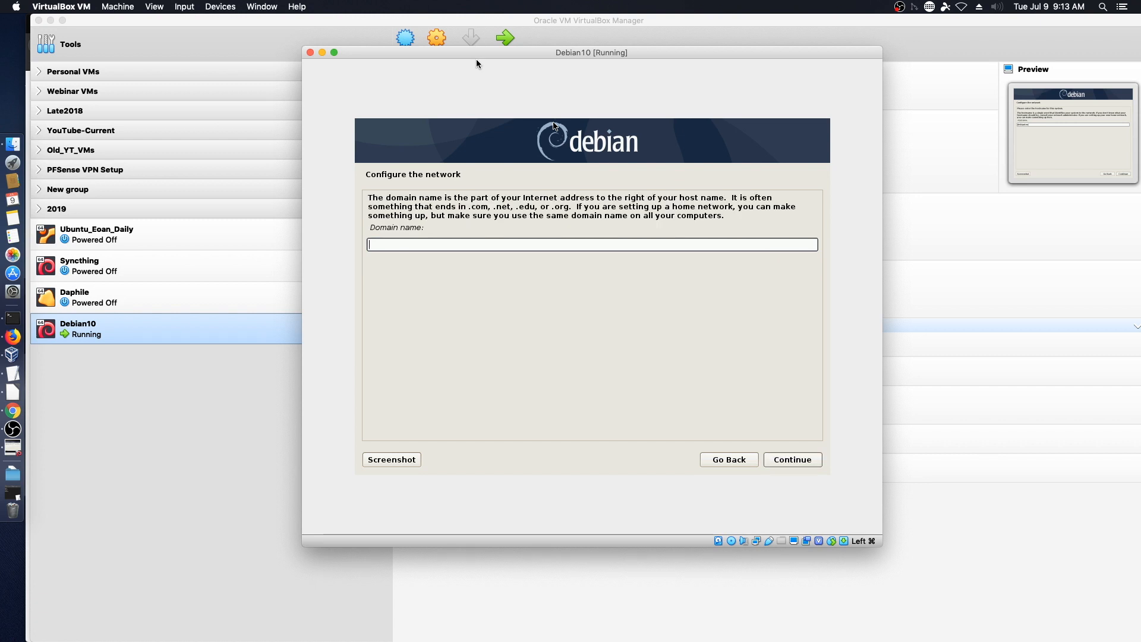
pyautogui.click(792, 459)
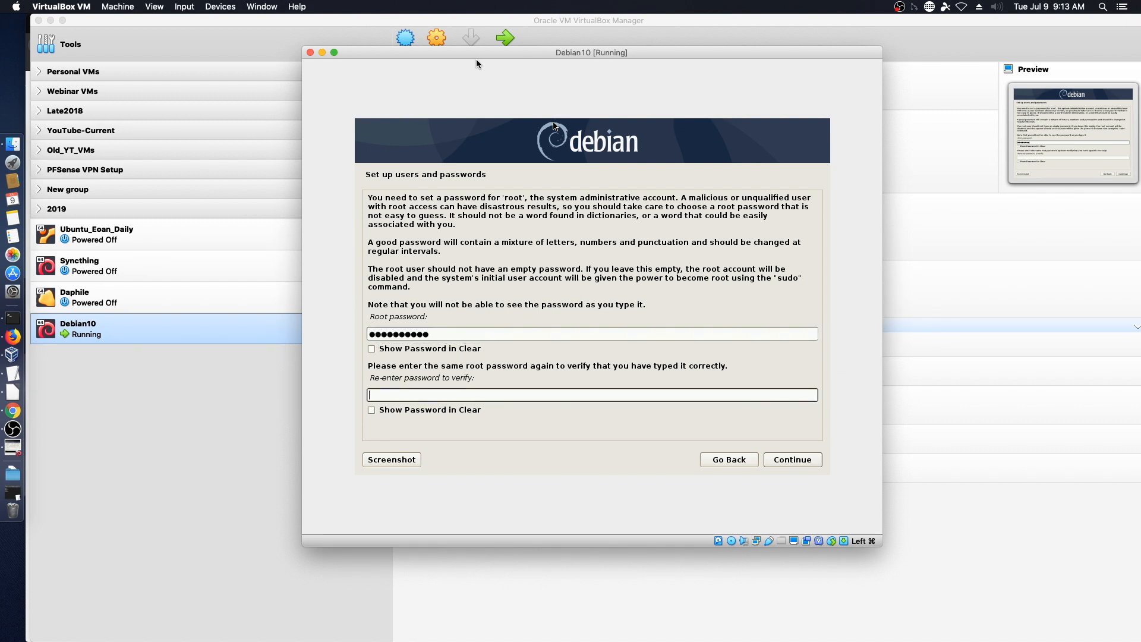
pyautogui.write('••')
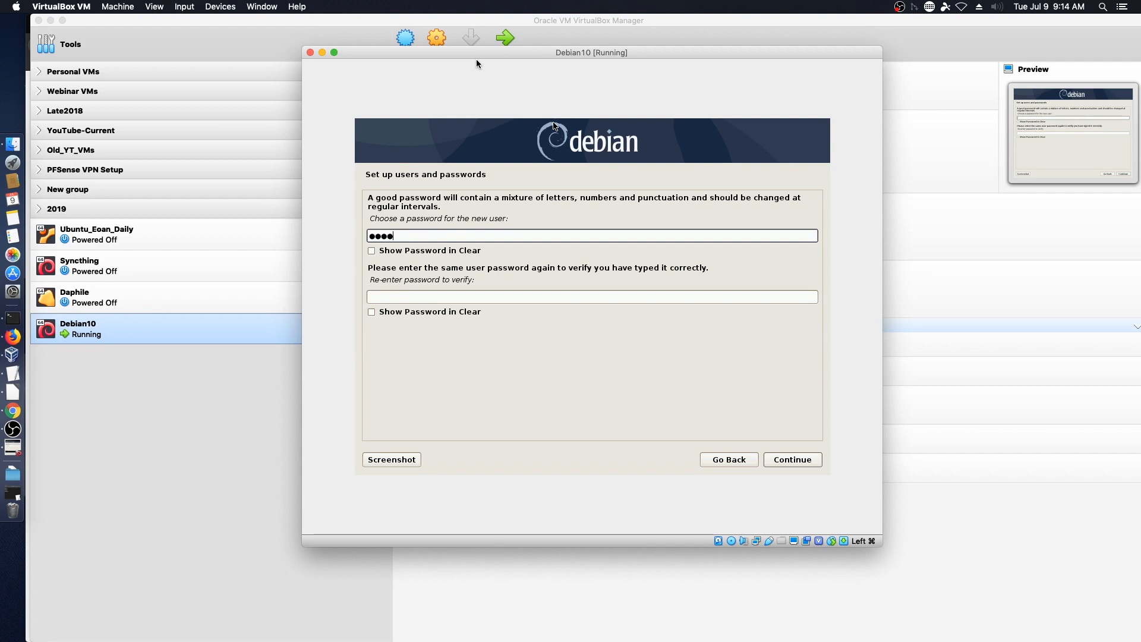
pyautogui.click(792, 459)
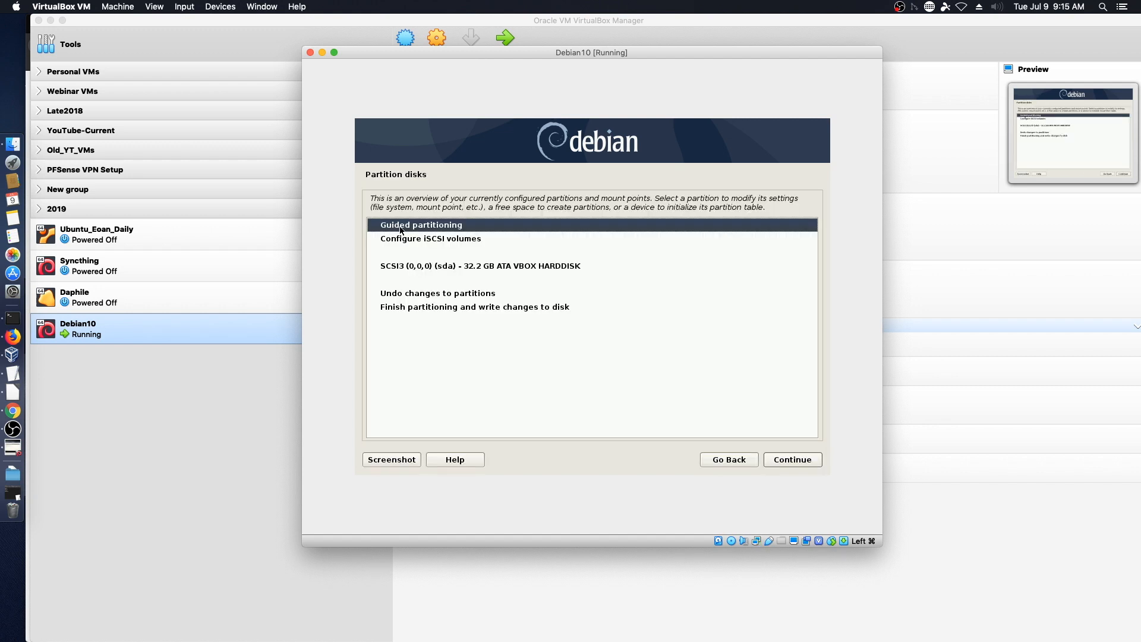
# Guided-partition the 32.2 GB VBOX HARDDISK with separate /home, /var, /tmp and write the changes
pyautogui.click(793, 459)
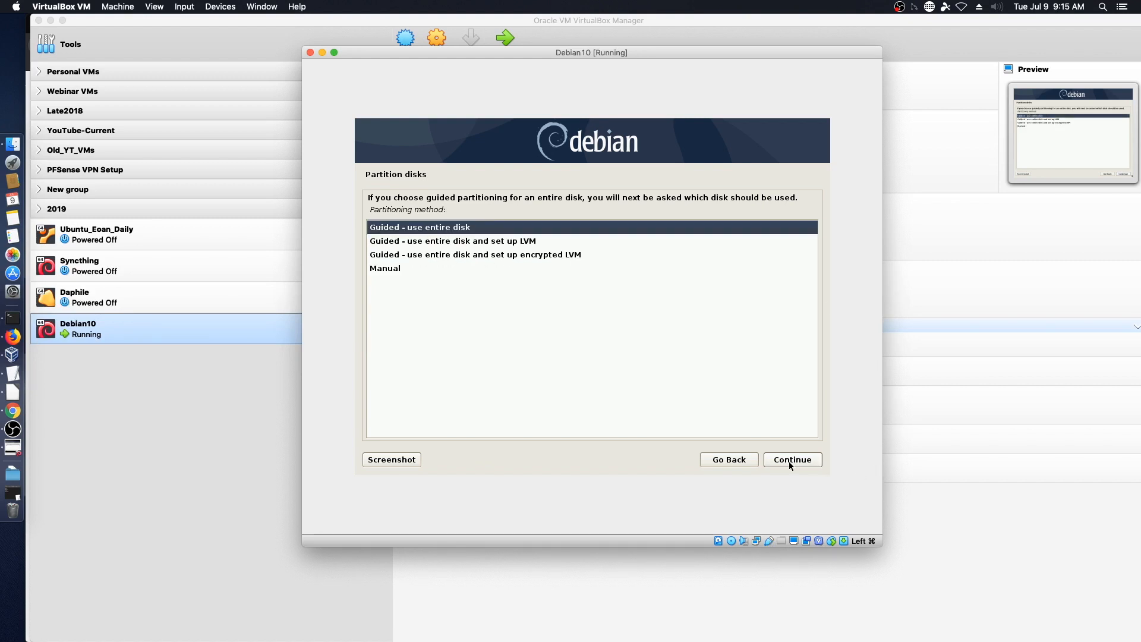
pyautogui.click(793, 459)
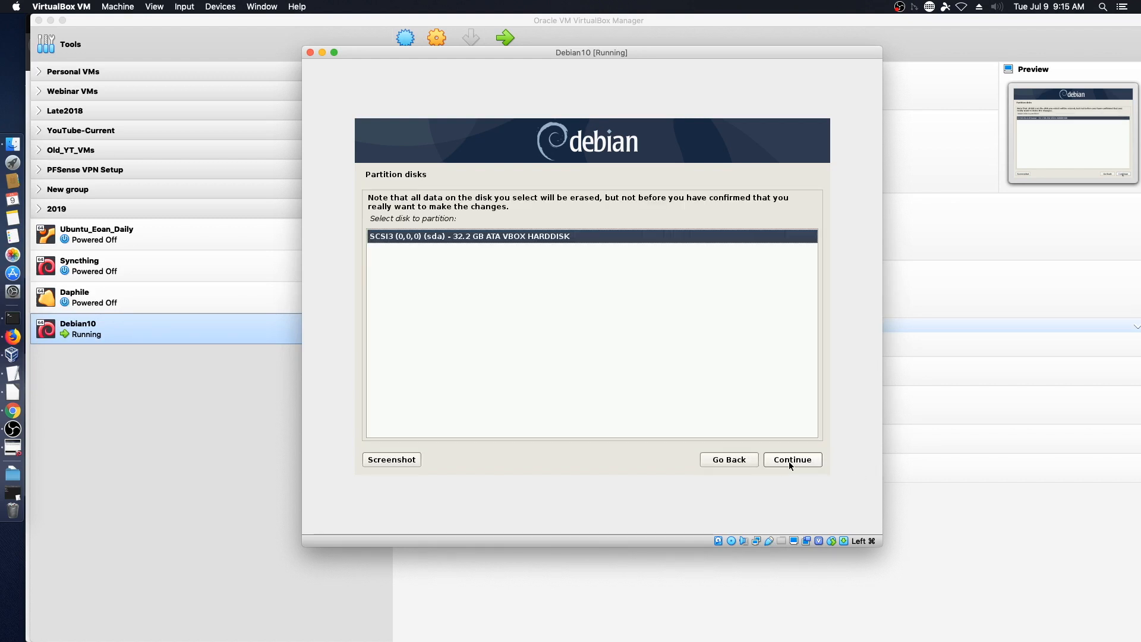
pyautogui.click(793, 459)
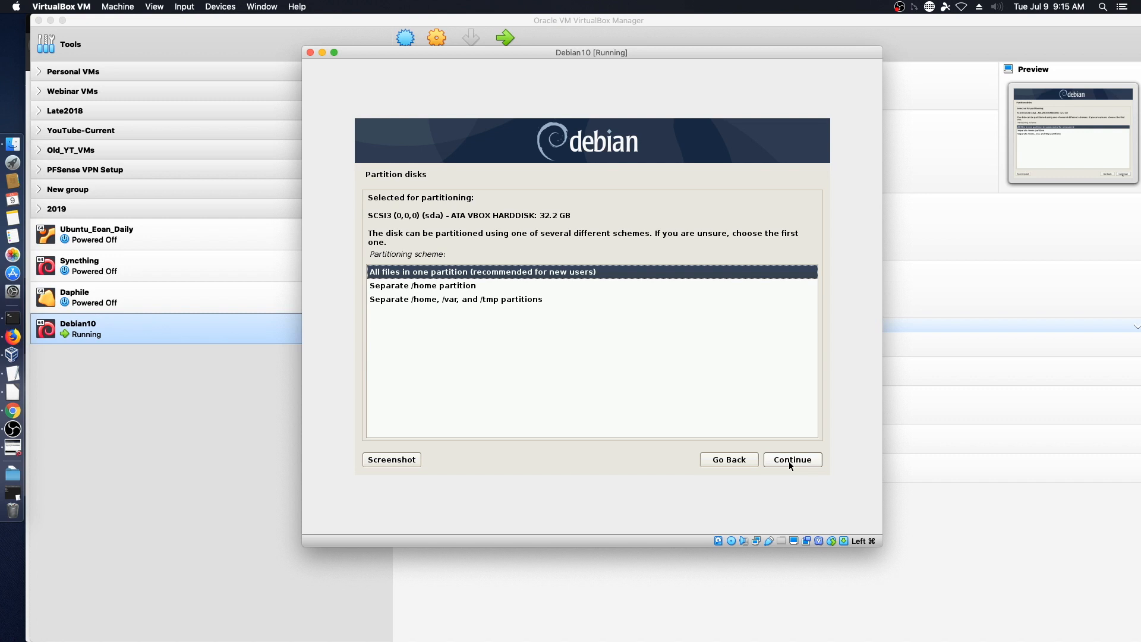
pyautogui.moveTo(385, 305)
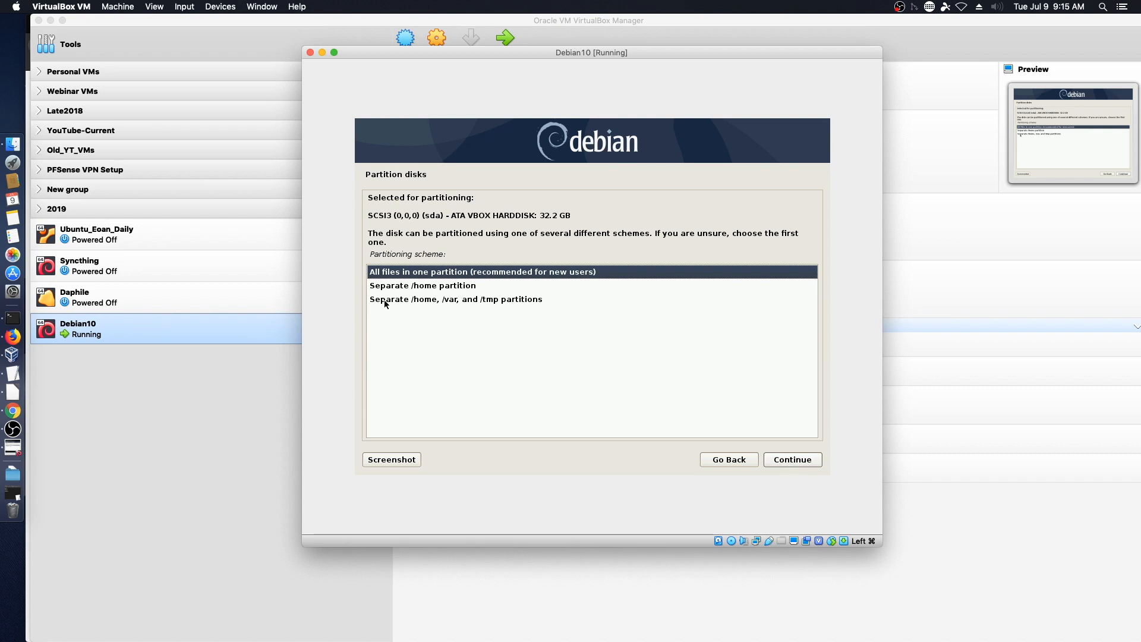
pyautogui.click(455, 299)
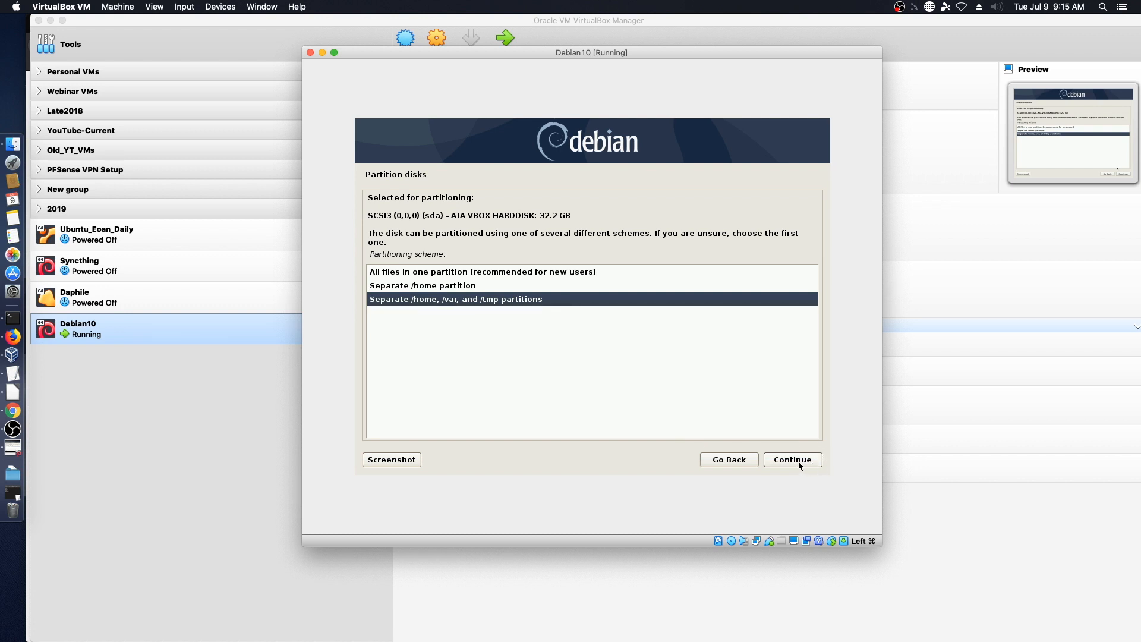
pyautogui.click(792, 460)
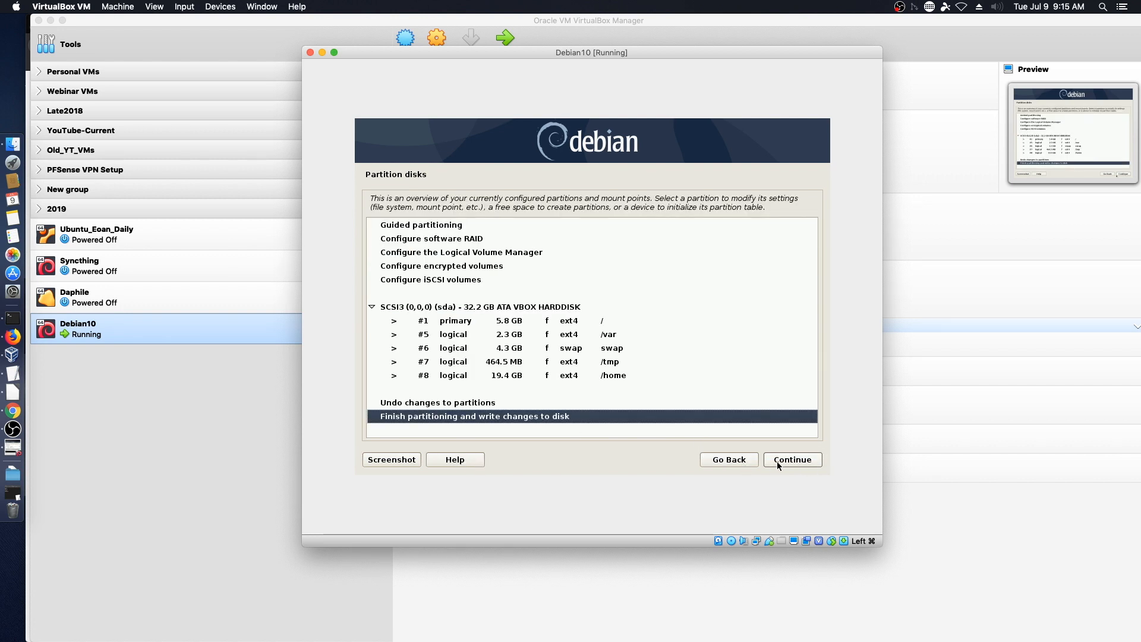
pyautogui.click(792, 459)
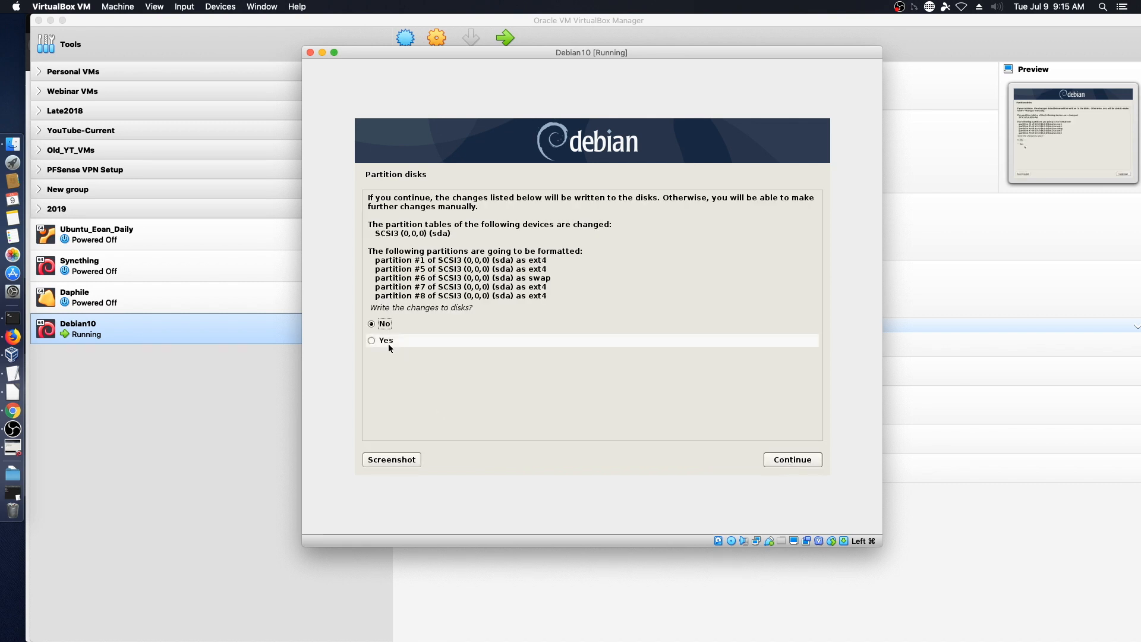
pyautogui.click(371, 340)
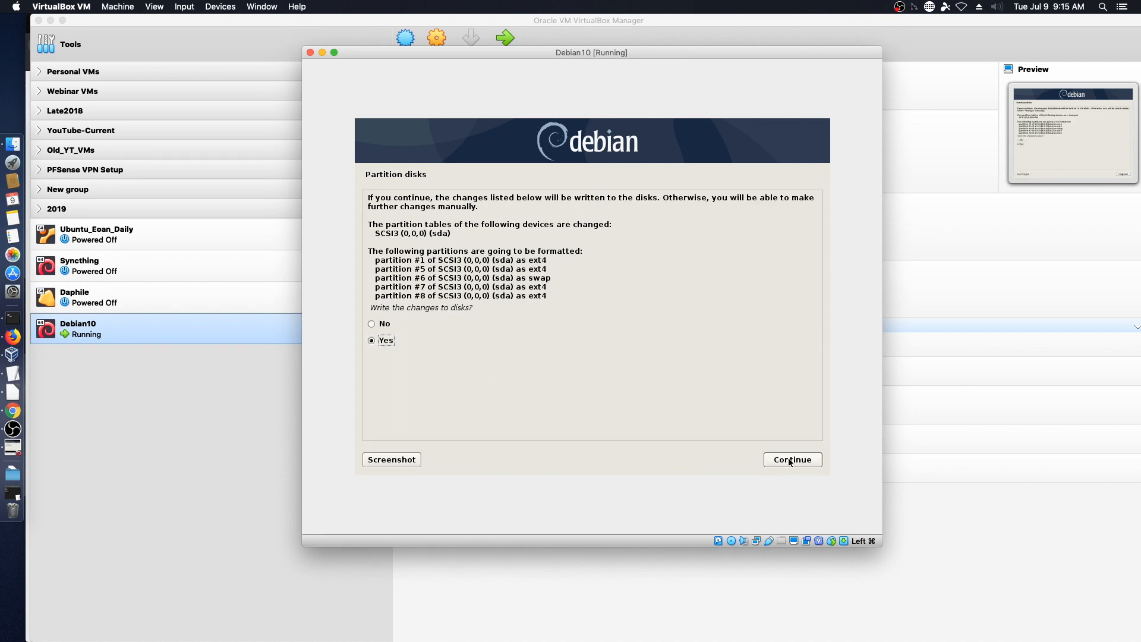
pyautogui.click(792, 460)
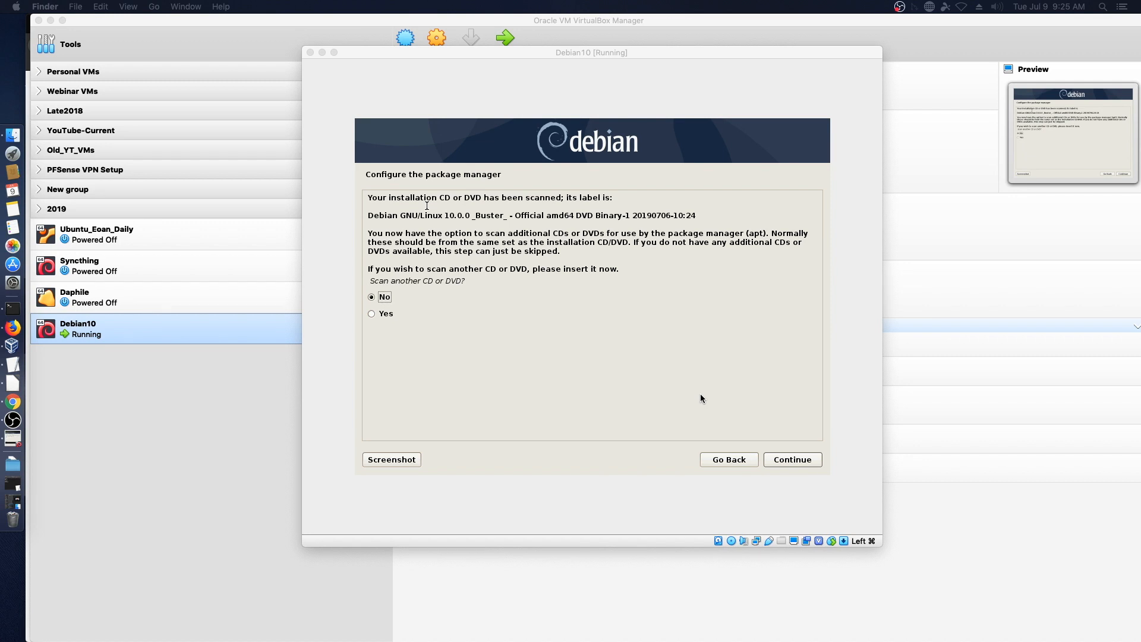
pyautogui.moveTo(491, 346)
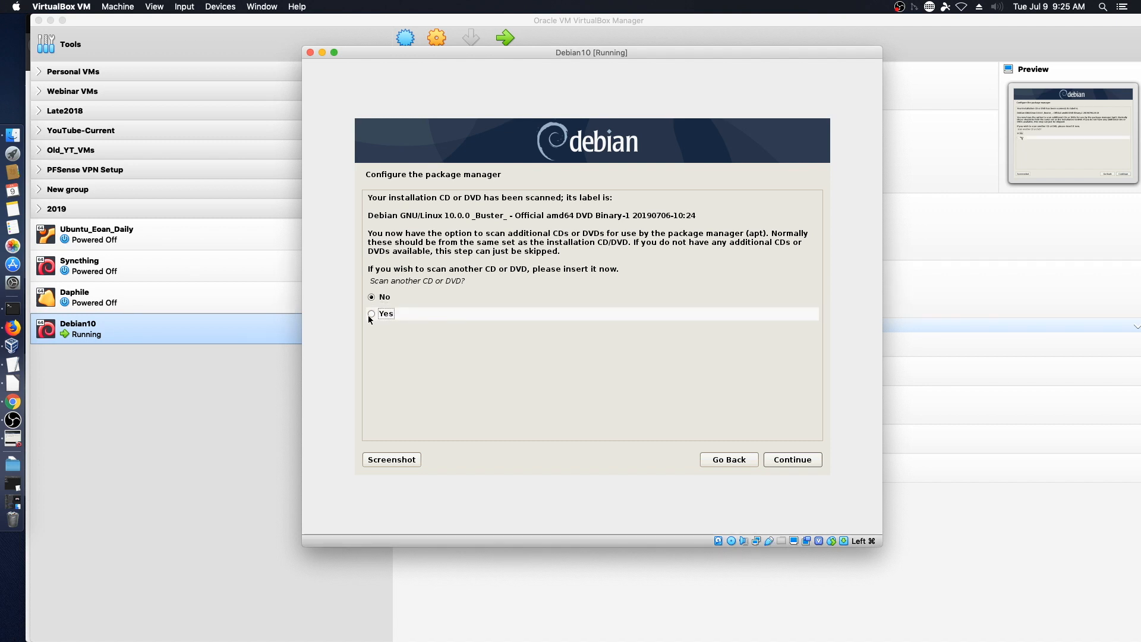
# Decline scanning another installation disc
pyautogui.click(371, 313)
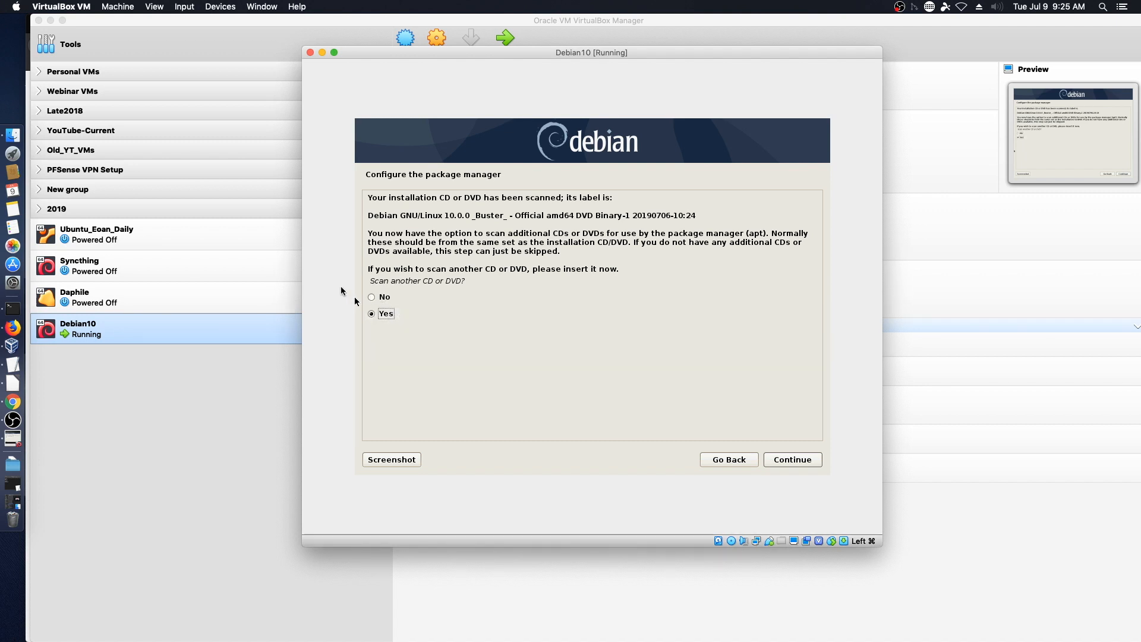
pyautogui.click(372, 296)
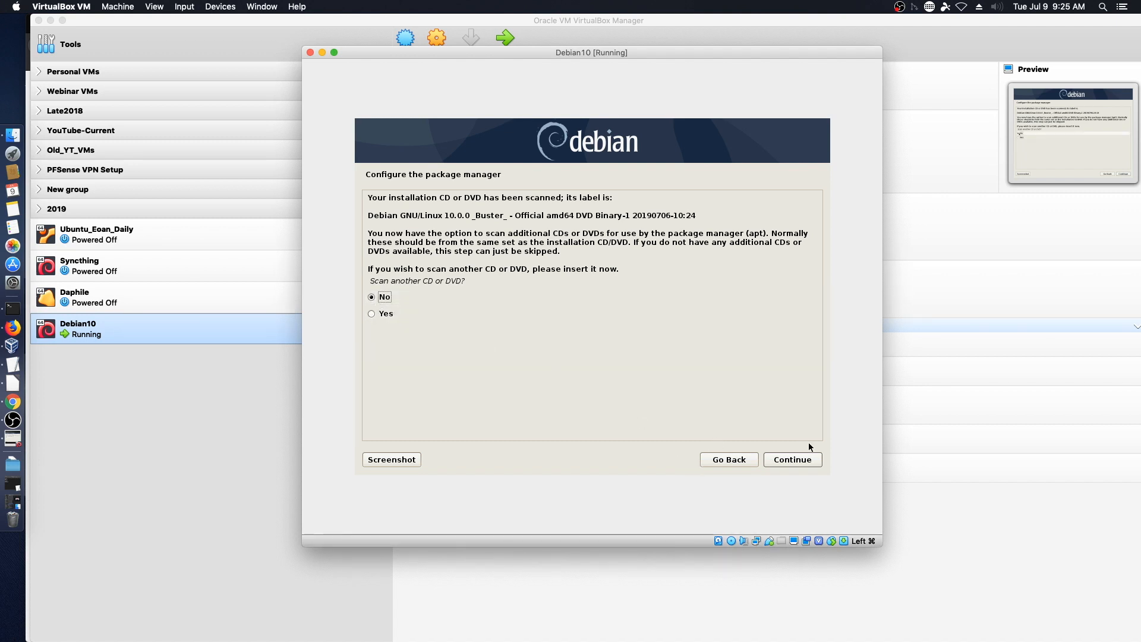
pyautogui.click(793, 459)
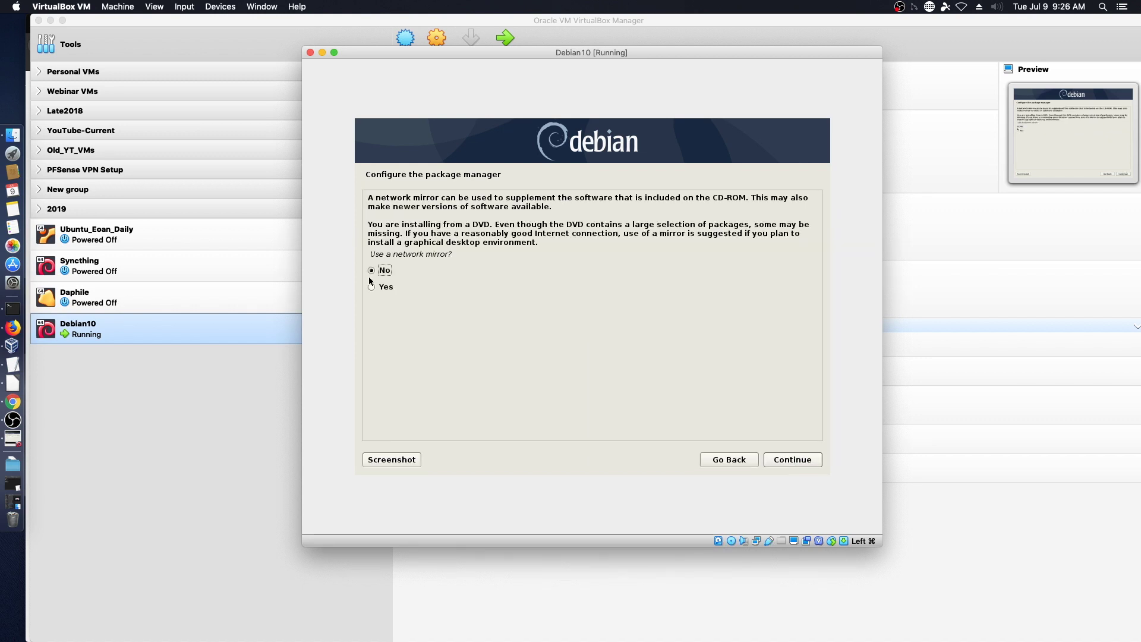
# Use the deb.debian.org network mirror with no HTTP proxy
pyautogui.click(371, 286)
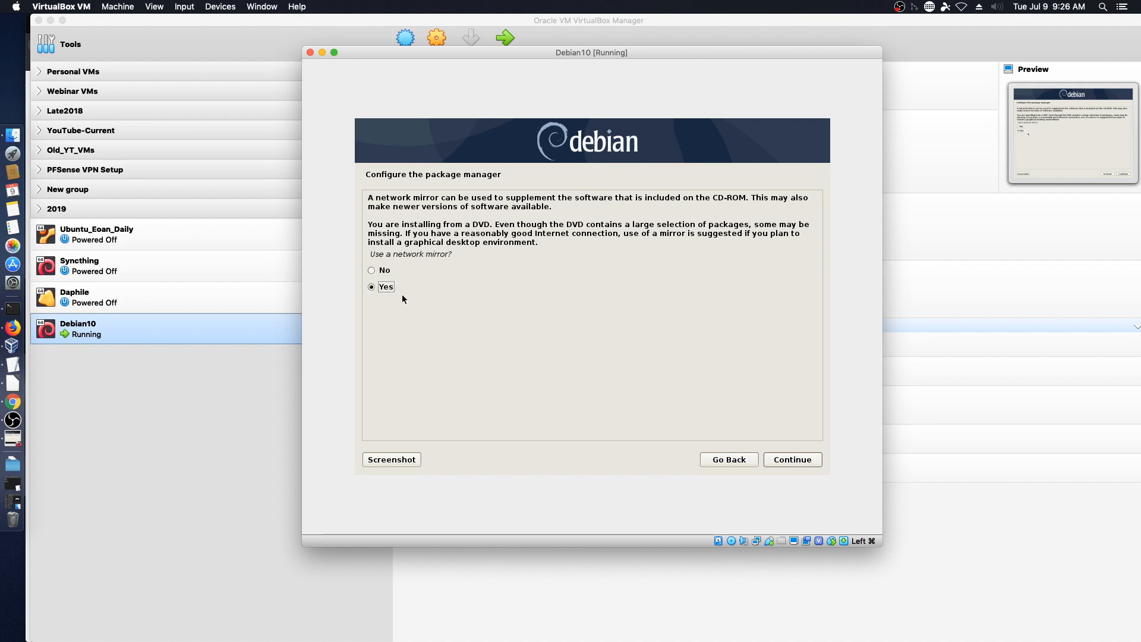
pyautogui.click(792, 460)
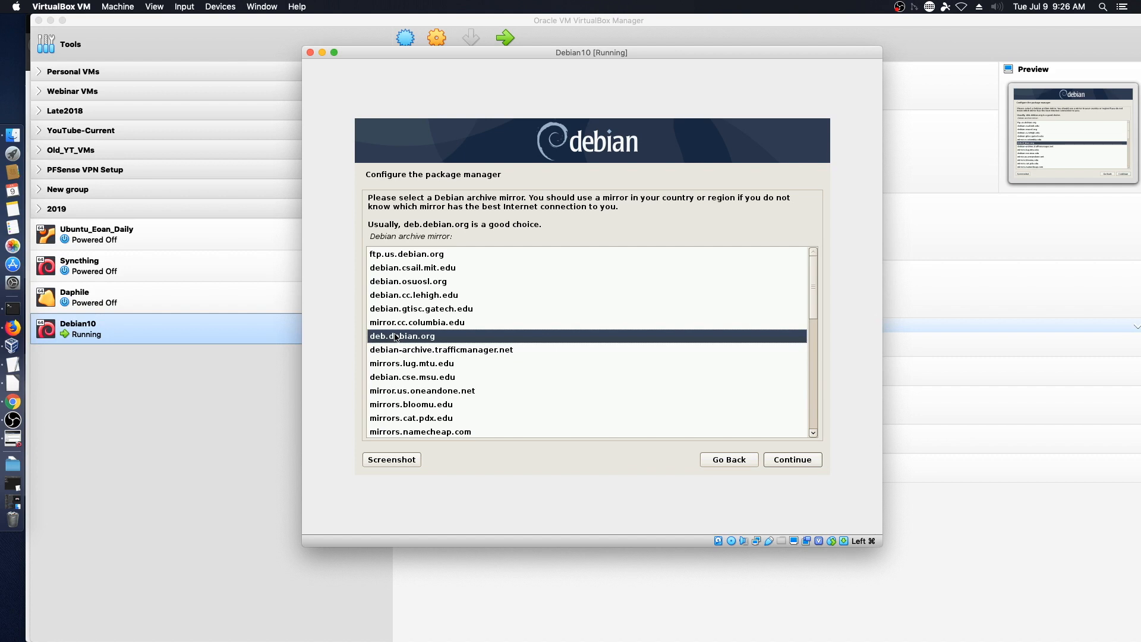
pyautogui.click(793, 460)
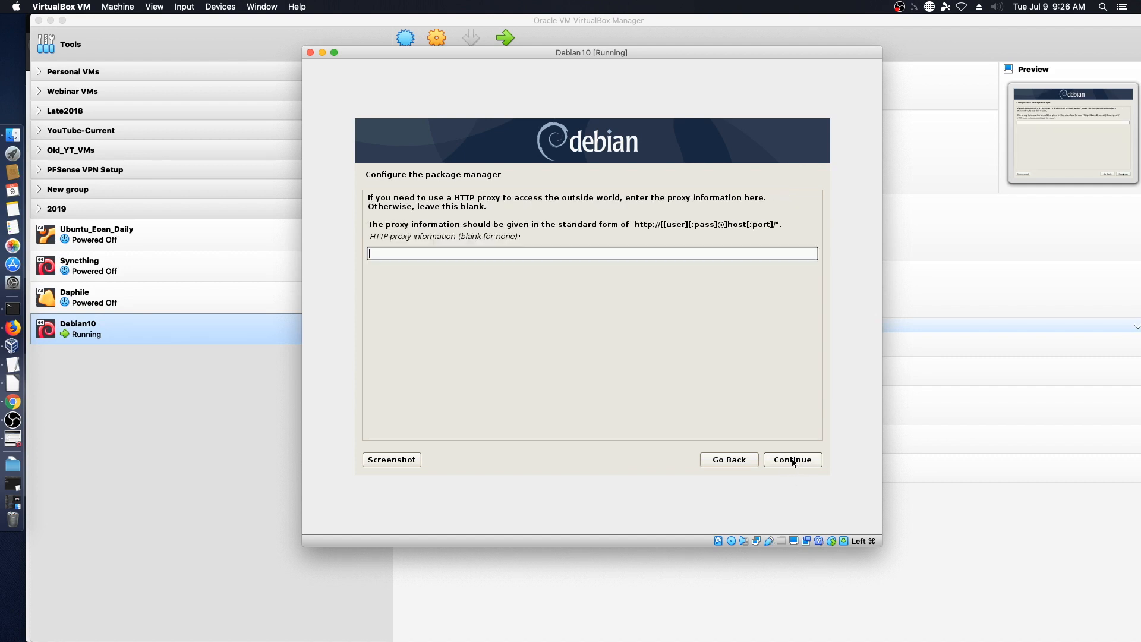
pyautogui.click(793, 460)
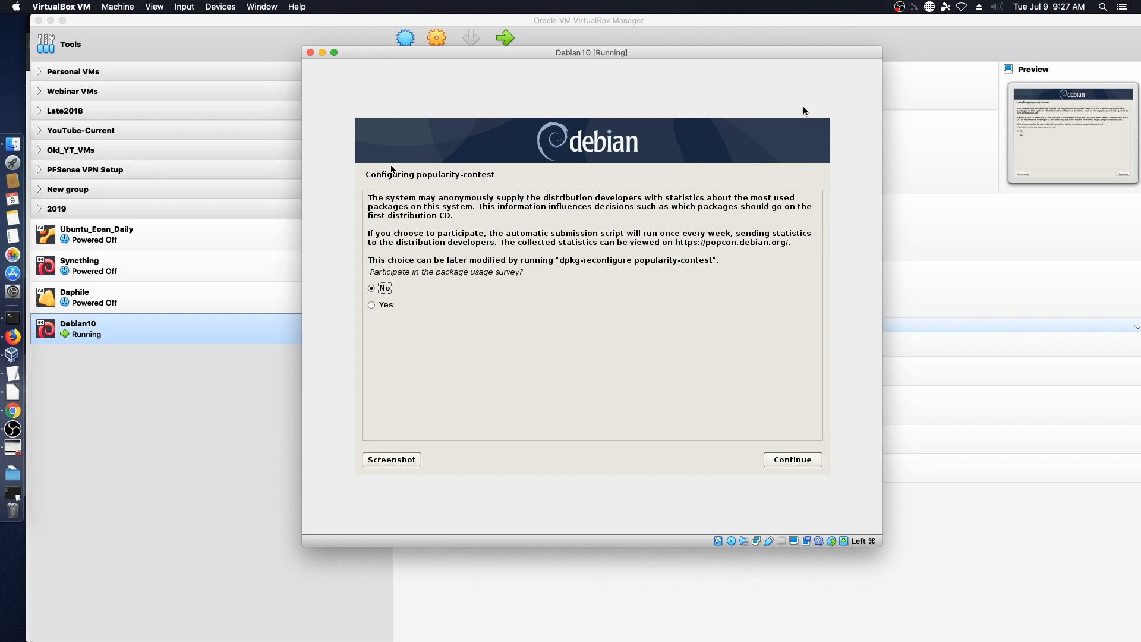
pyautogui.moveTo(799, 120)
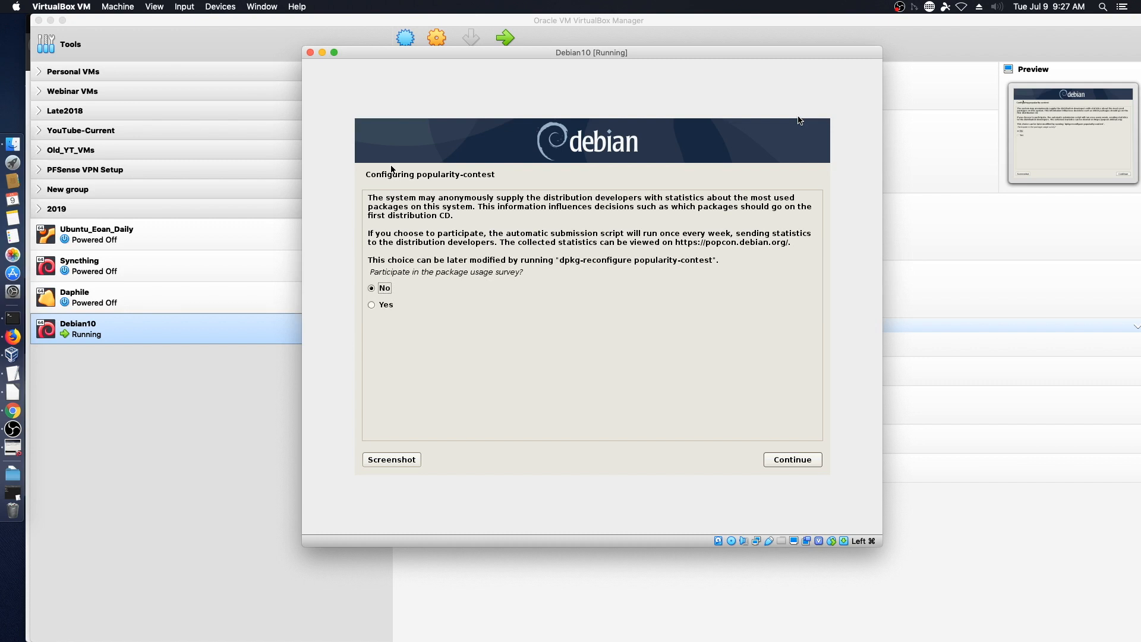
pyautogui.moveTo(506, 334)
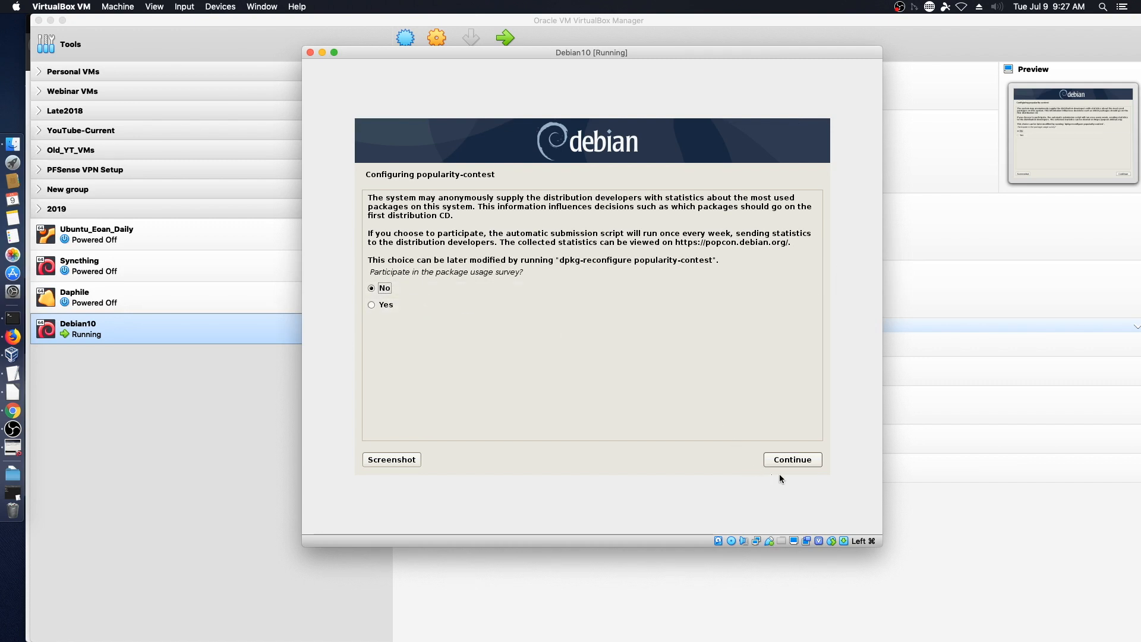
# Decline the popularity-contest survey and install the Cinnamon desktop plus SSH server
pyautogui.click(793, 459)
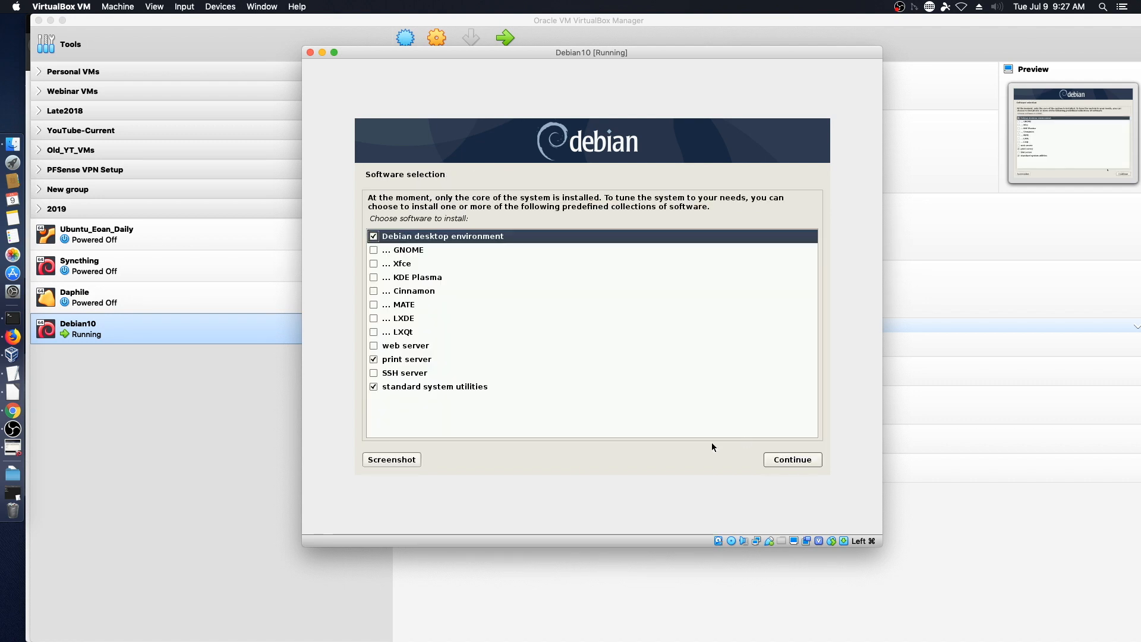
pyautogui.click(373, 372)
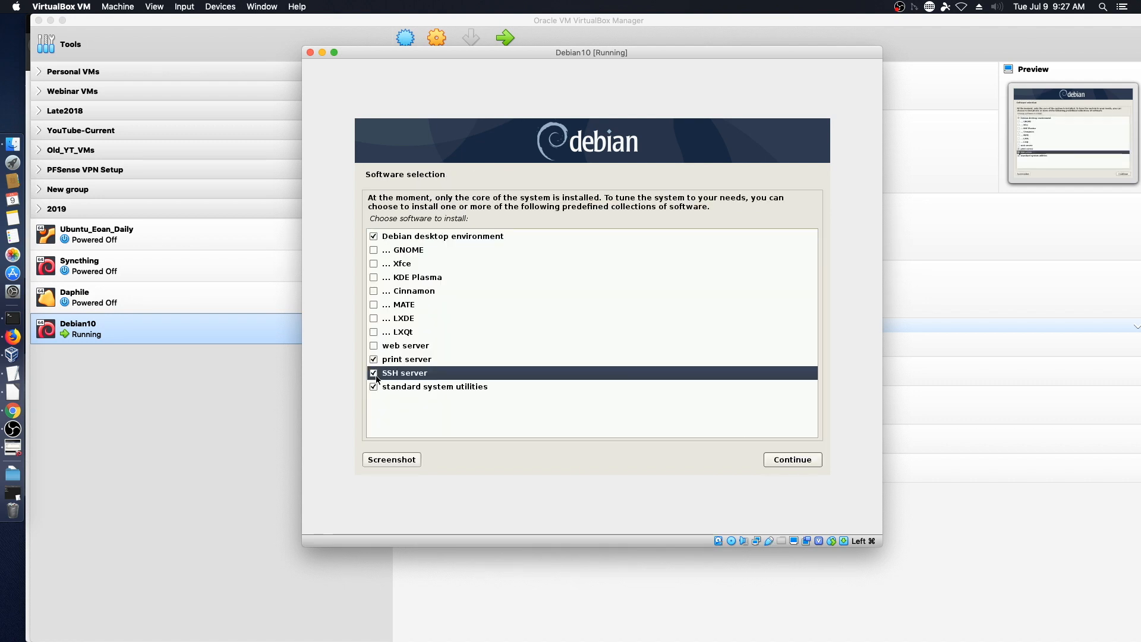
pyautogui.moveTo(678, 324)
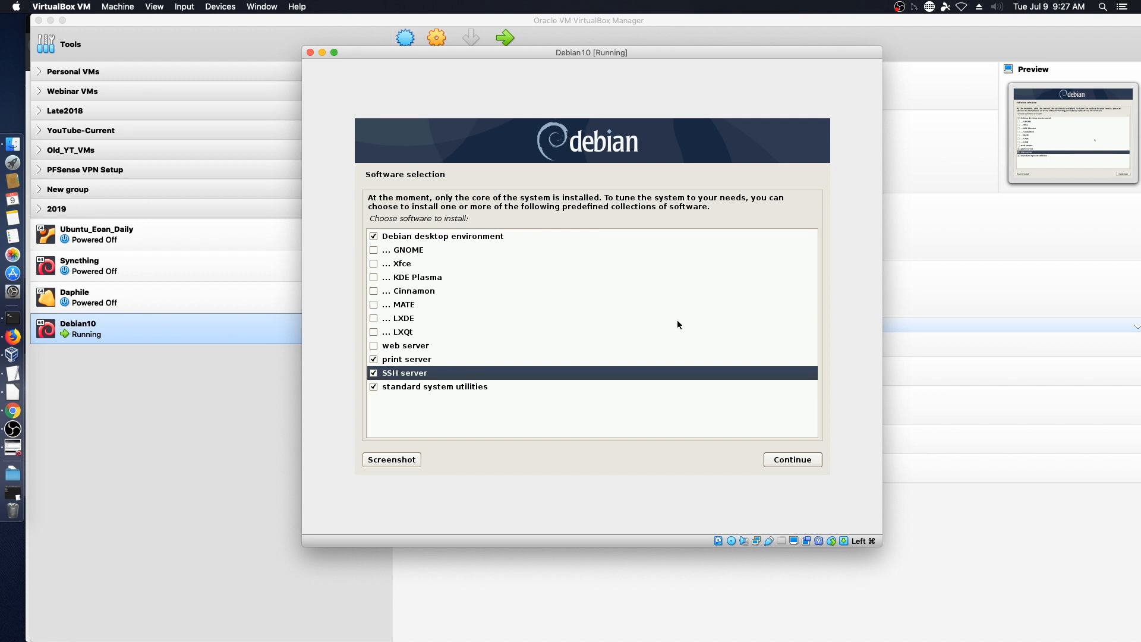
pyautogui.moveTo(397, 297)
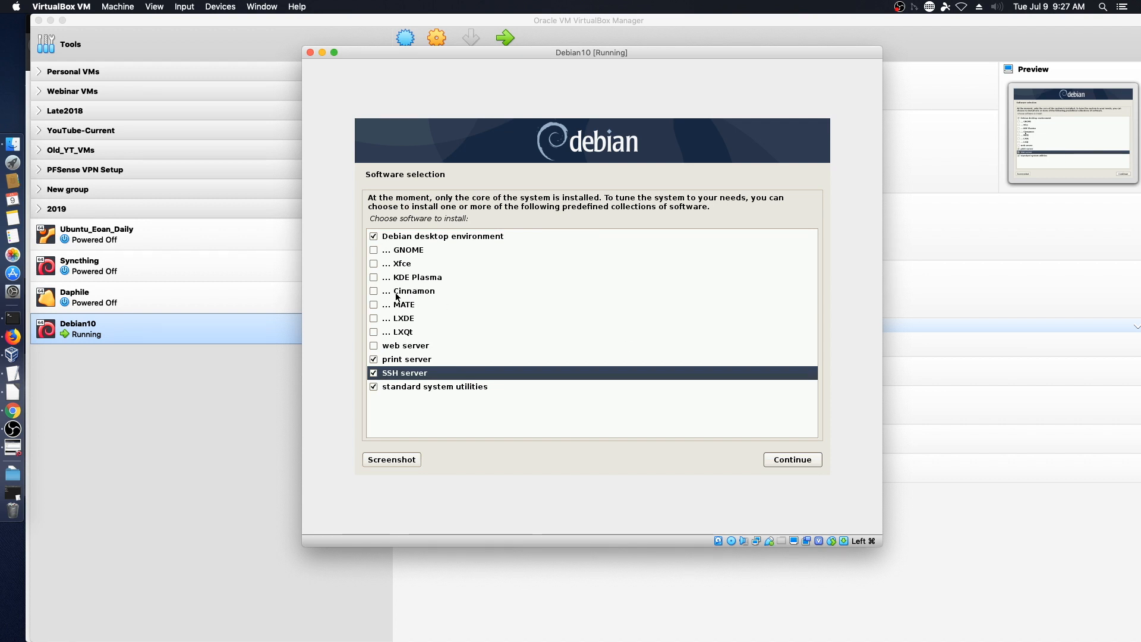
pyautogui.click(374, 291)
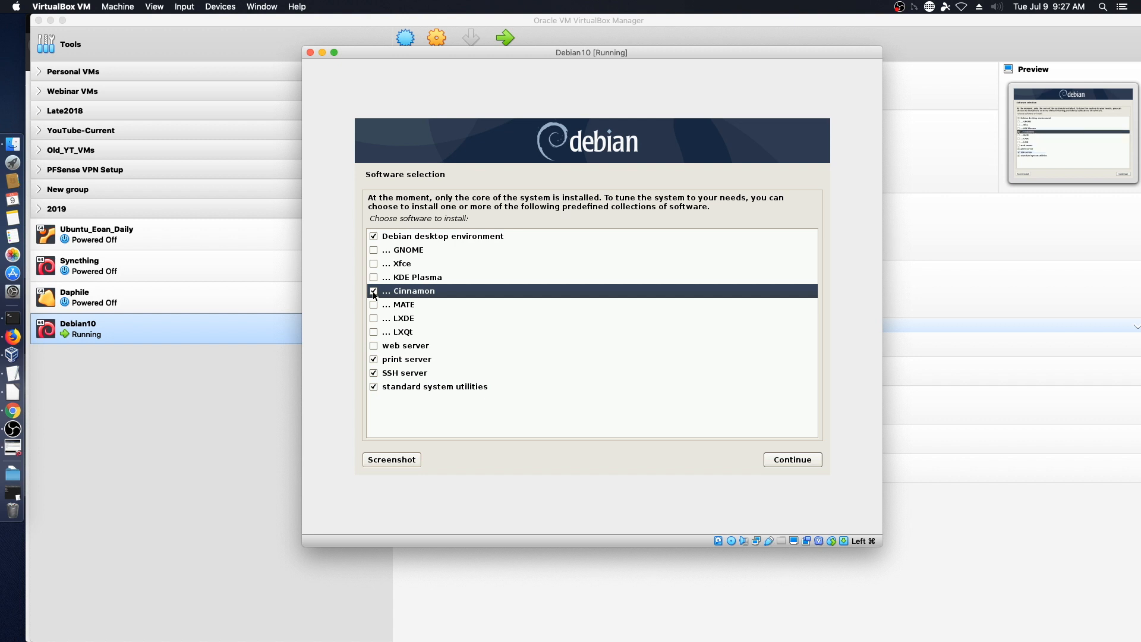
pyautogui.moveTo(786, 464)
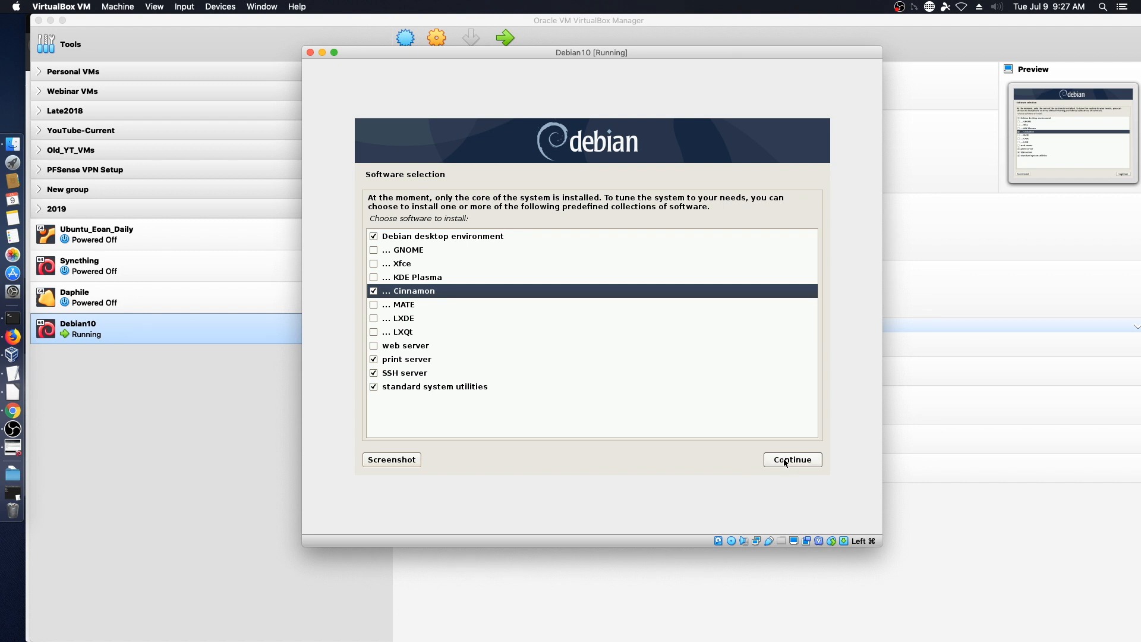
pyautogui.click(792, 459)
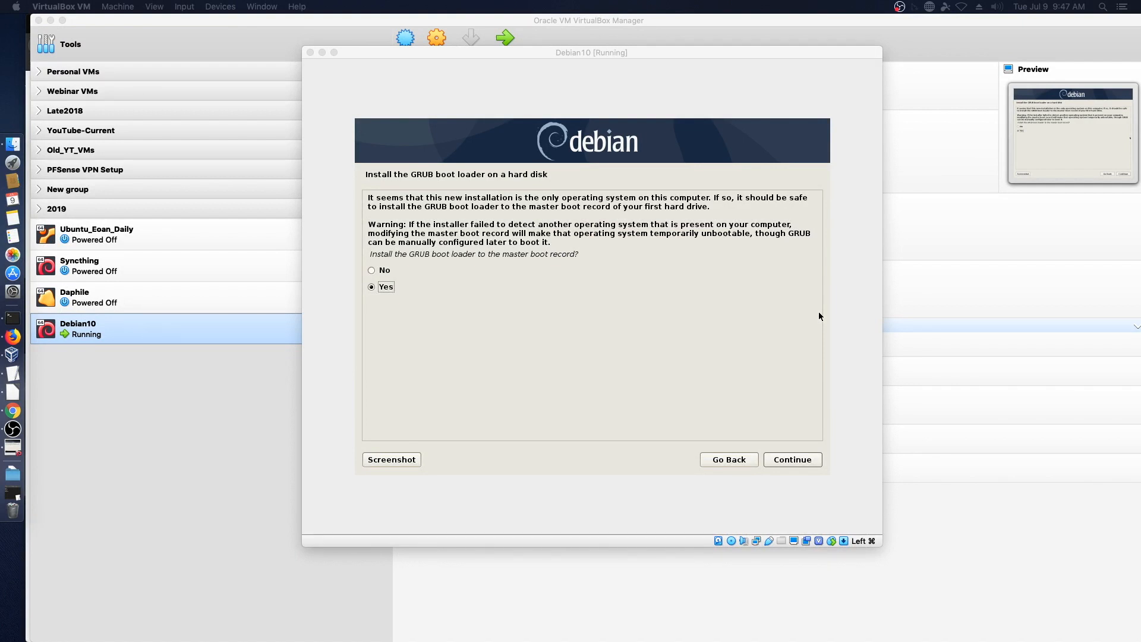
pyautogui.moveTo(615, 418)
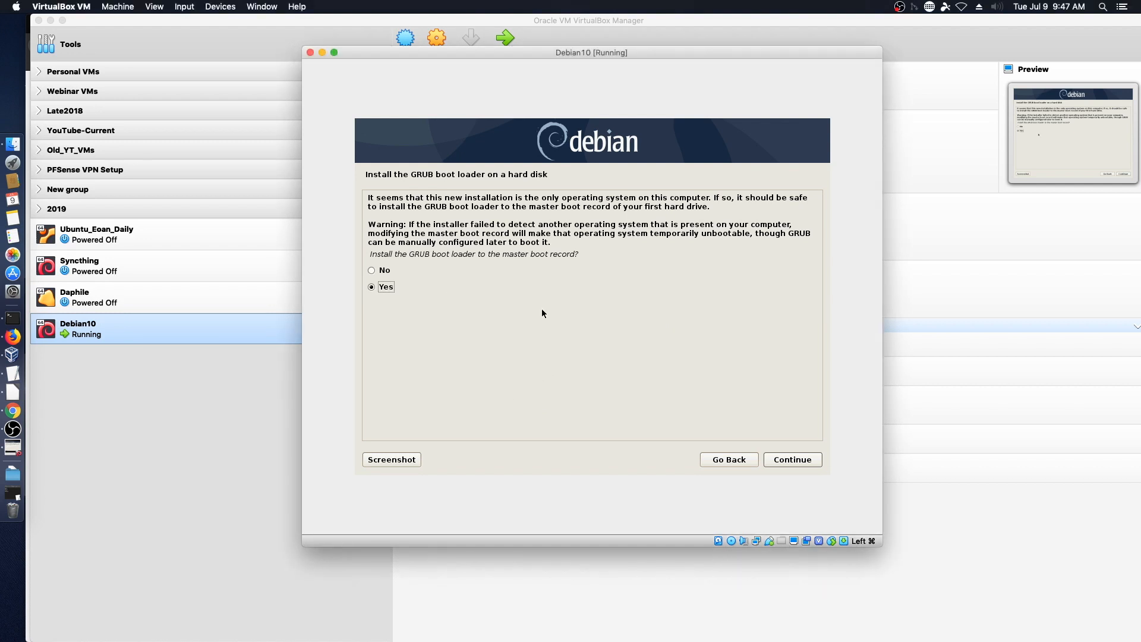
# Install GRUB to the master boot record on /dev/sda
pyautogui.click(792, 460)
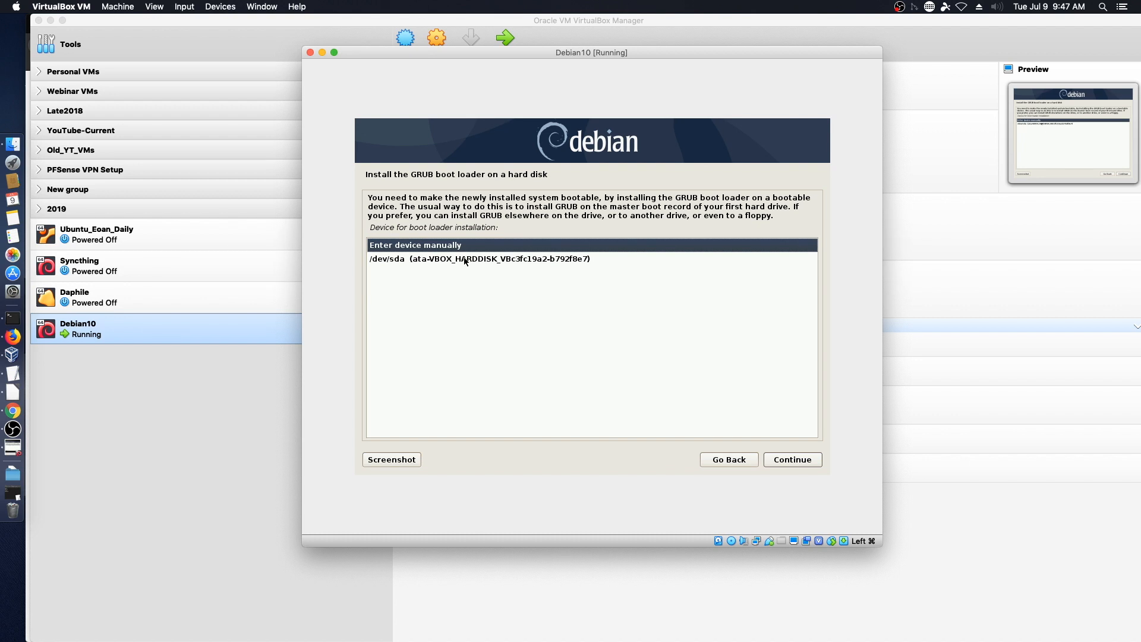
pyautogui.click(478, 259)
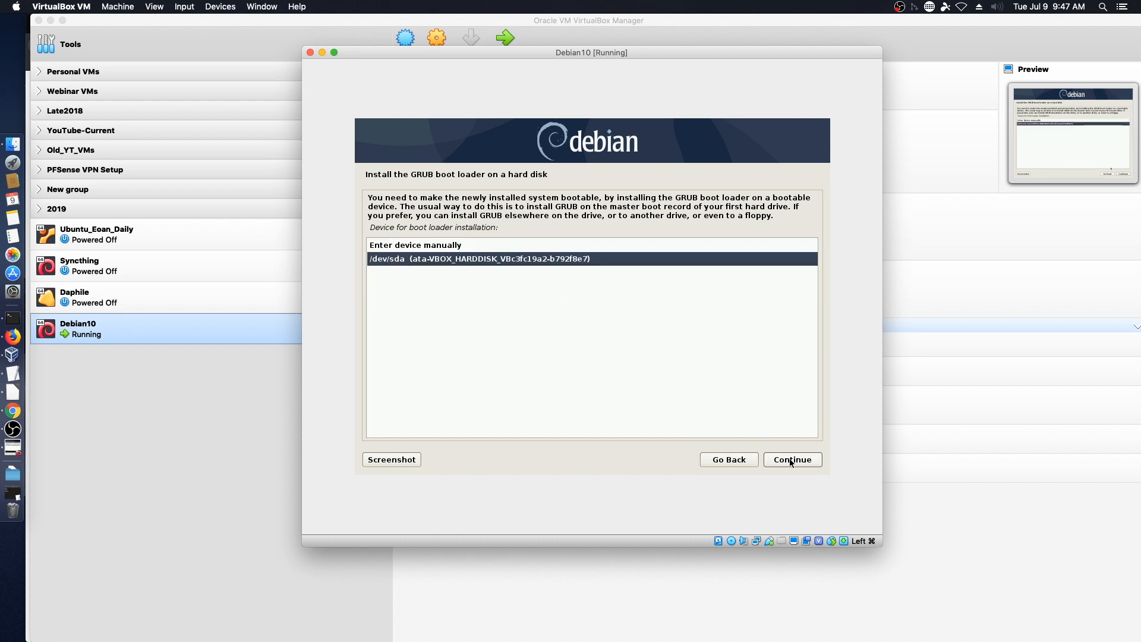
pyautogui.click(793, 459)
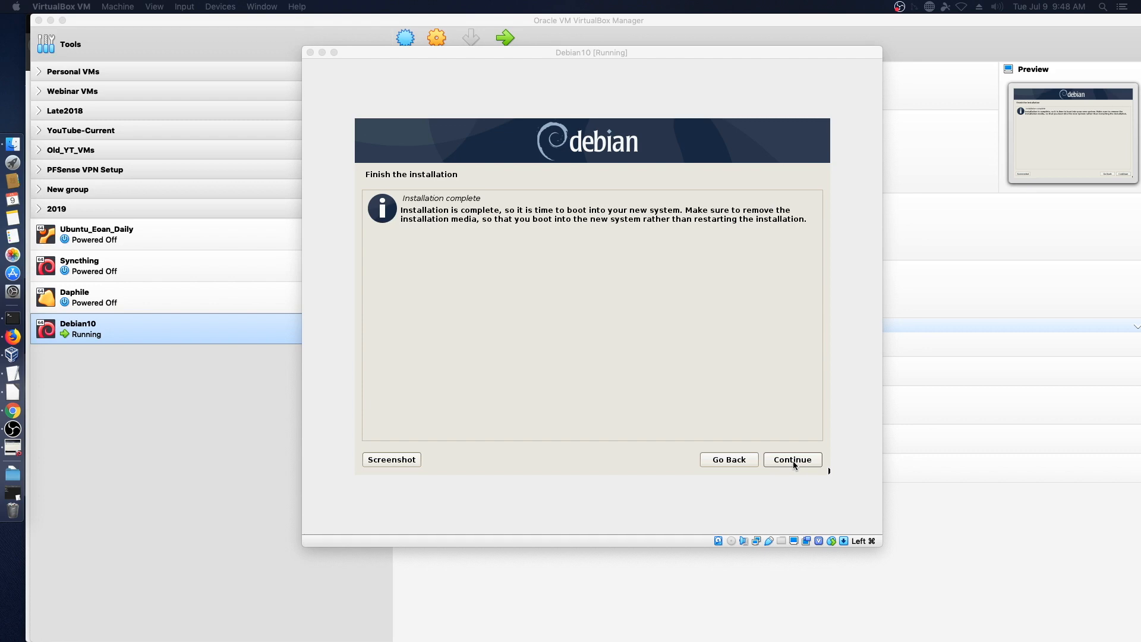
pyautogui.click(792, 460)
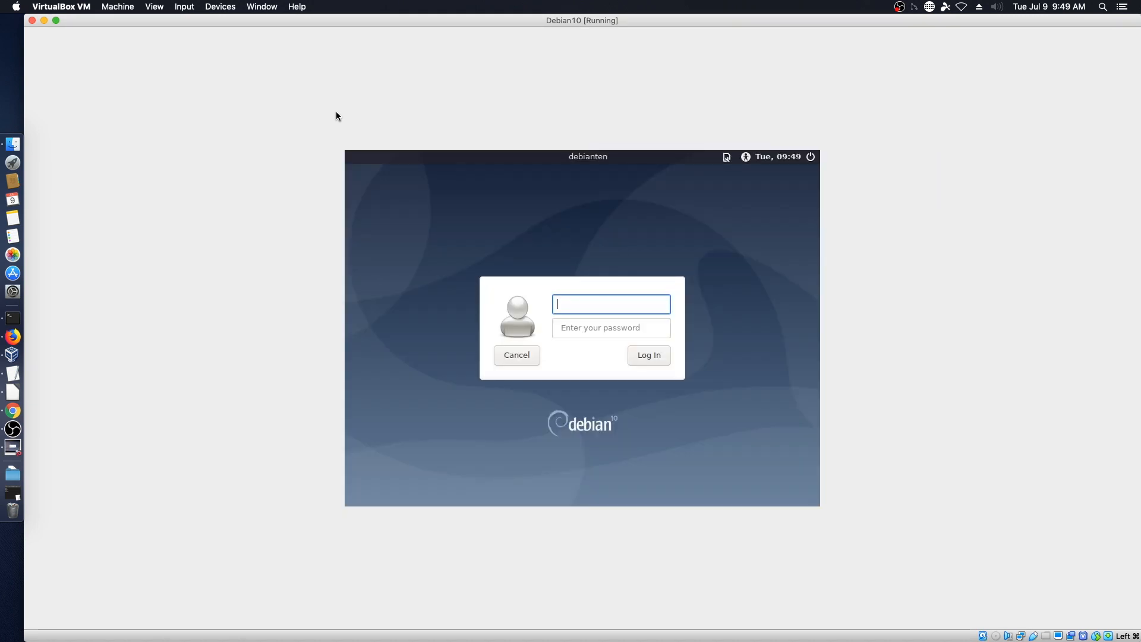
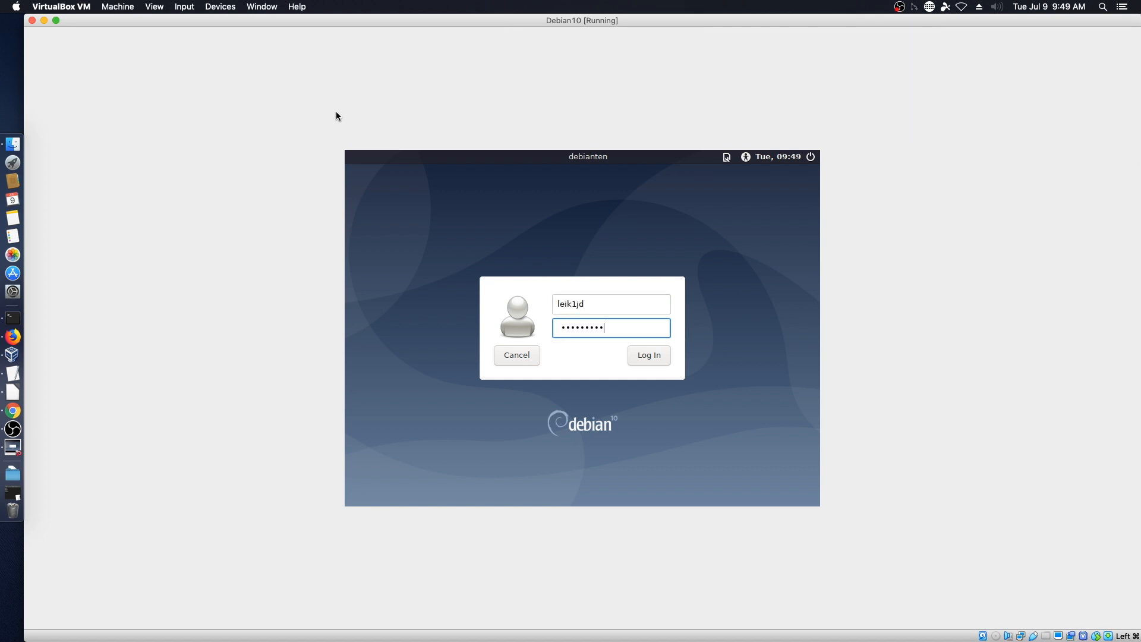
pyautogui.click(650, 355)
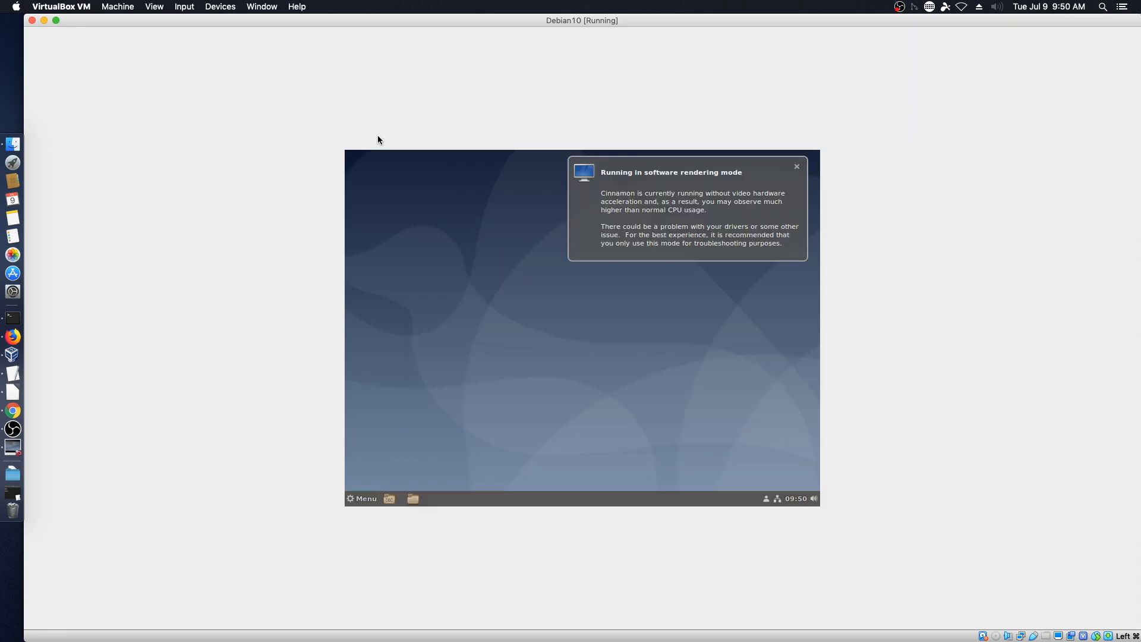
pyautogui.moveTo(798, 168)
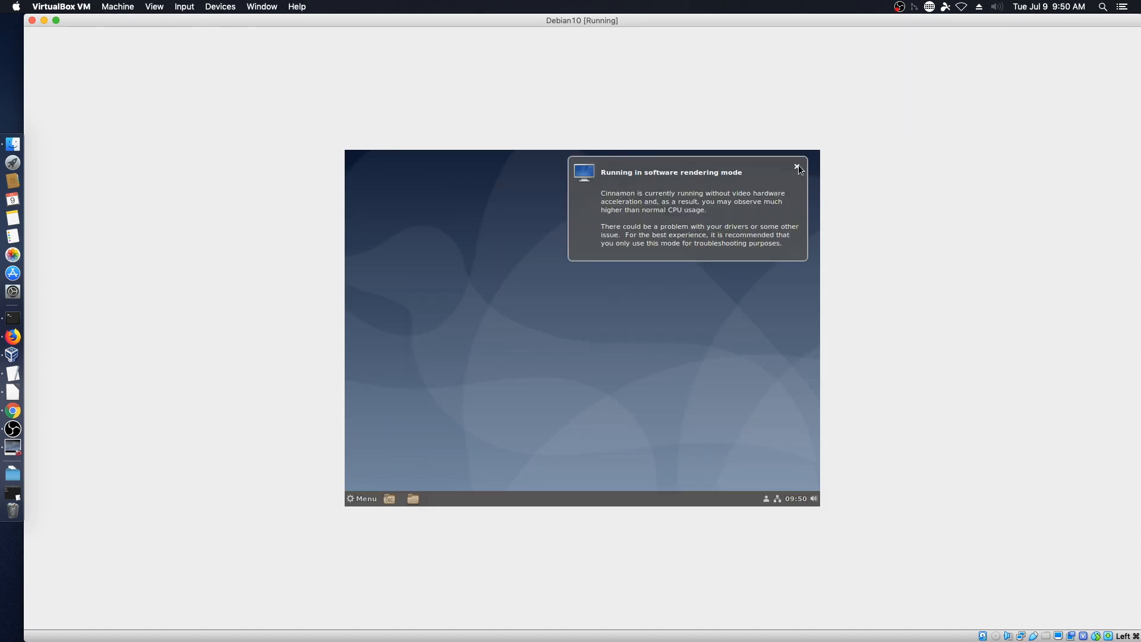
# Dismiss the rendering notice and set the display resolution to 1440 x 900 (16:10), keeping it
pyautogui.click(797, 169)
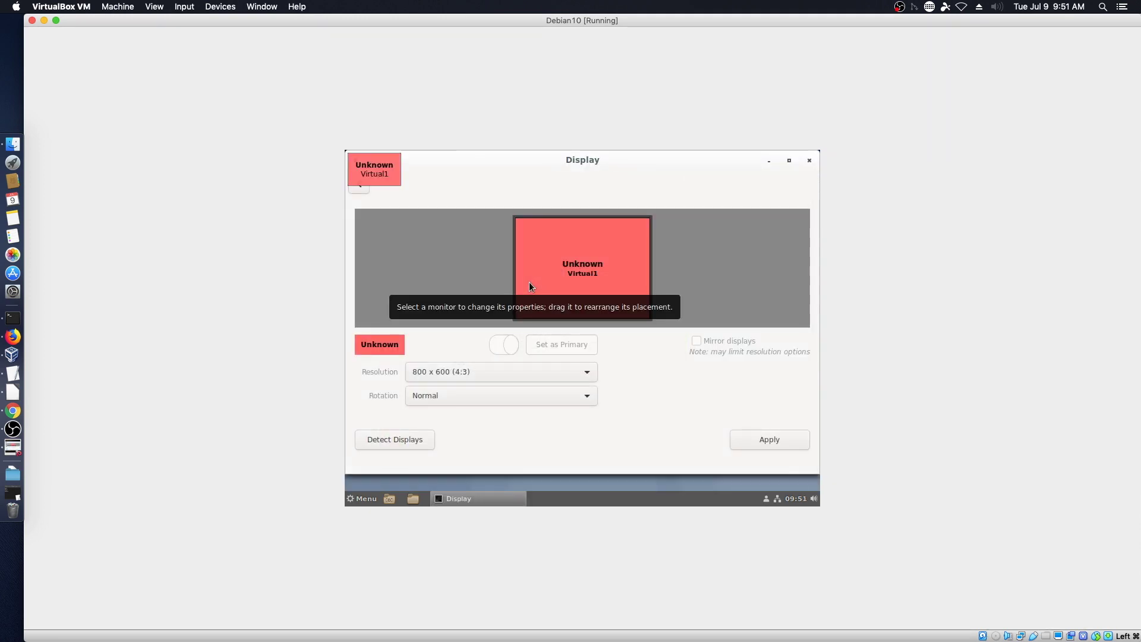
pyautogui.moveTo(440, 376)
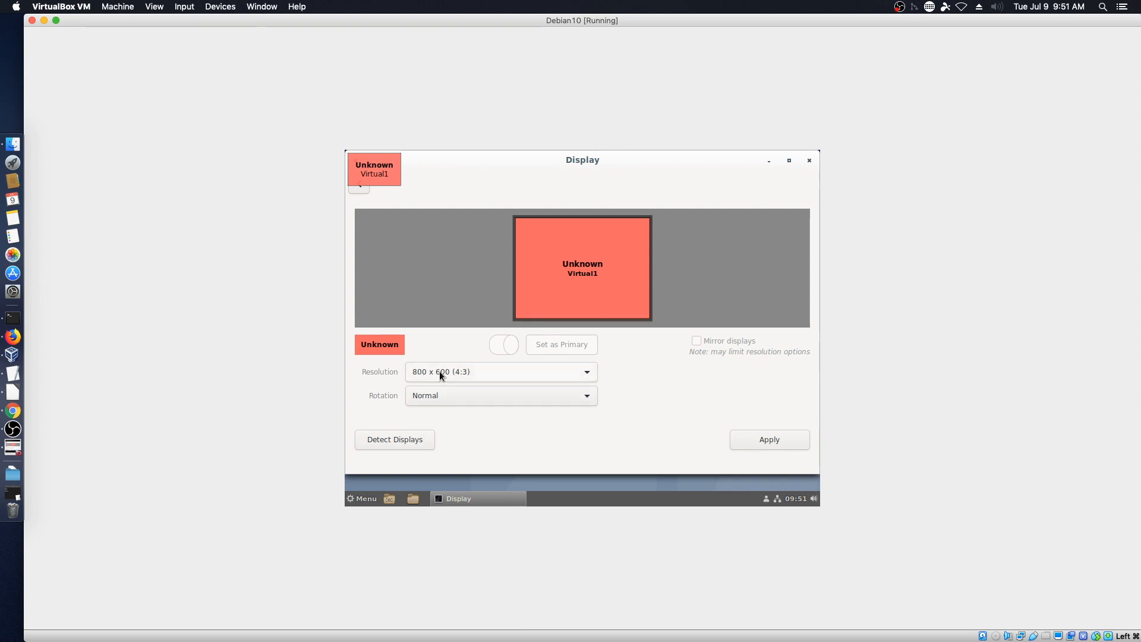
pyautogui.click(501, 372)
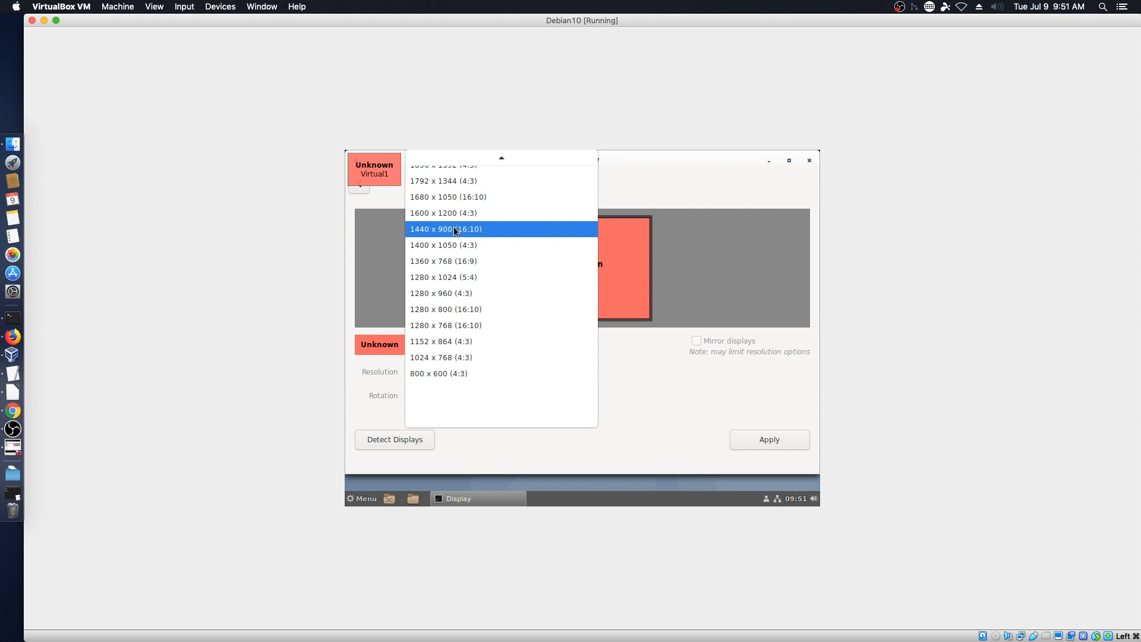
pyautogui.click(446, 229)
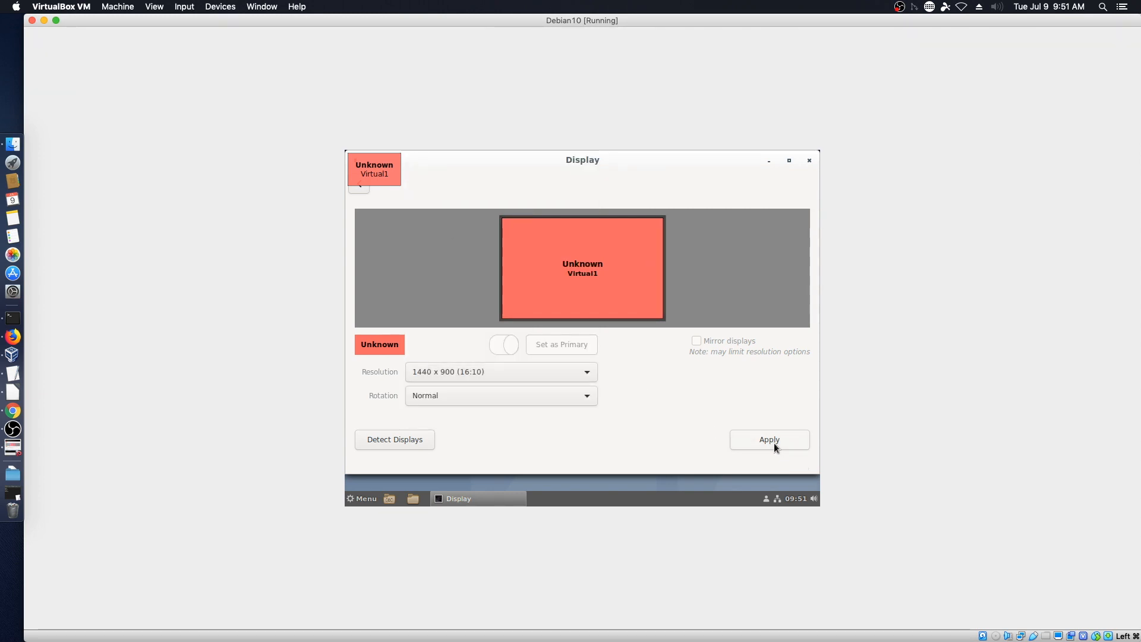
pyautogui.click(770, 440)
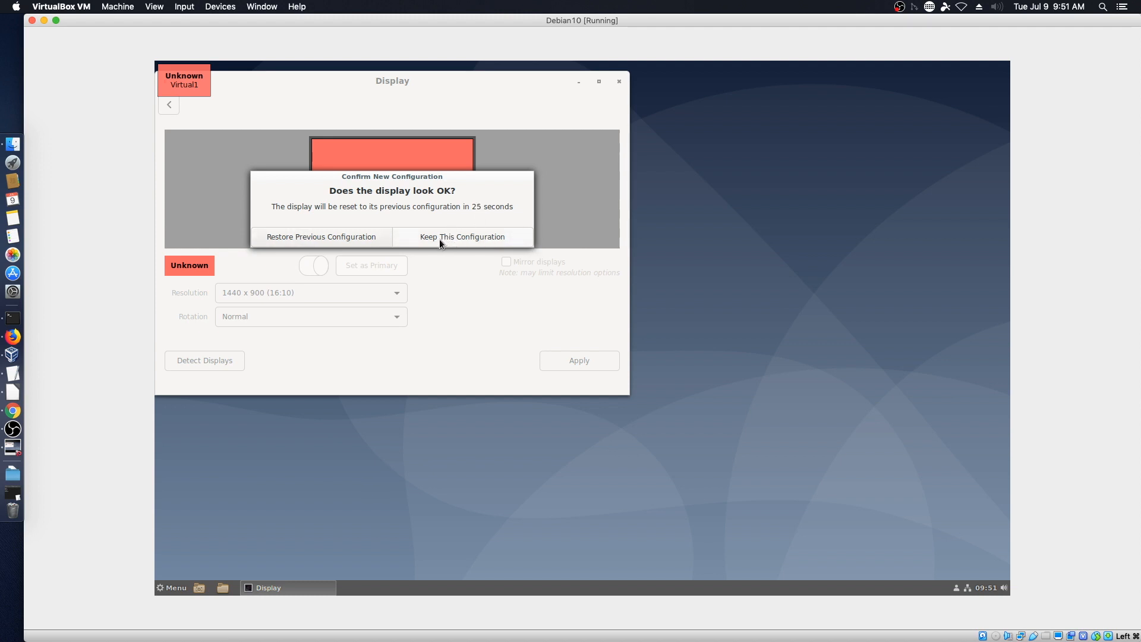
pyautogui.click(462, 236)
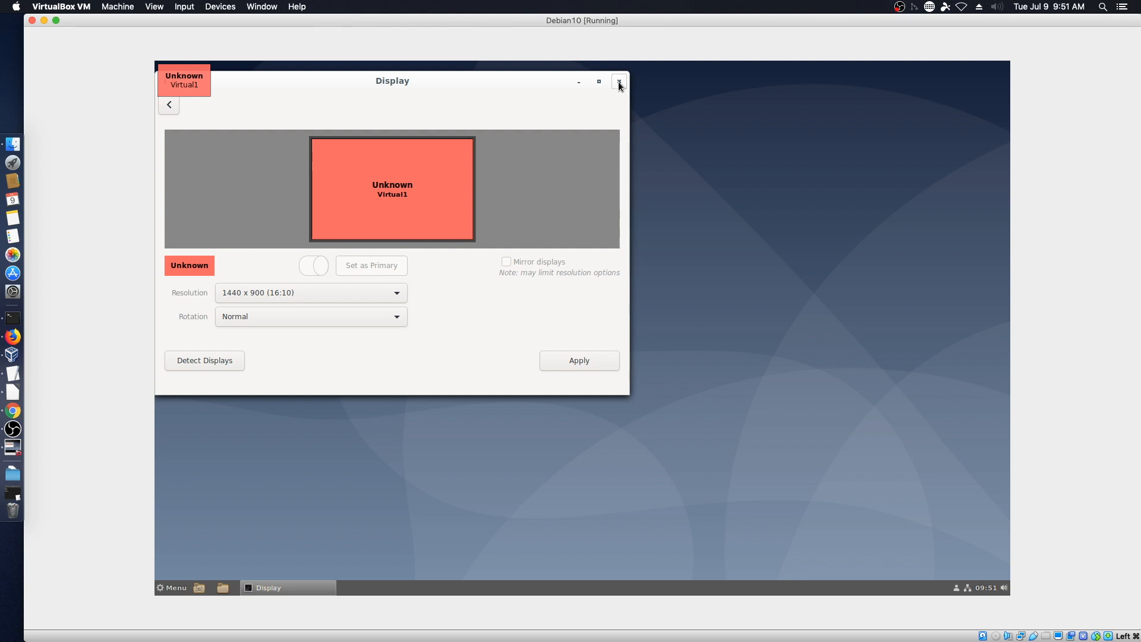
# Close Display settings and launch System Settings from the Cinnamon menu
pyautogui.click(618, 82)
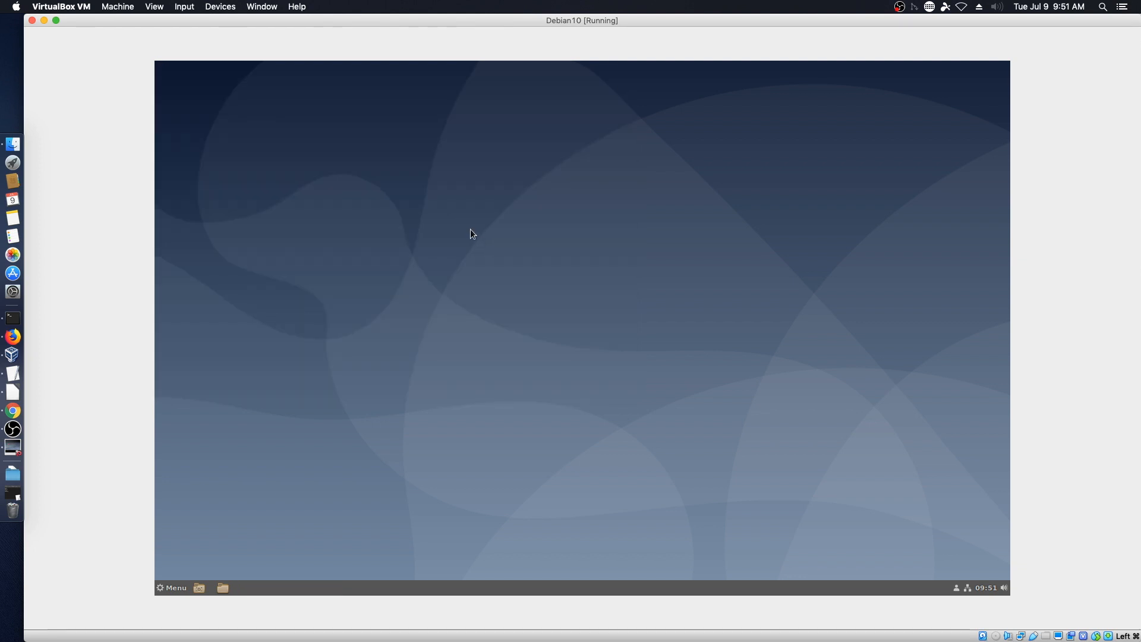
pyautogui.moveTo(469, 232)
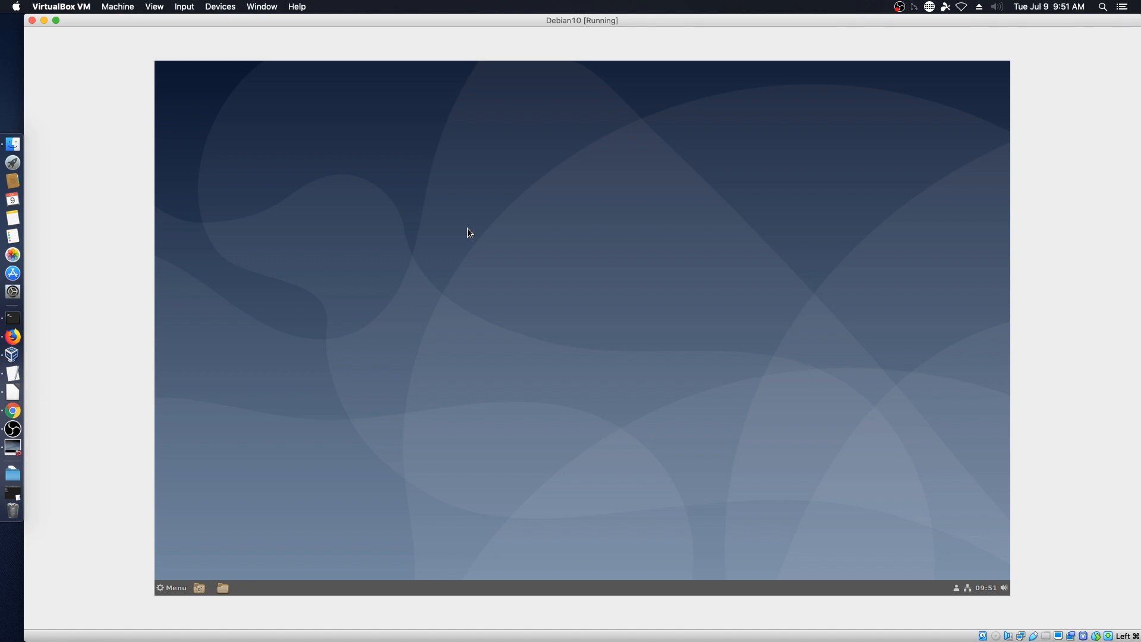
pyautogui.moveTo(336, 425)
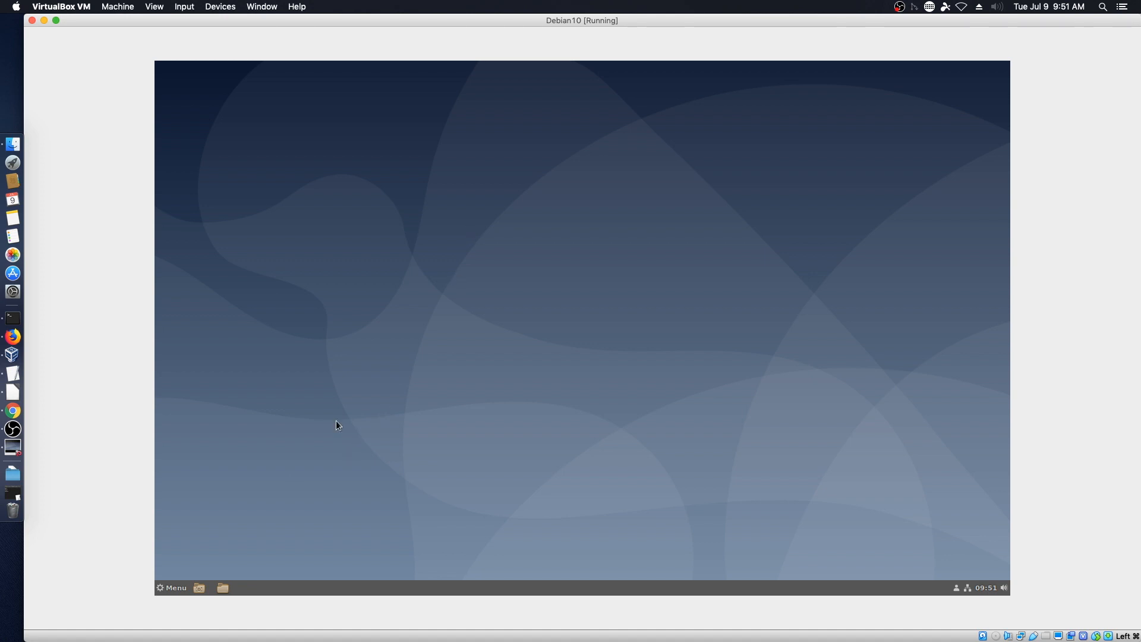
pyautogui.moveTo(168, 593)
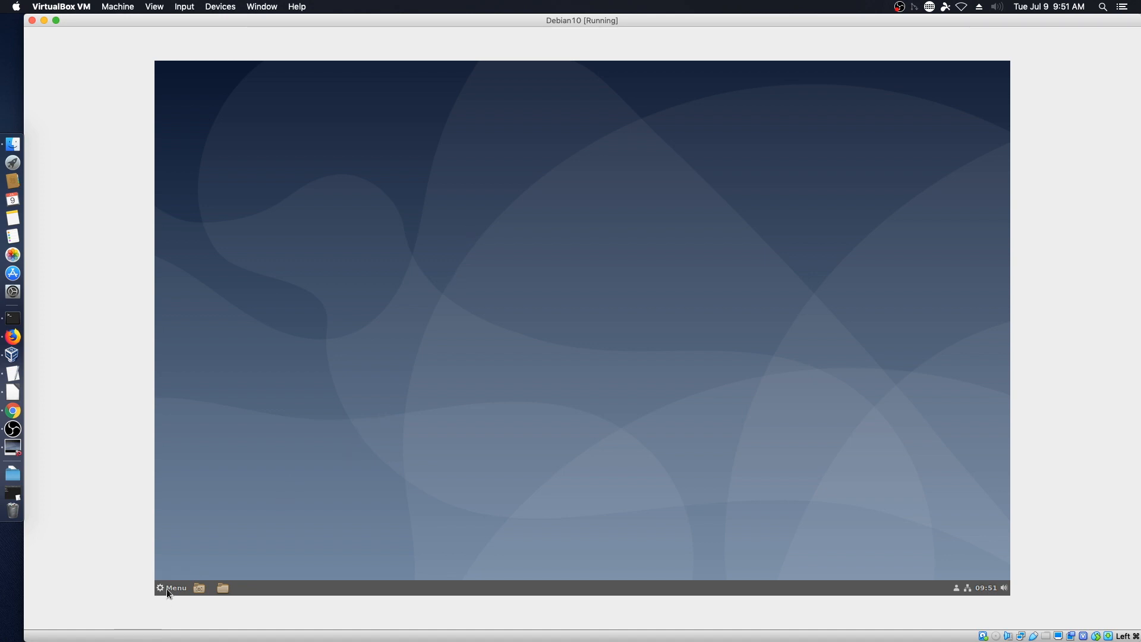
pyautogui.click(171, 587)
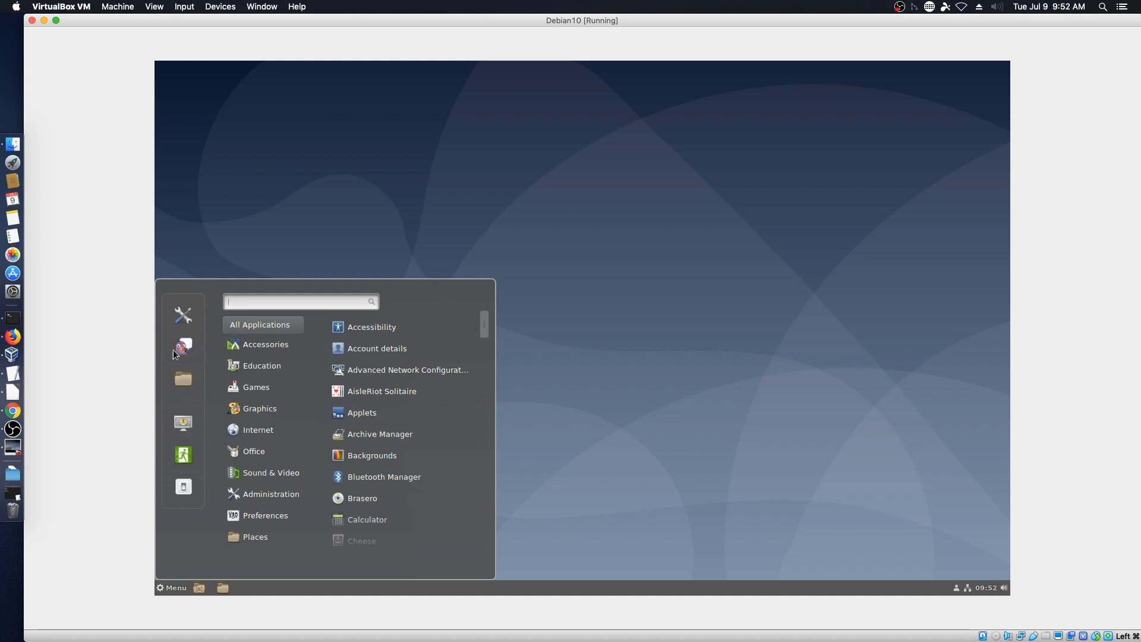
pyautogui.moveTo(185, 316)
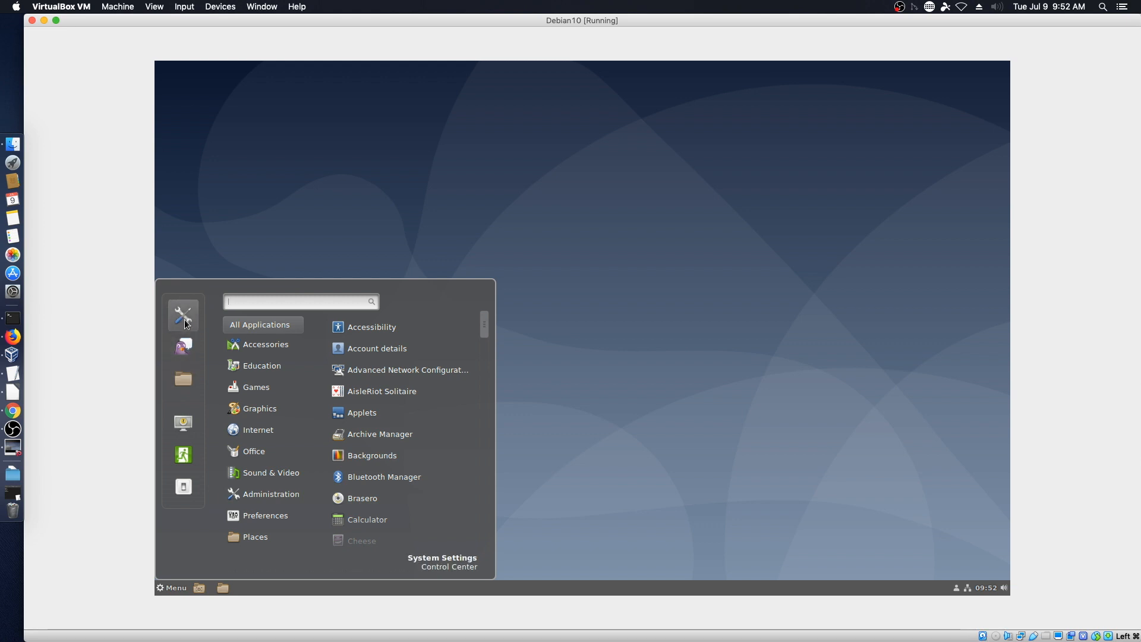
pyautogui.moveTo(183, 423)
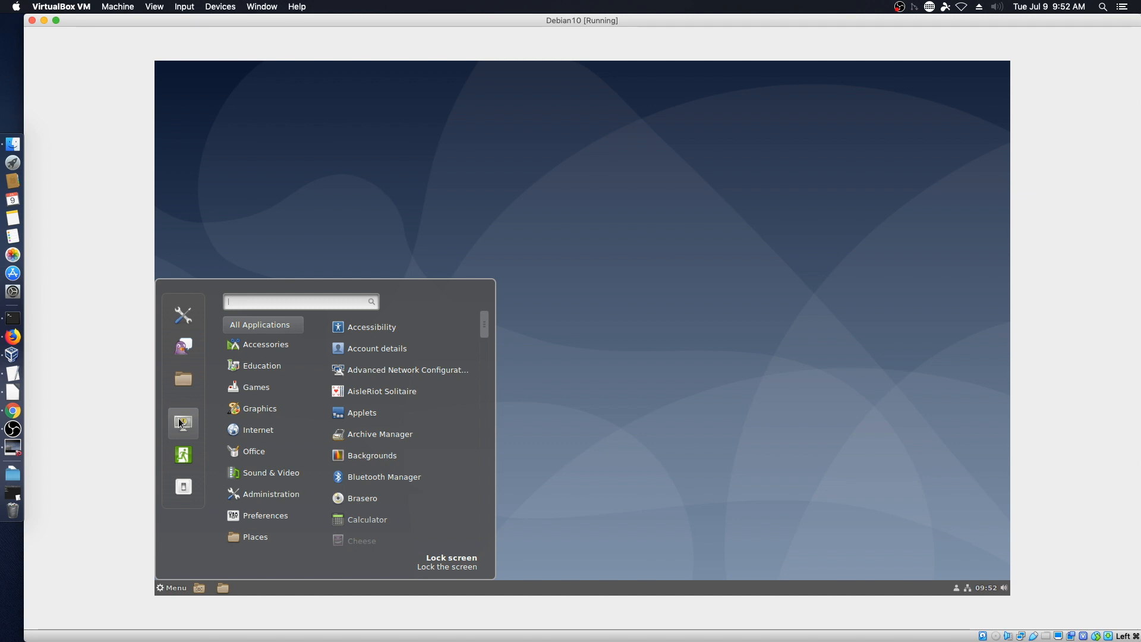
pyautogui.moveTo(183, 487)
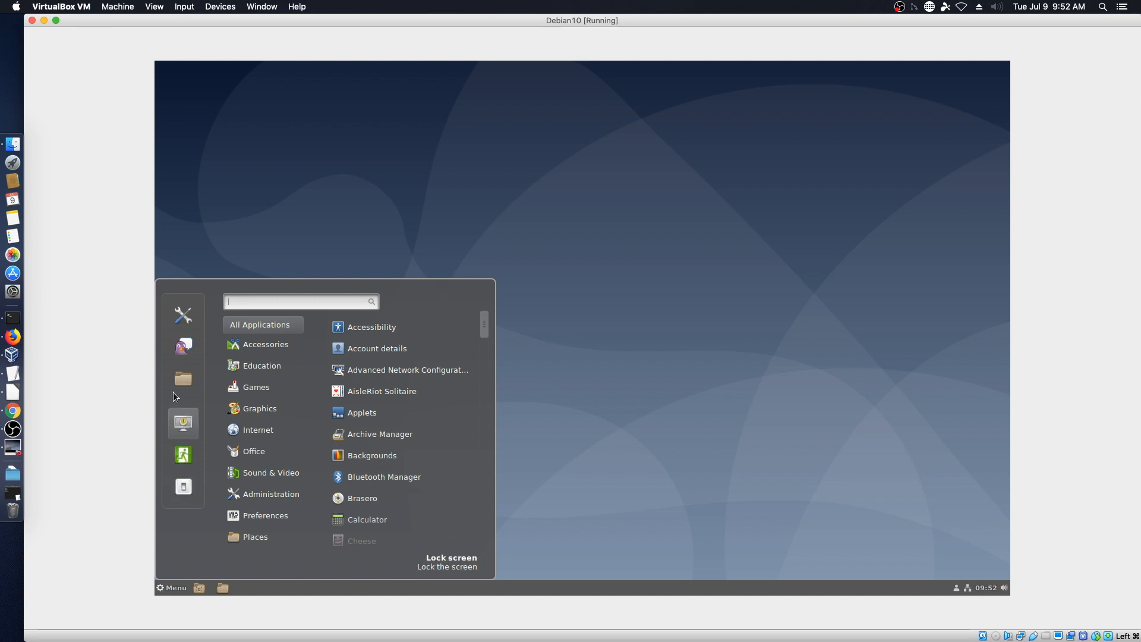
pyautogui.moveTo(183, 378)
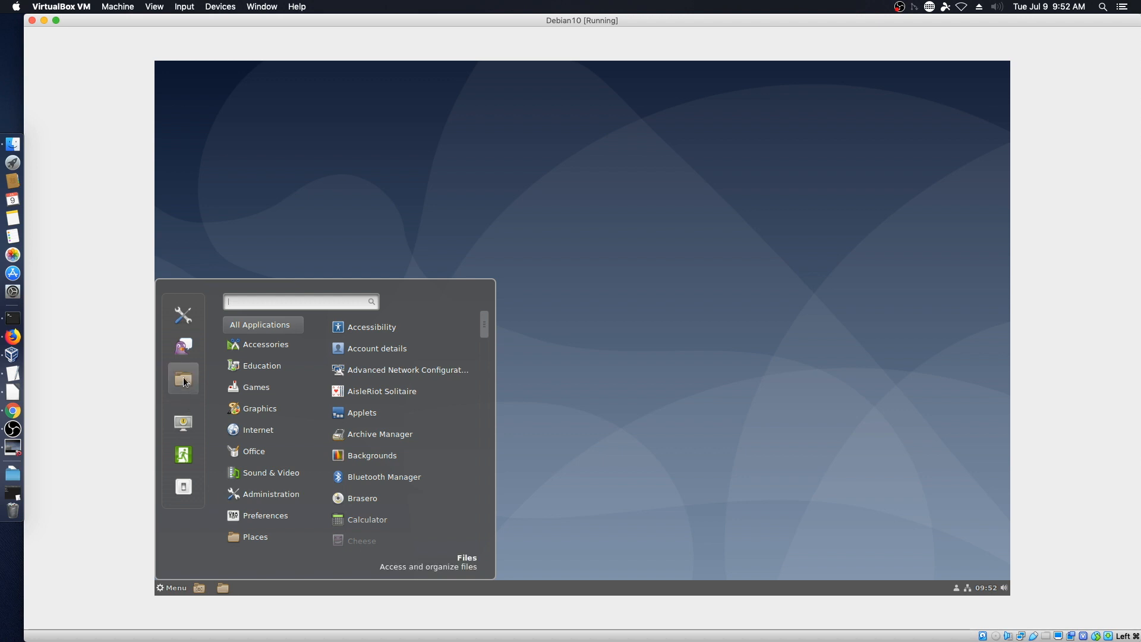
pyautogui.moveTo(183, 348)
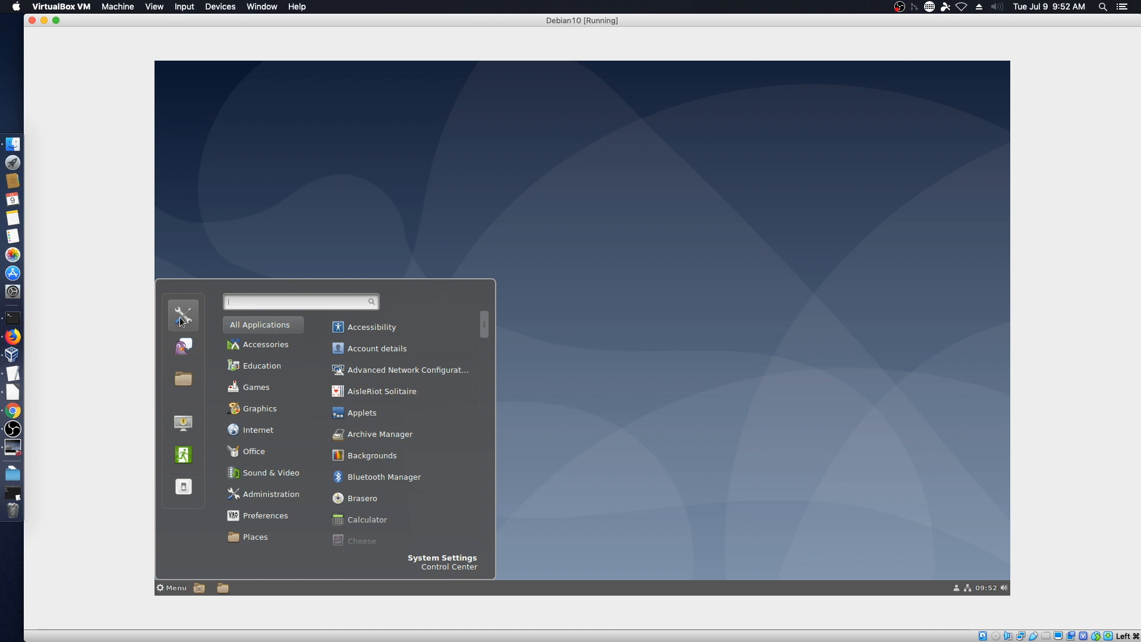
pyautogui.moveTo(192, 228)
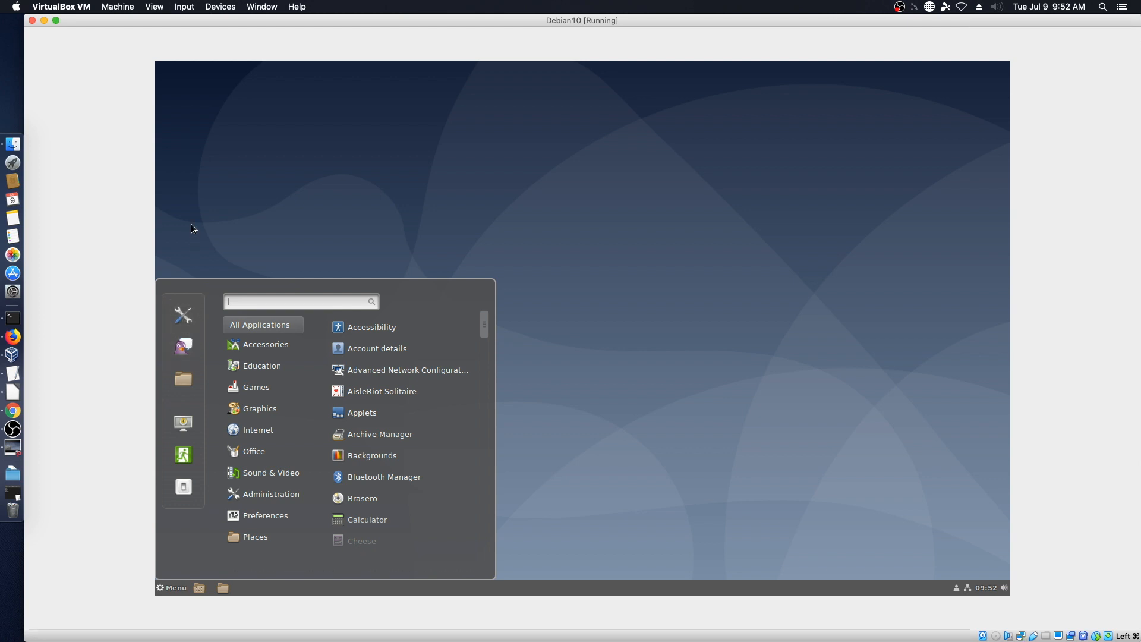
pyautogui.click(202, 383)
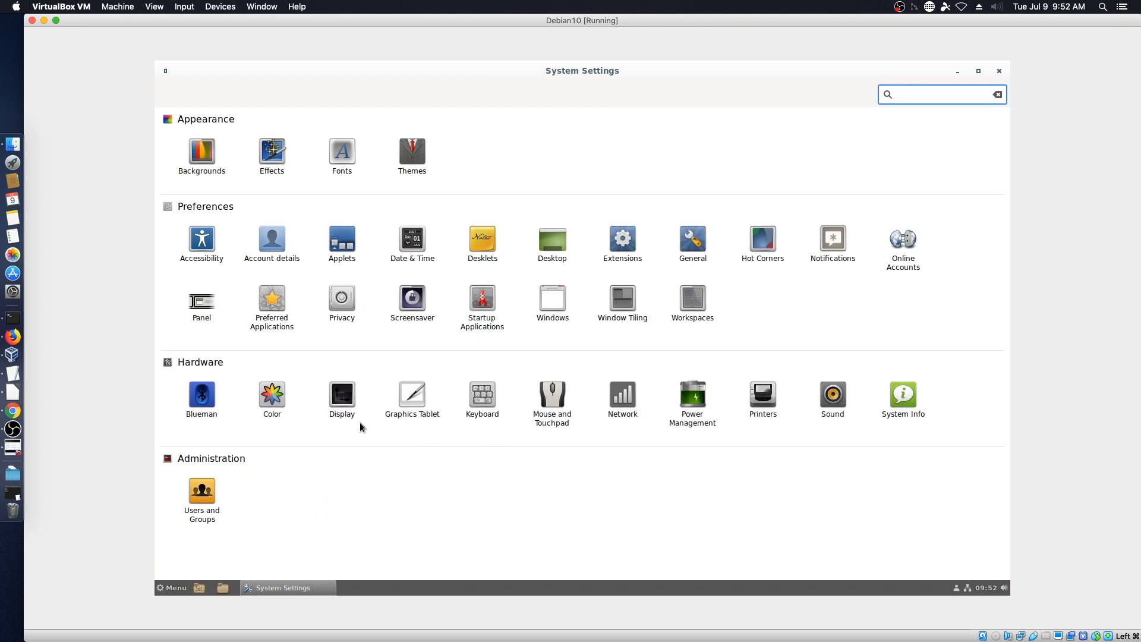
# Open the Backgrounds module under Appearance in System Settings
pyautogui.click(941, 95)
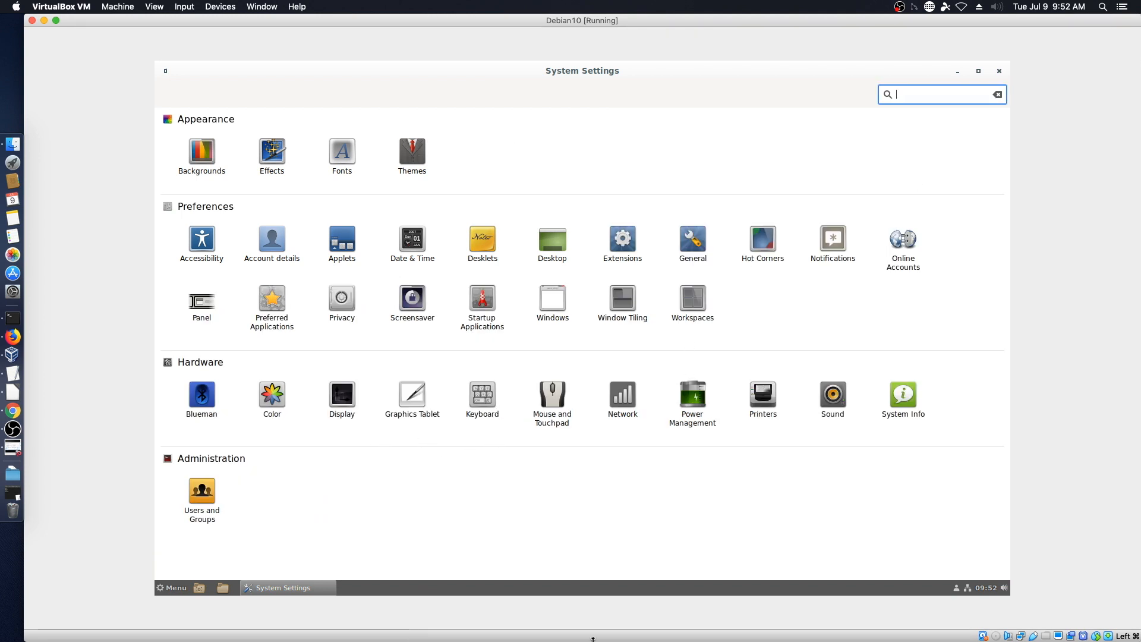
pyautogui.moveTo(415, 489)
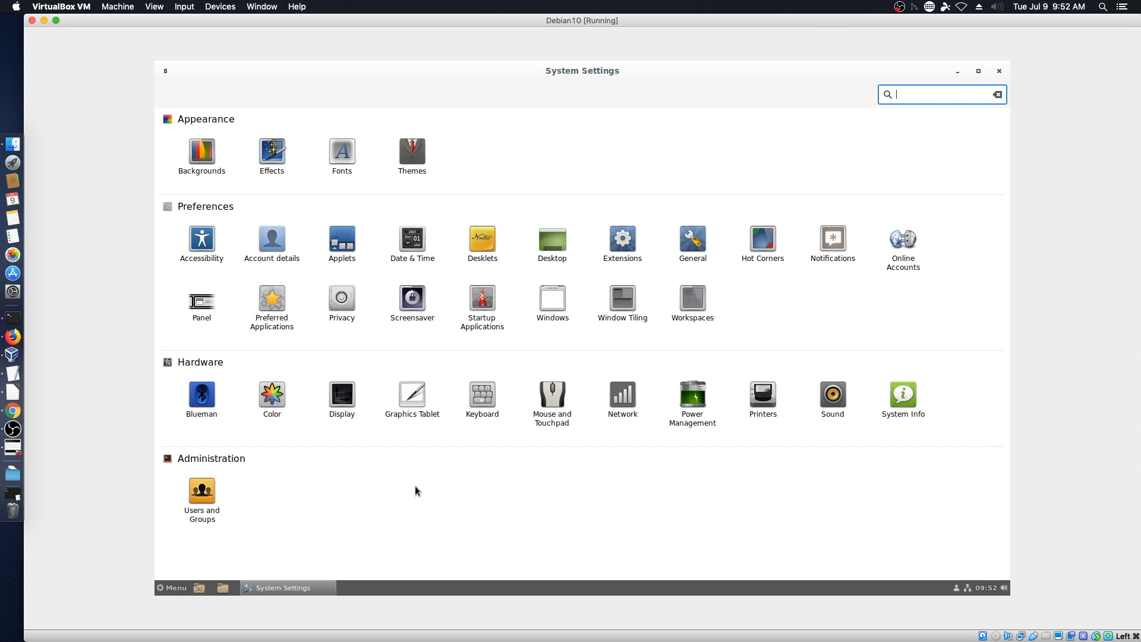
pyautogui.moveTo(419, 492)
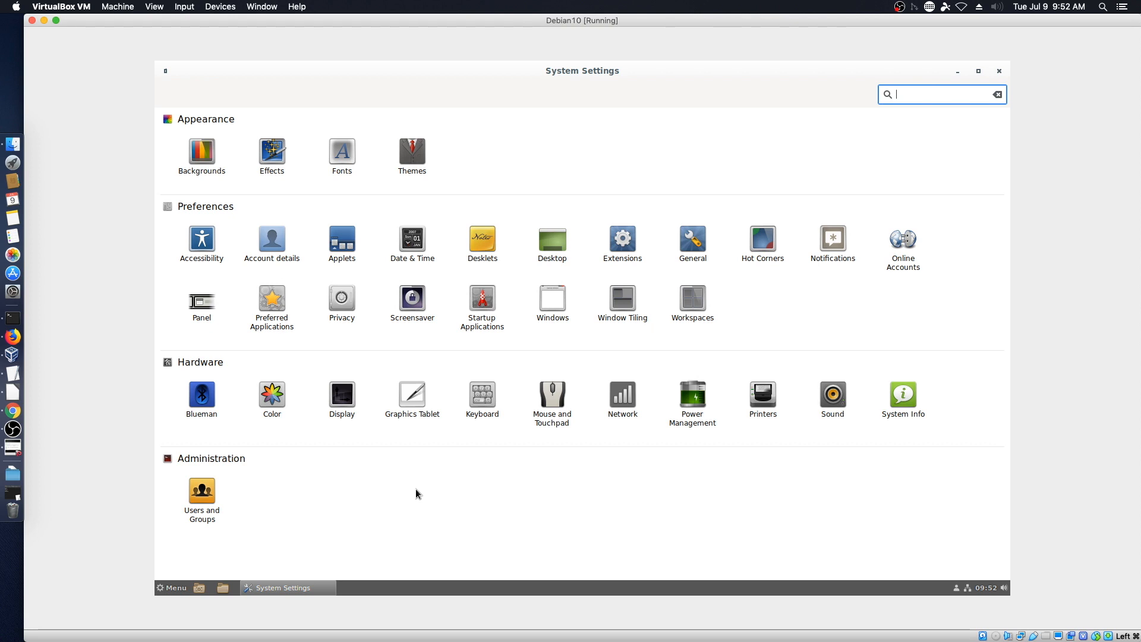
pyautogui.click(201, 151)
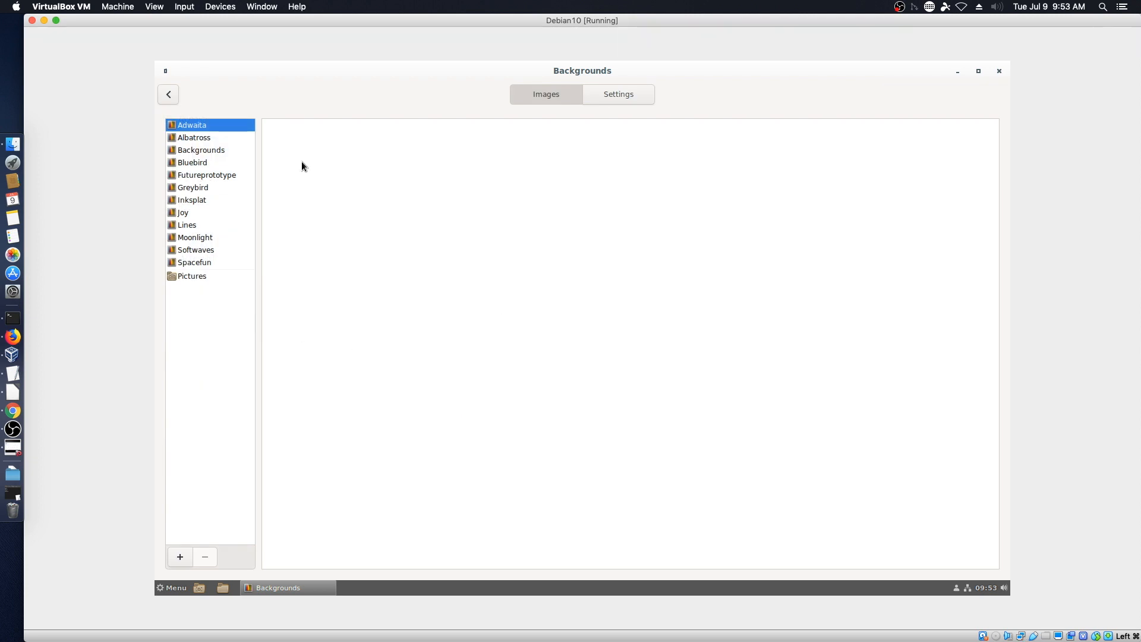
# Pick the Wood image from the Backgrounds collection as wallpaper and close the Backgrounds window
pyautogui.click(195, 137)
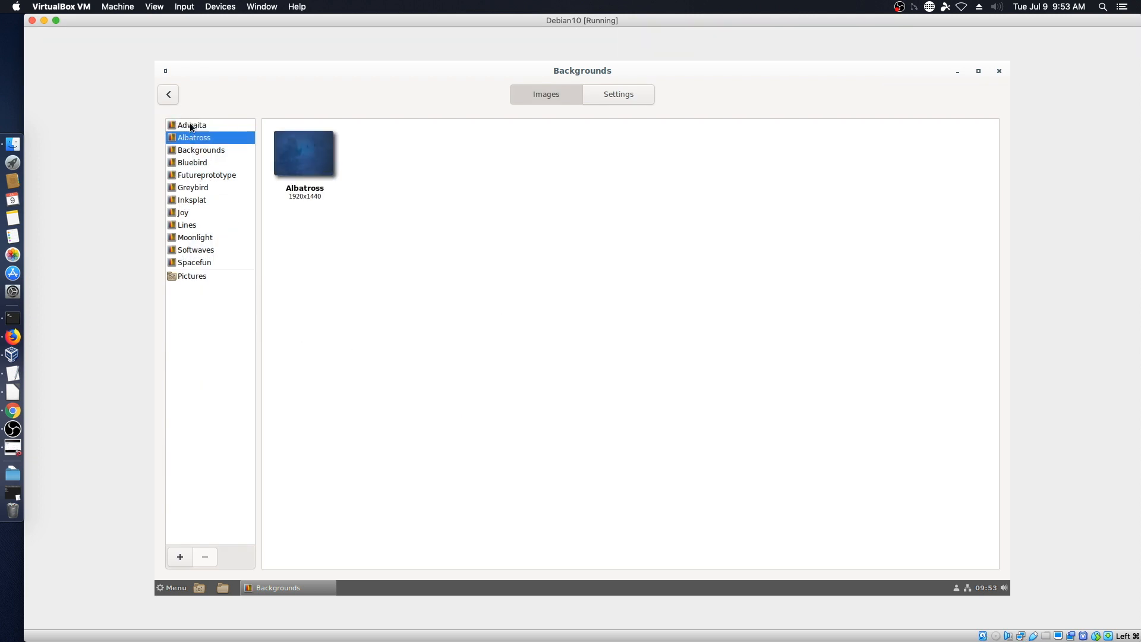
pyautogui.click(201, 150)
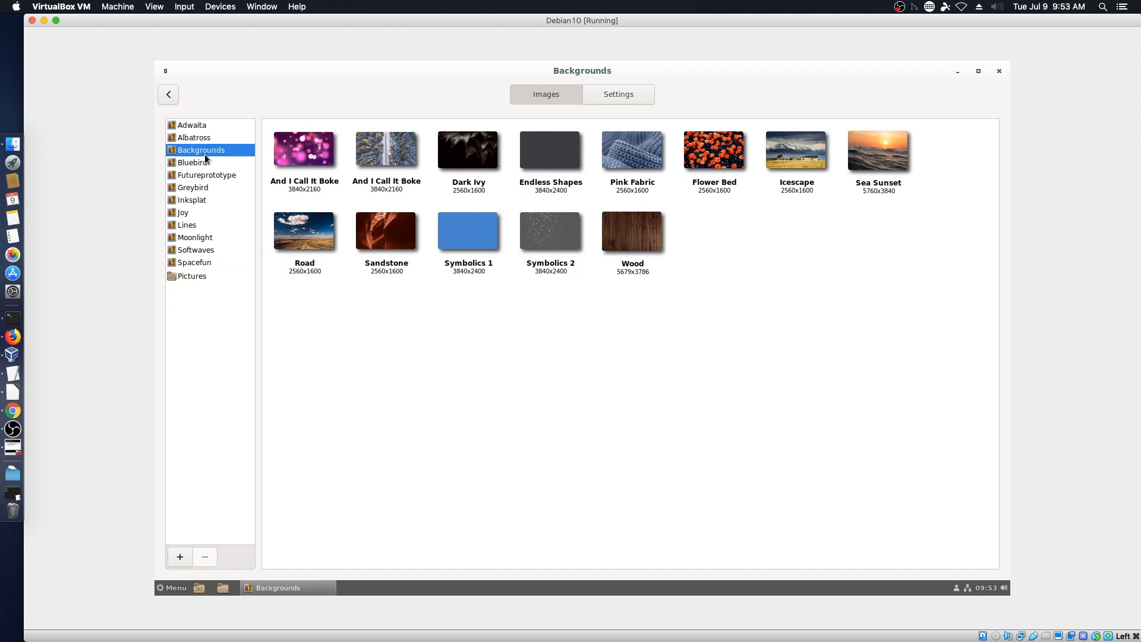
pyautogui.moveTo(740, 460)
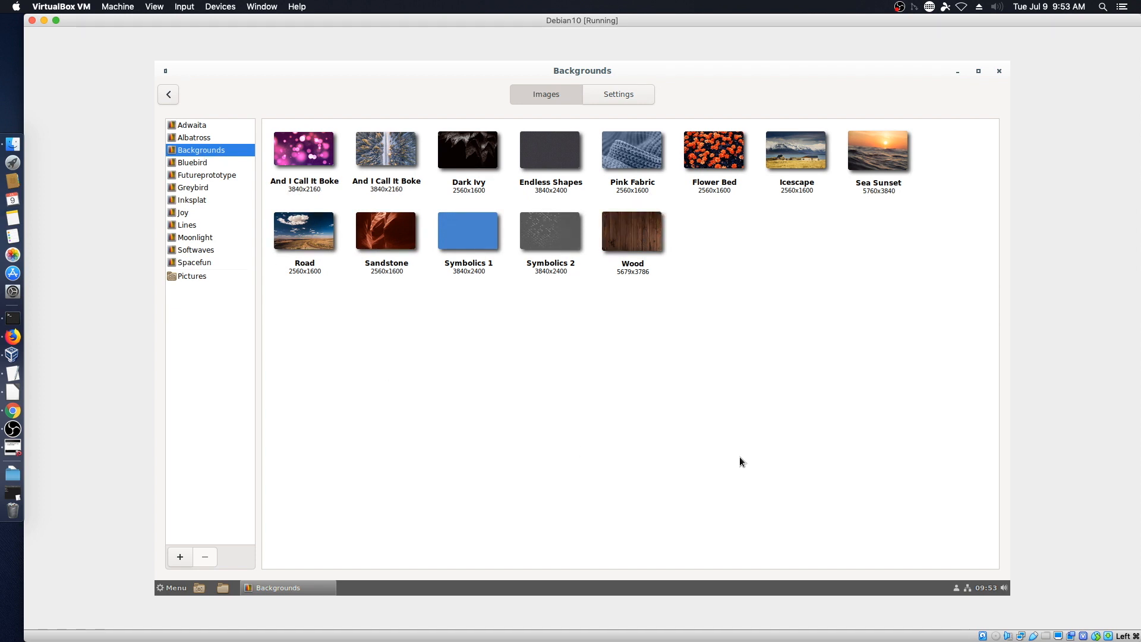
pyautogui.moveTo(629, 241)
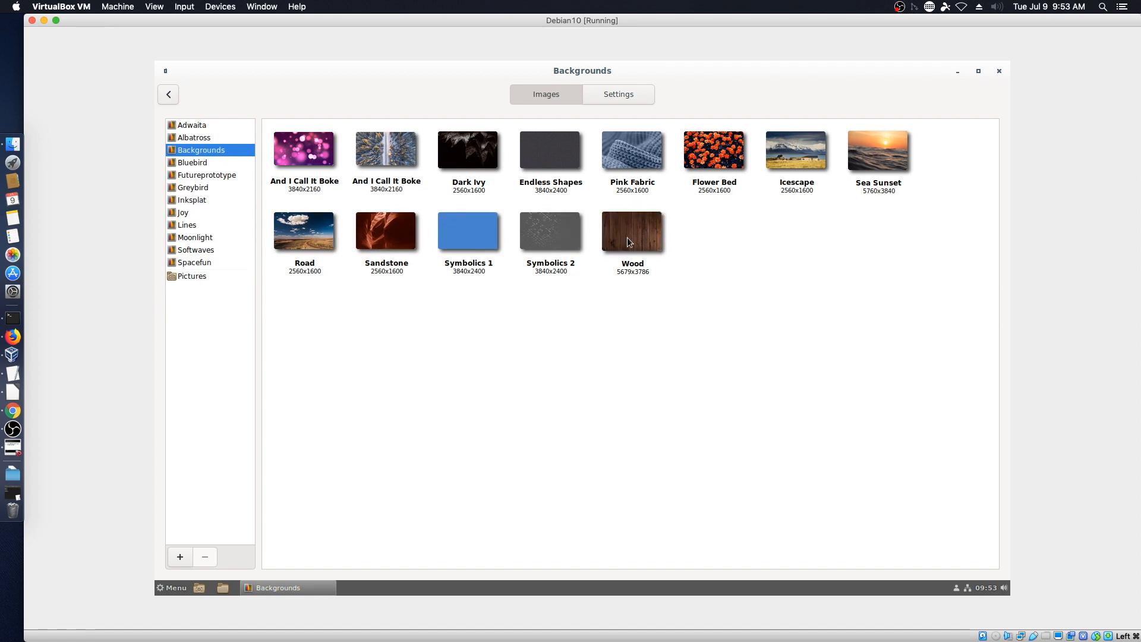
pyautogui.click(632, 231)
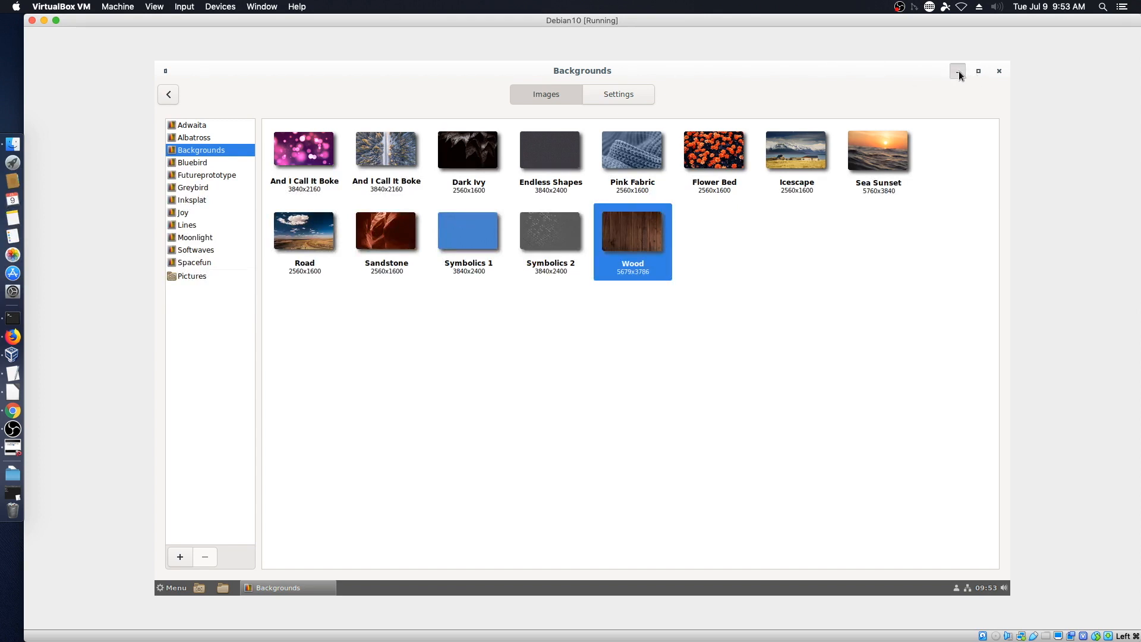
pyautogui.click(958, 70)
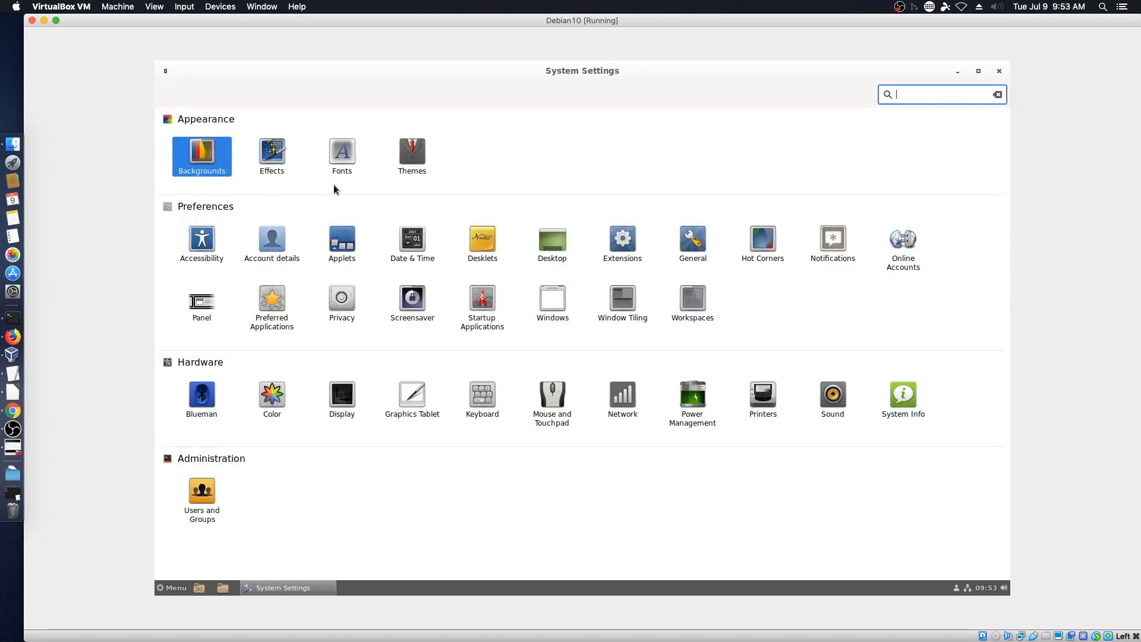
pyautogui.moveTo(420, 147)
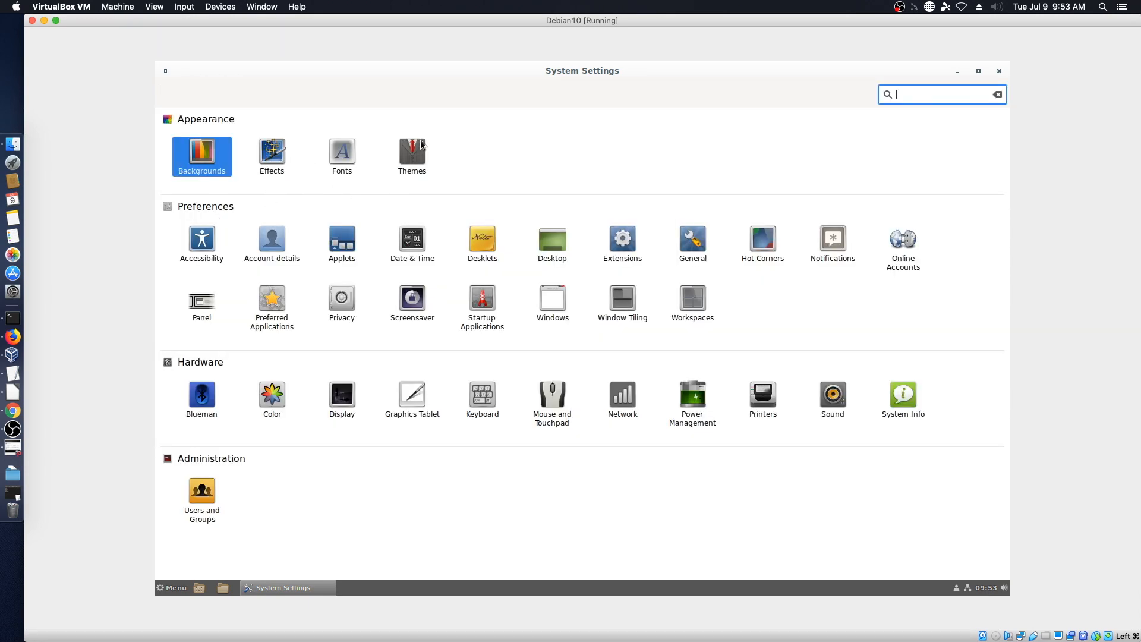
pyautogui.moveTo(827, 509)
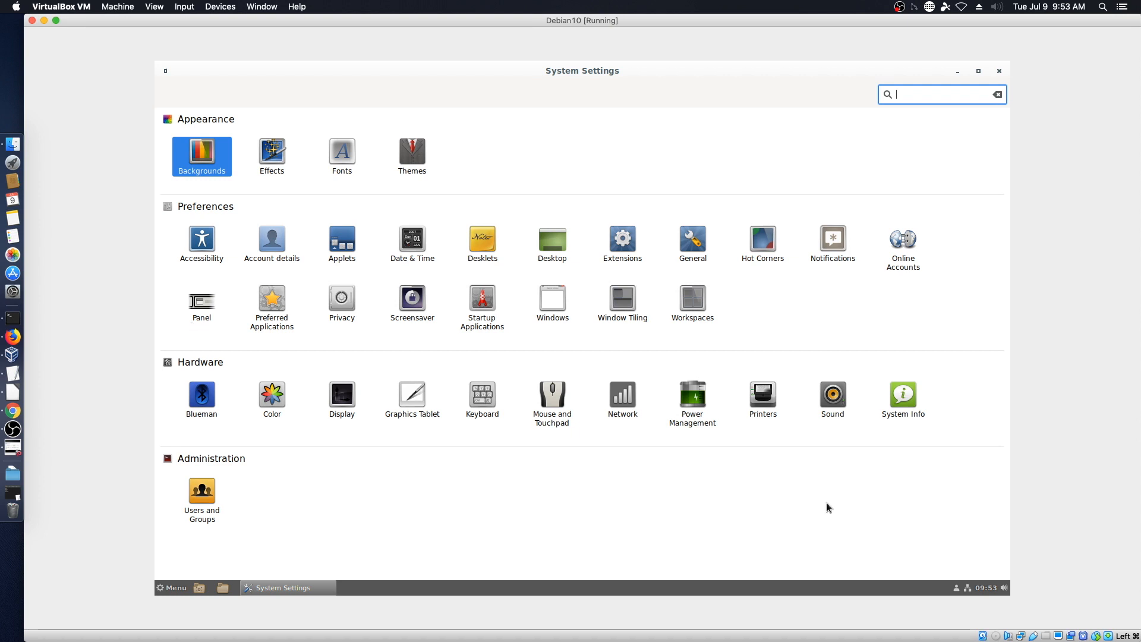
pyautogui.moveTo(371, 496)
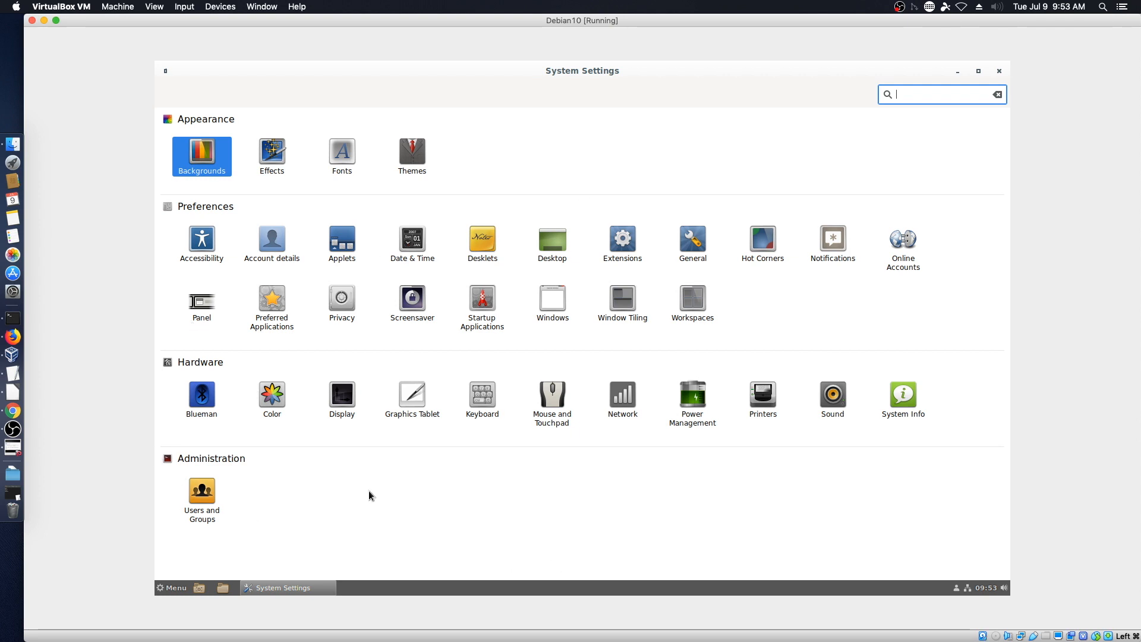
pyautogui.moveTo(990, 129)
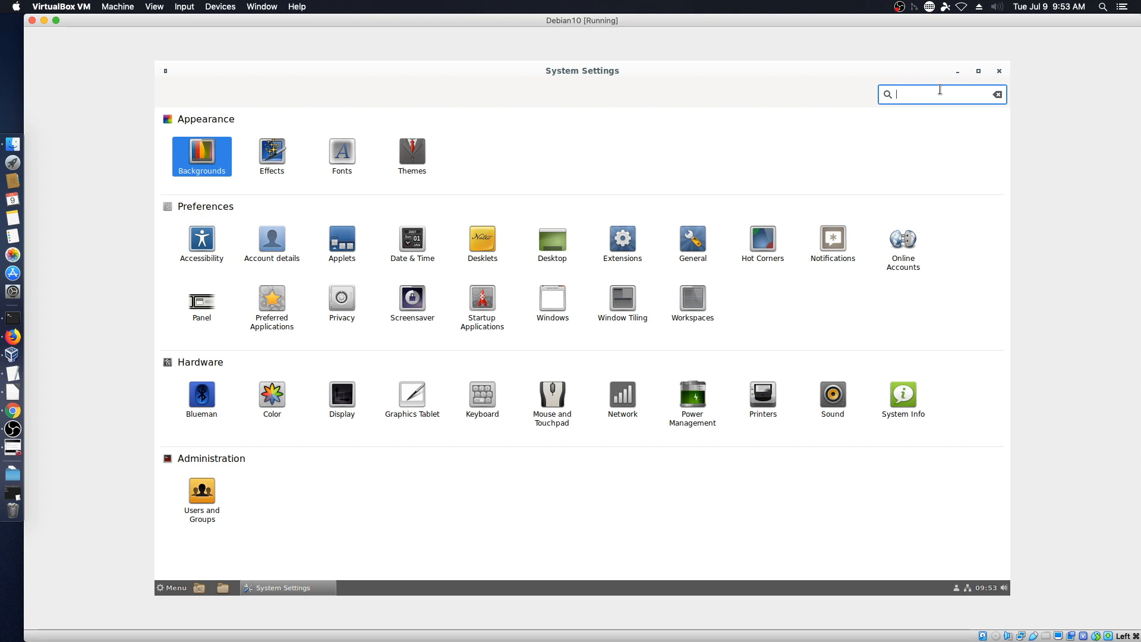
pyautogui.moveTo(999, 73)
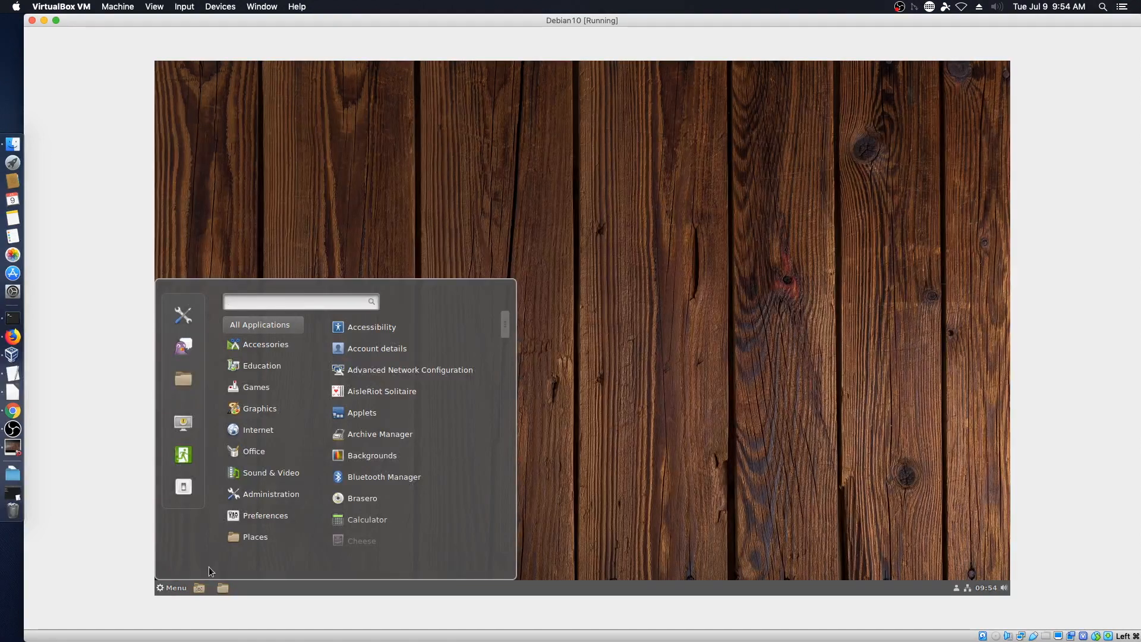
# Bring up the Cinnamon applications menu, ready to search for a program
pyautogui.click(255, 537)
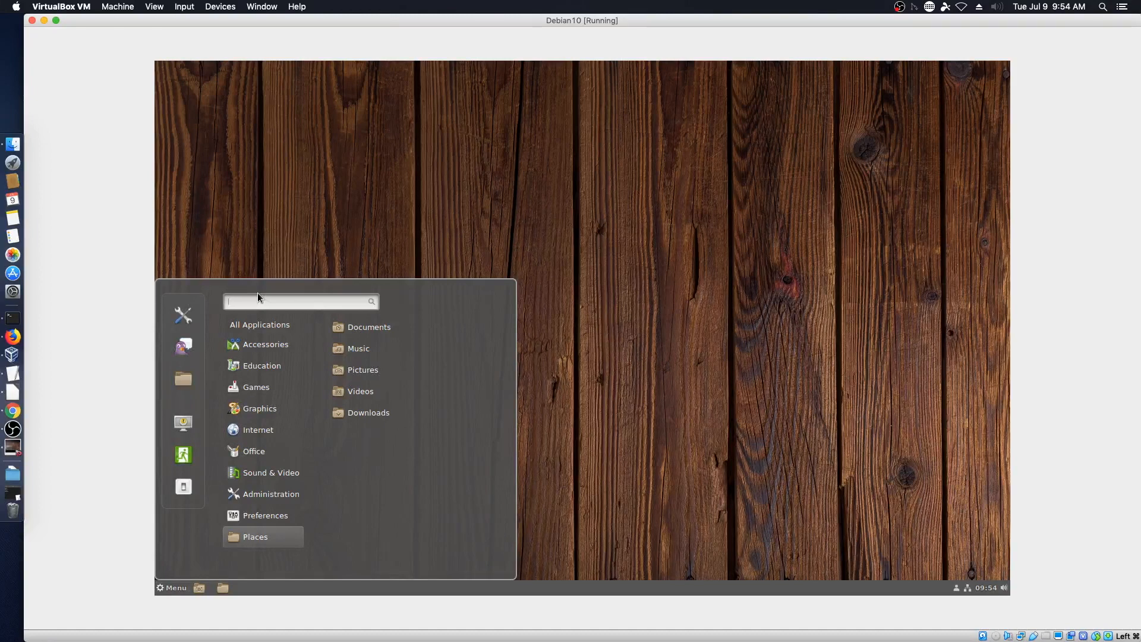
# Search 'term' to open a terminal and become root with su
pyautogui.write('term')
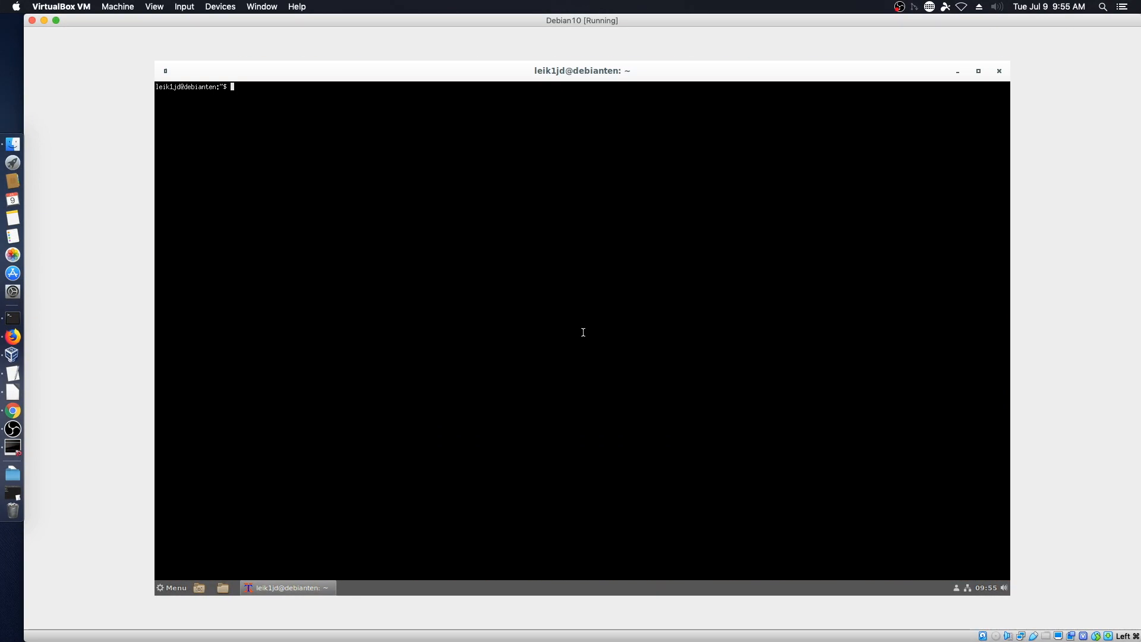
pyautogui.write('su')
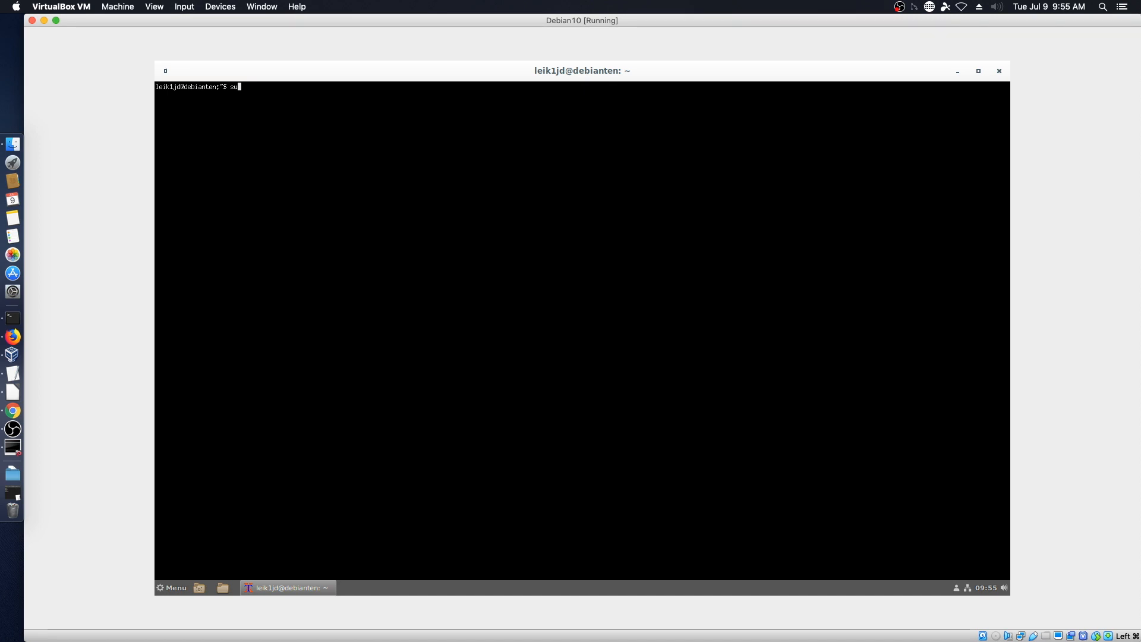
pyautogui.press('Return')
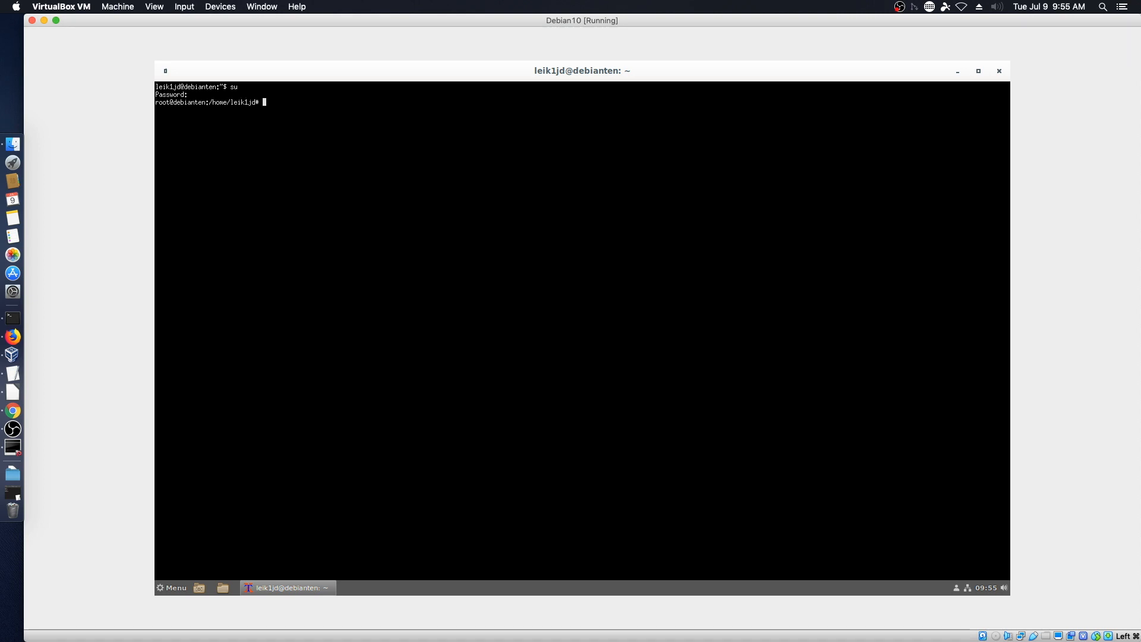
# Run apt install git neofetch -y, which pauses asking for the Debian DVD
pyautogui.write('apt')
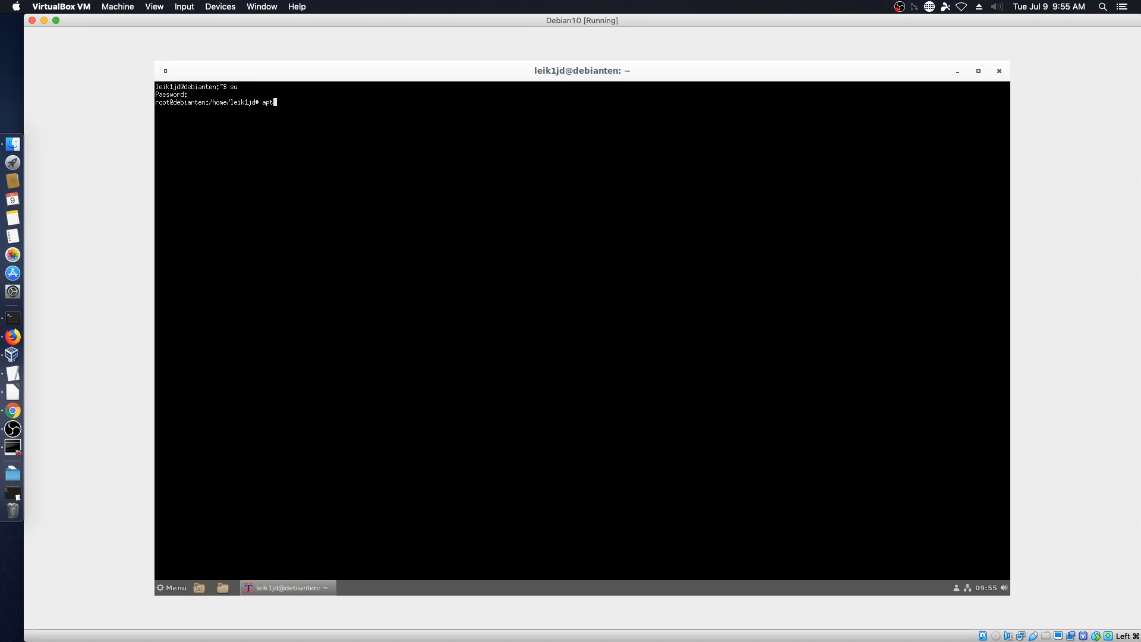
pyautogui.write('install git')
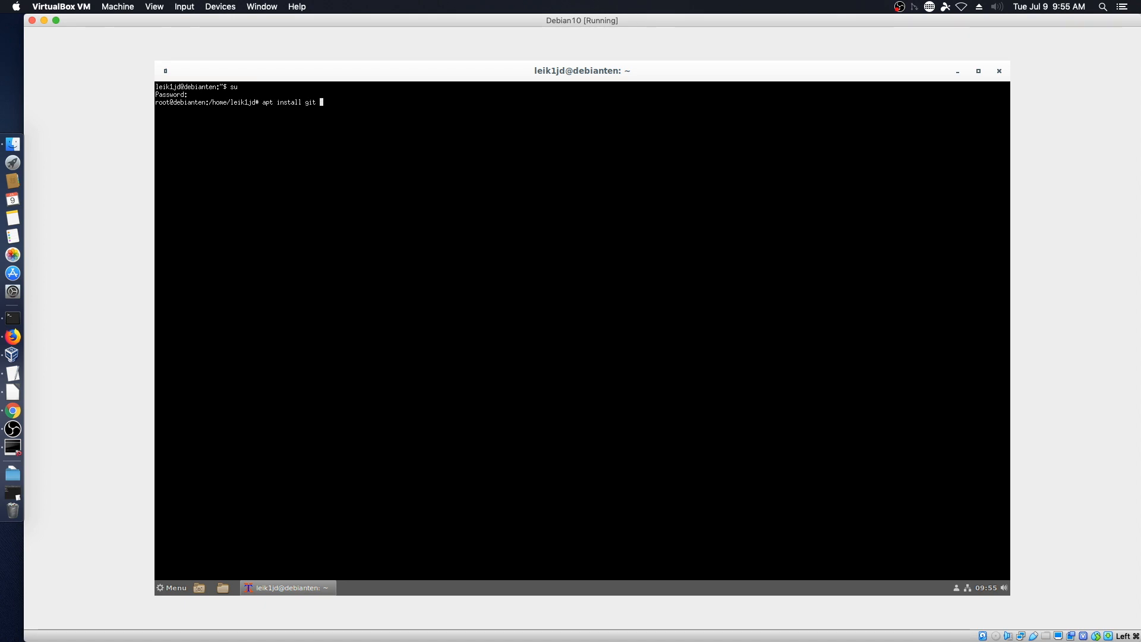
pyautogui.write('nef')
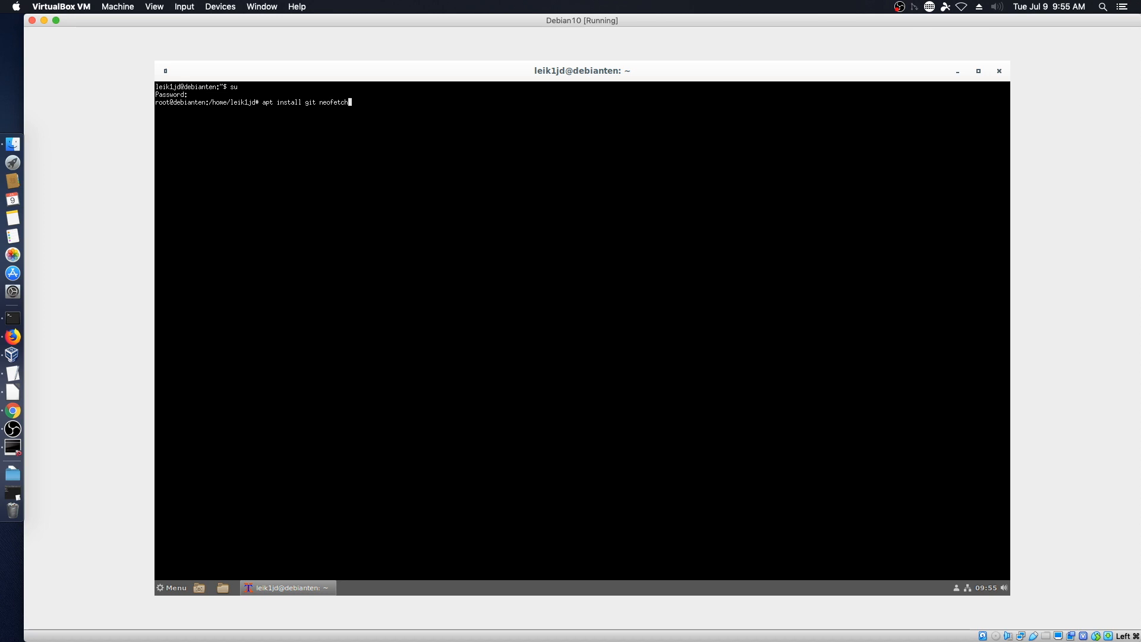
pyautogui.press('Return')
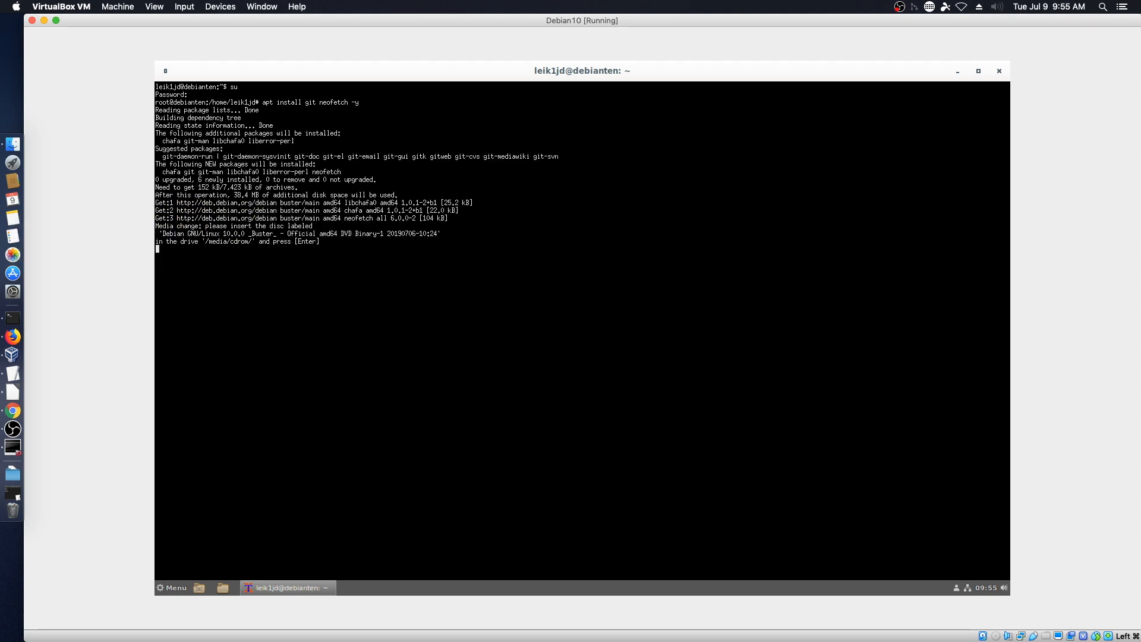
pyautogui.moveTo(29, 28)
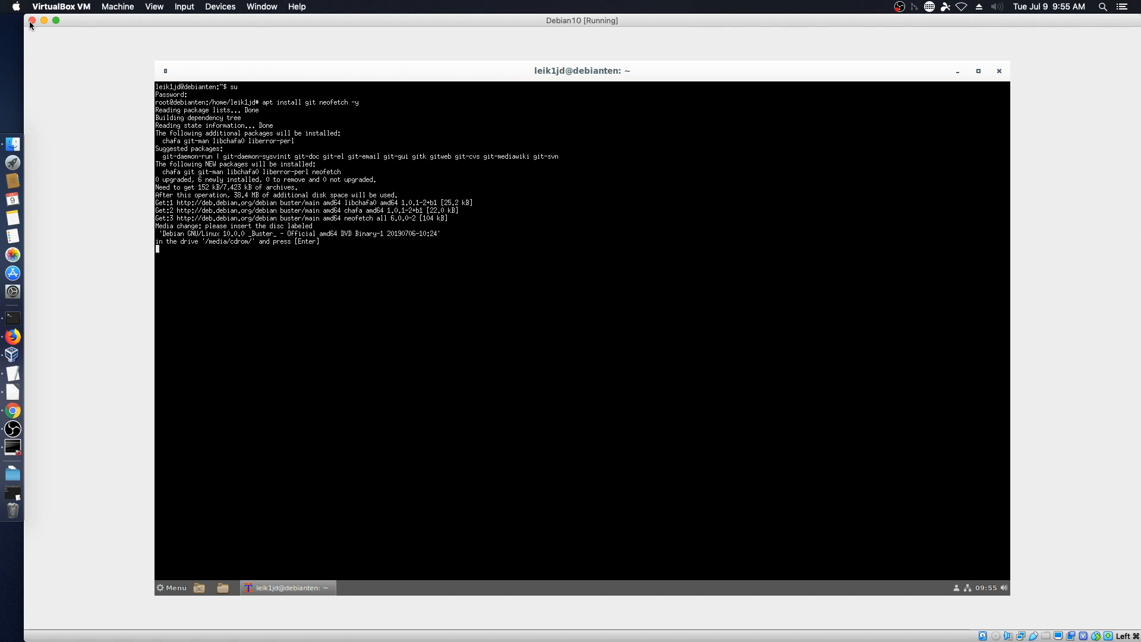
# Load a disc image into the VM's optical drive from the Devices menu
pyautogui.click(220, 7)
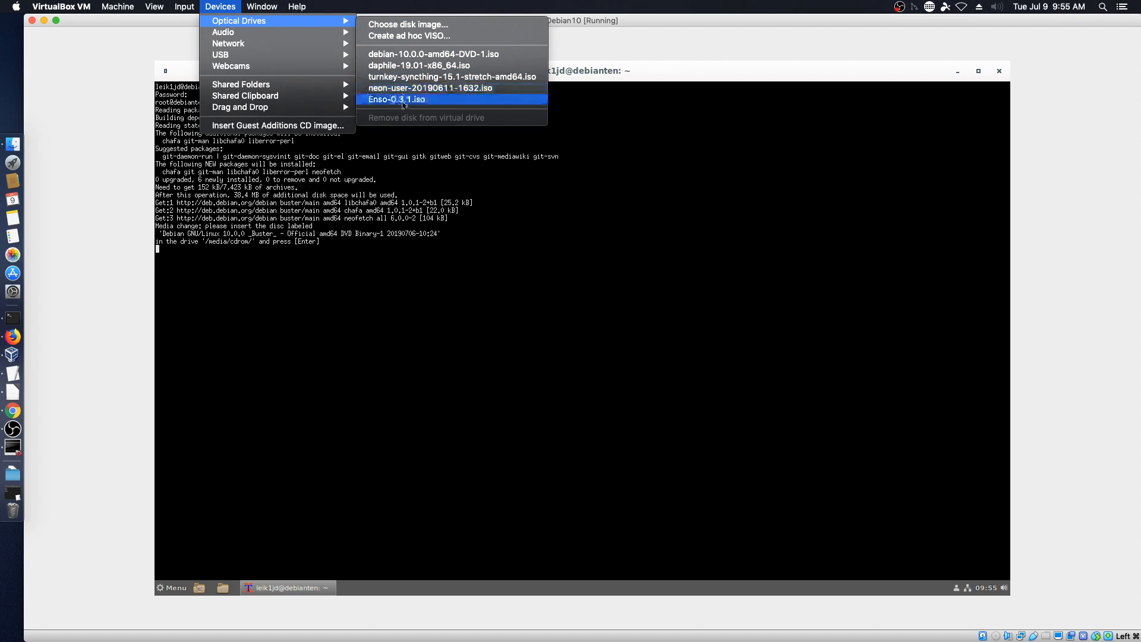
pyautogui.click(396, 99)
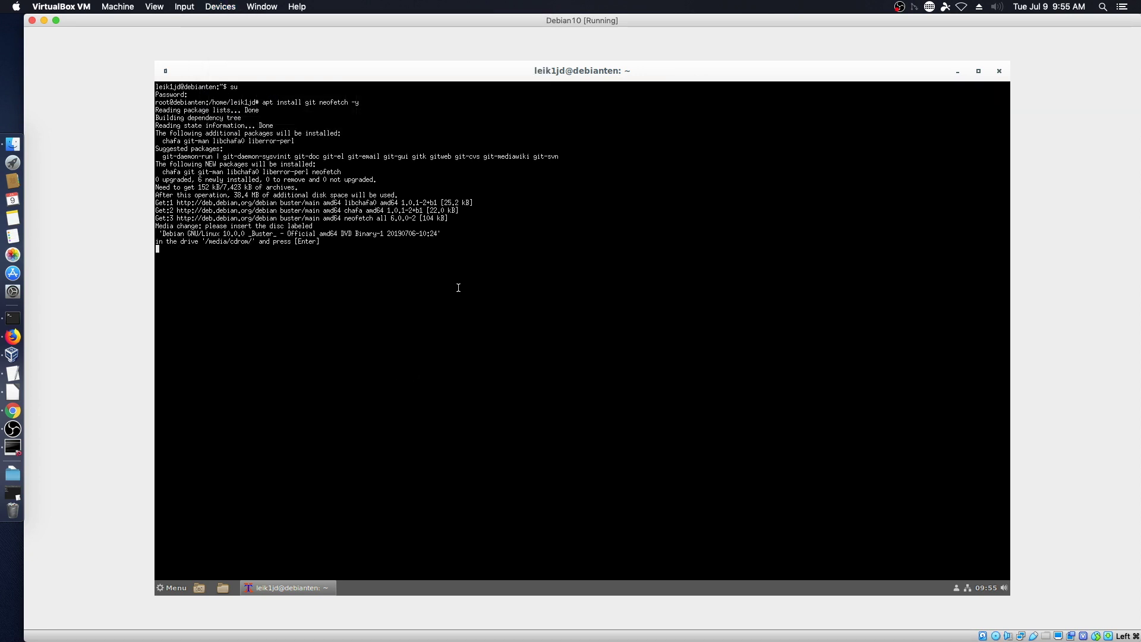
pyautogui.moveTo(488, 186)
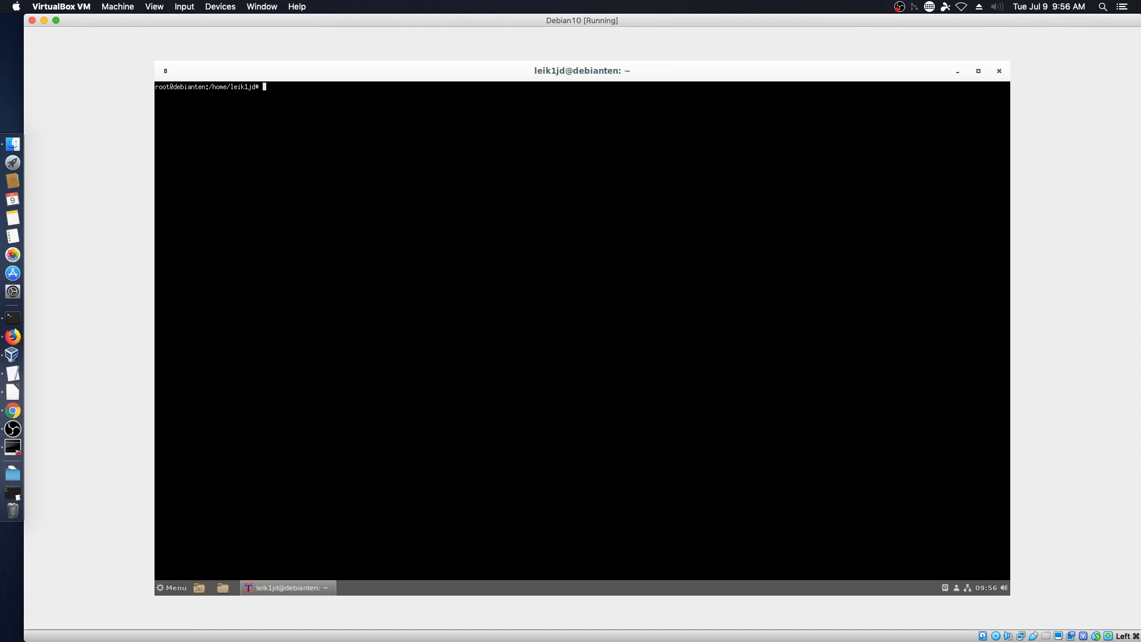
# Run neofetch to display the Debian VM's system summary
pyautogui.write('neofetch')
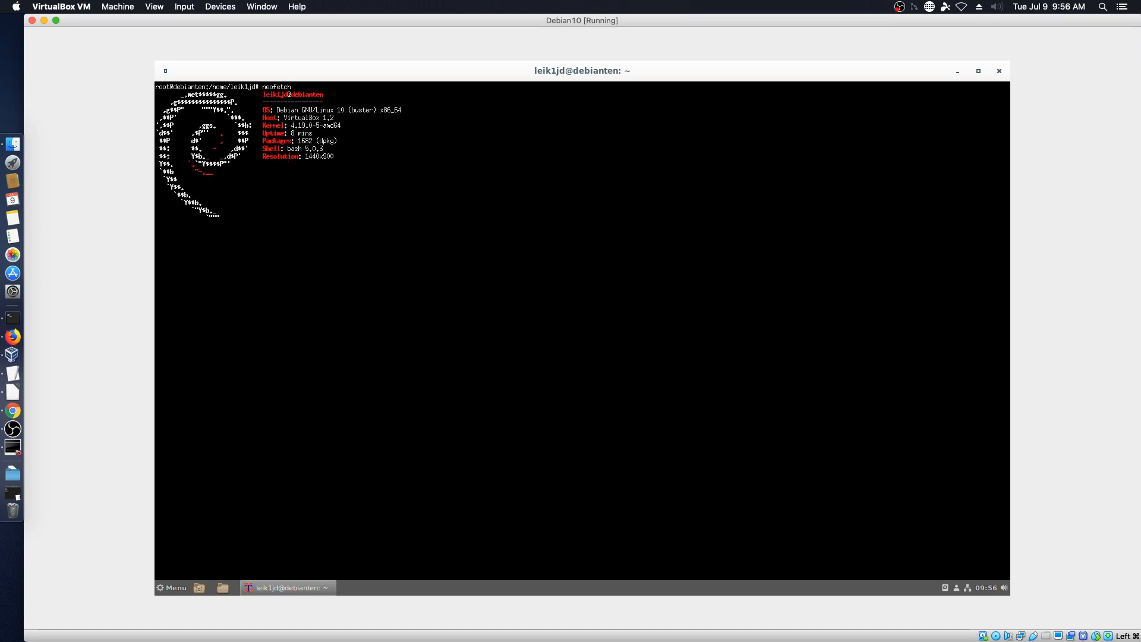
pyautogui.press('Return')
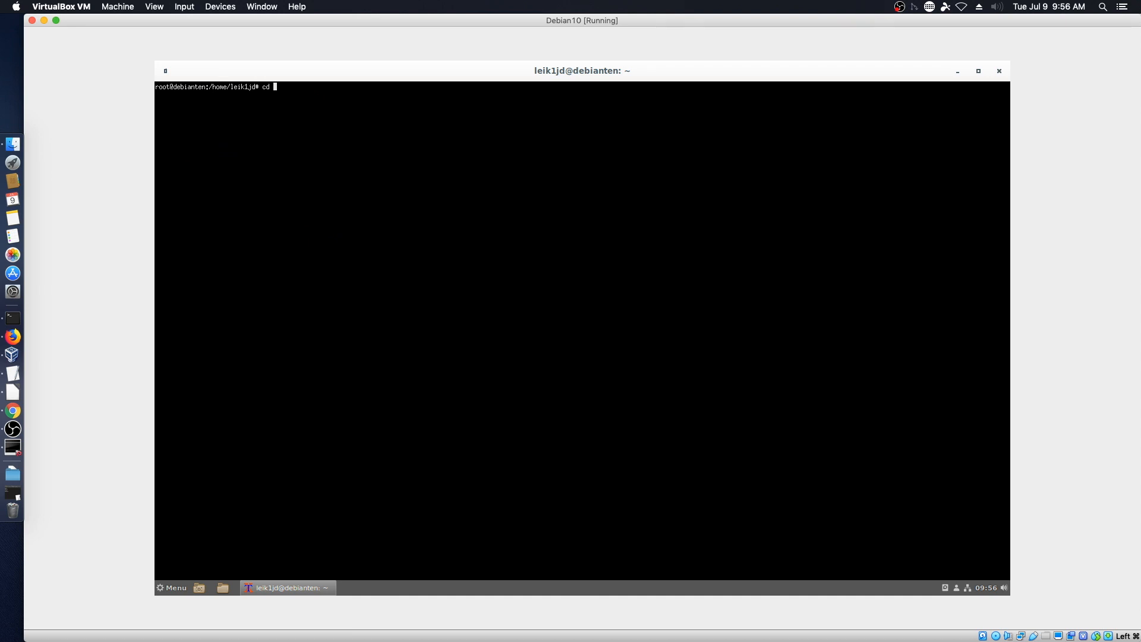
pyautogui.write('Downloads/')
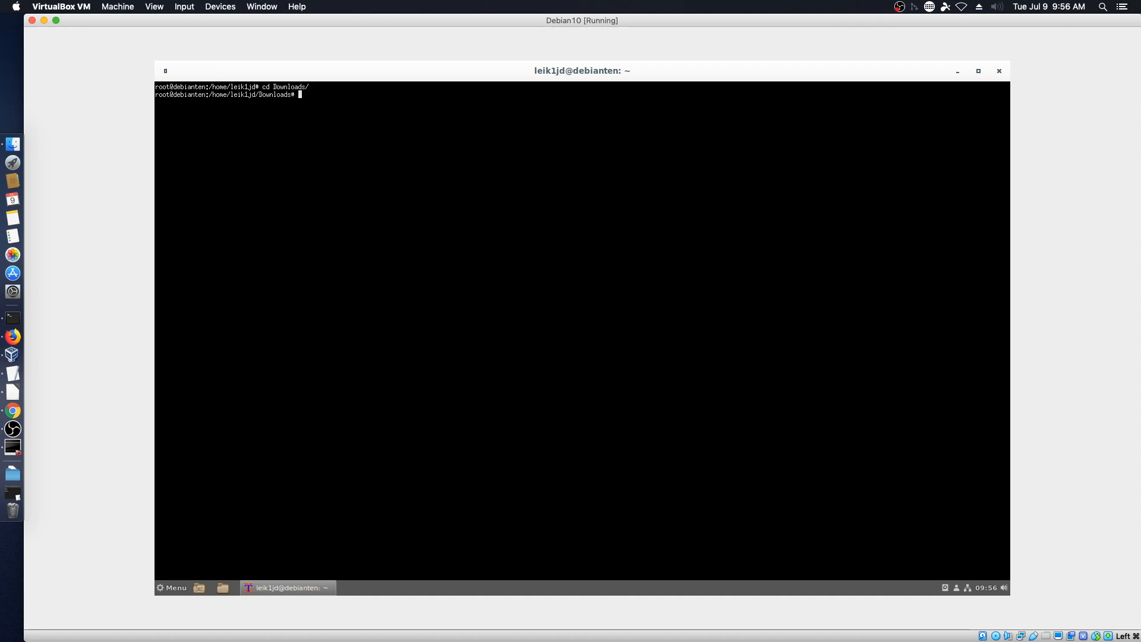
pyautogui.write('git clone')
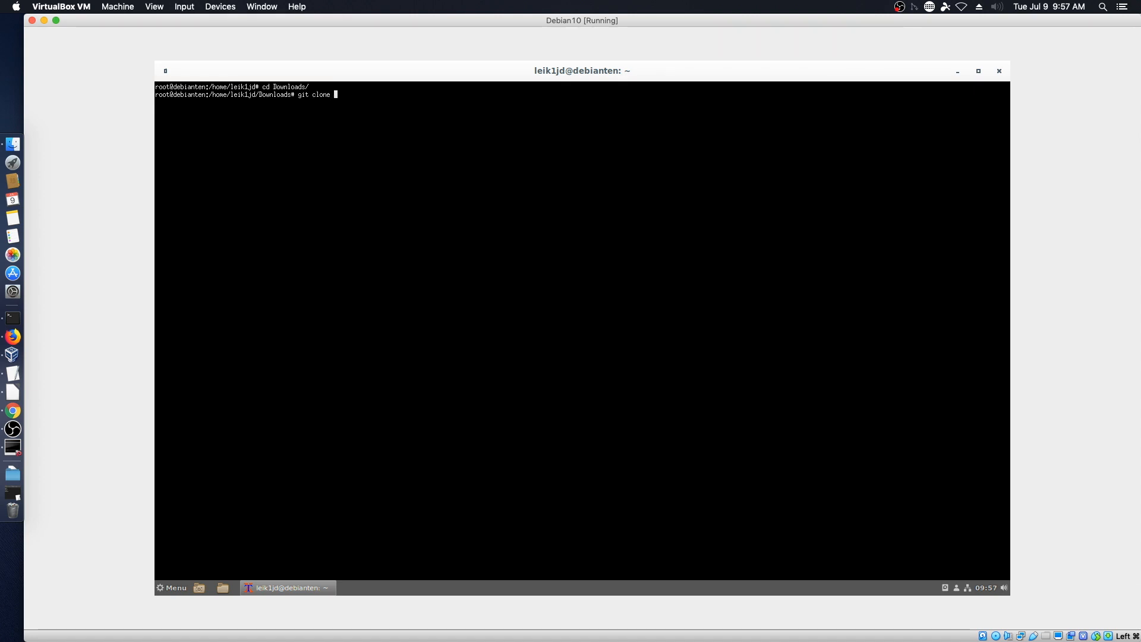
pyautogui.write('http')
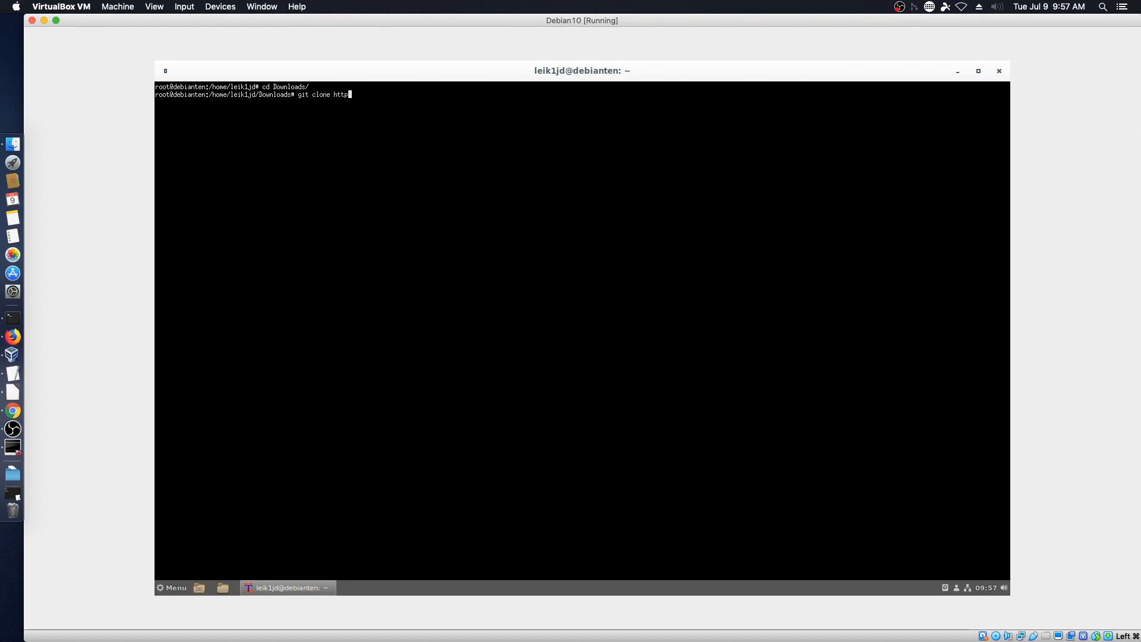
pyautogui.write('s://')
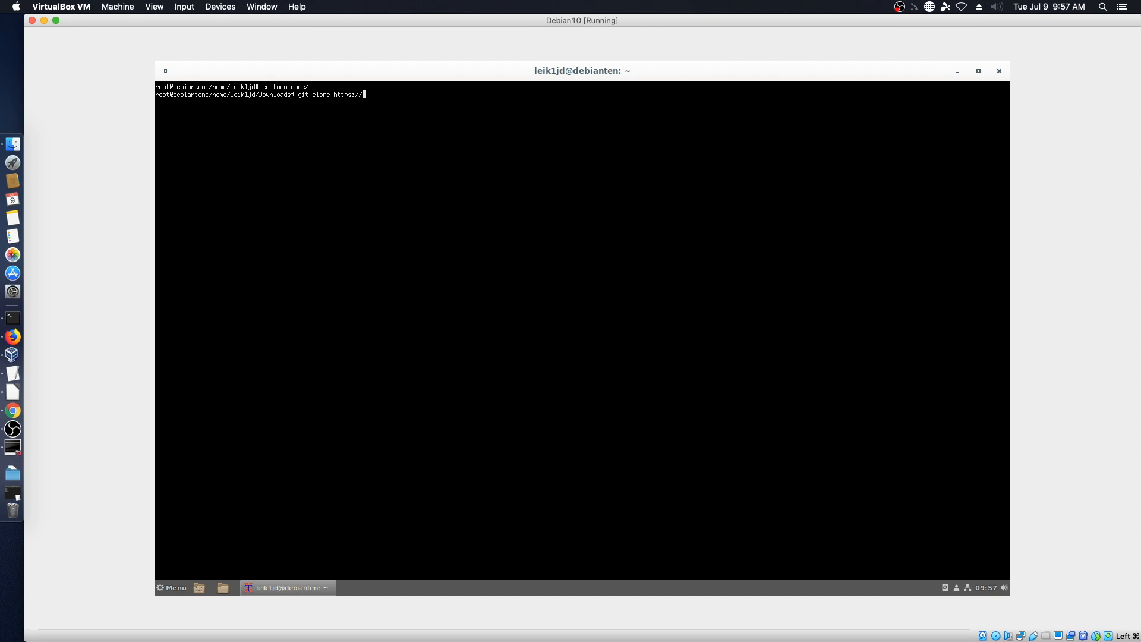
pyautogui.write('github.')
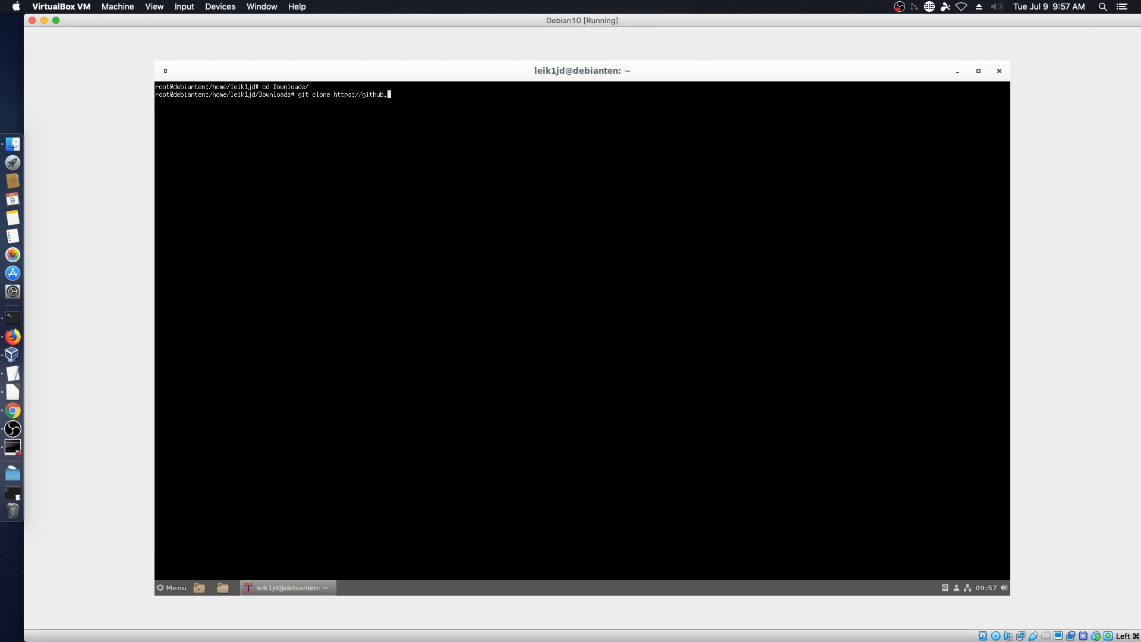
pyautogui.write('com/')
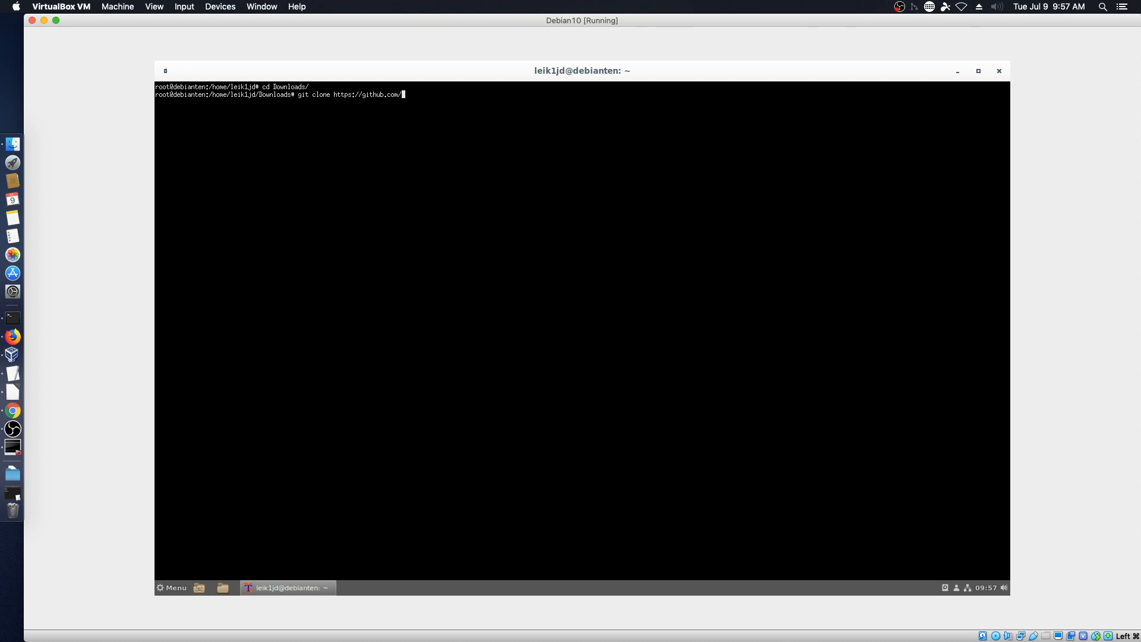
pyautogui.write('CISO')
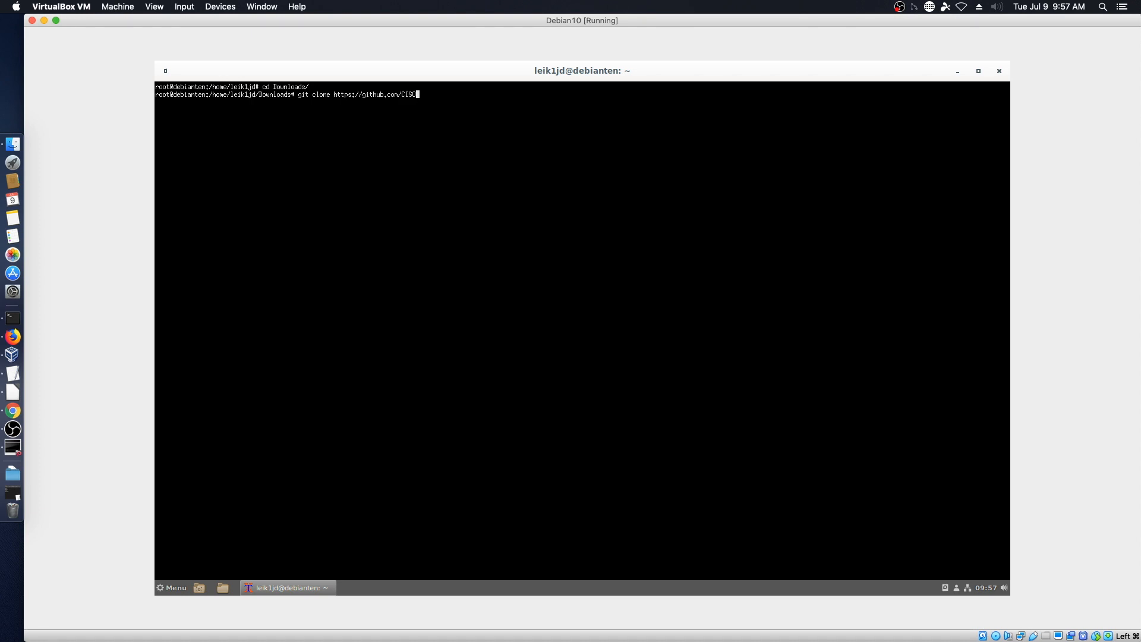
pyautogui.write('fy/1')
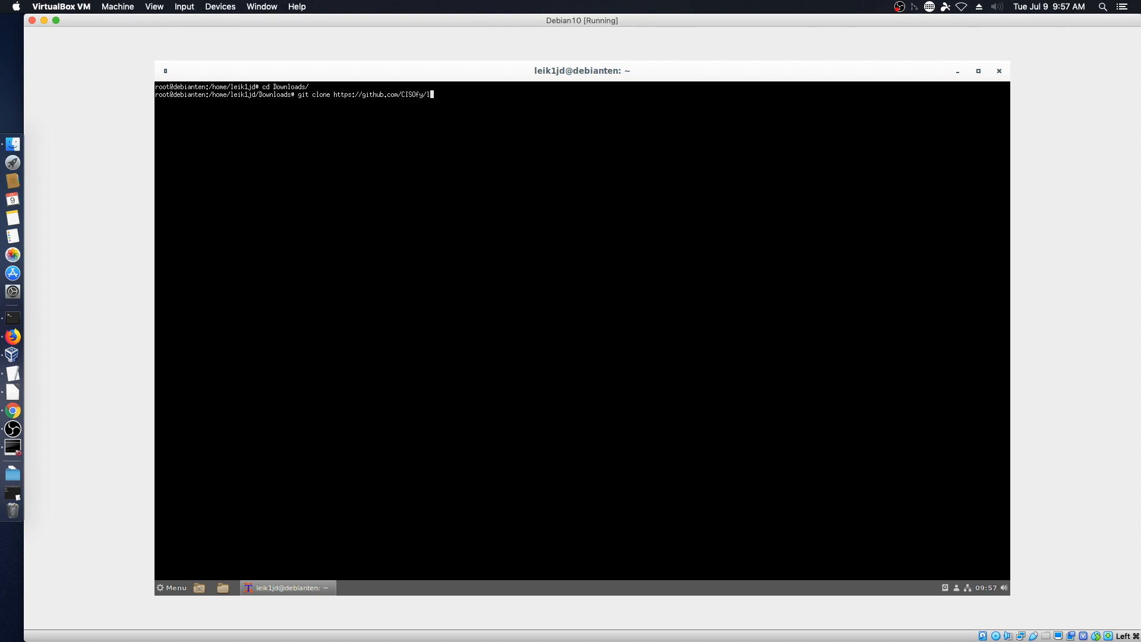
pyautogui.write('lynis')
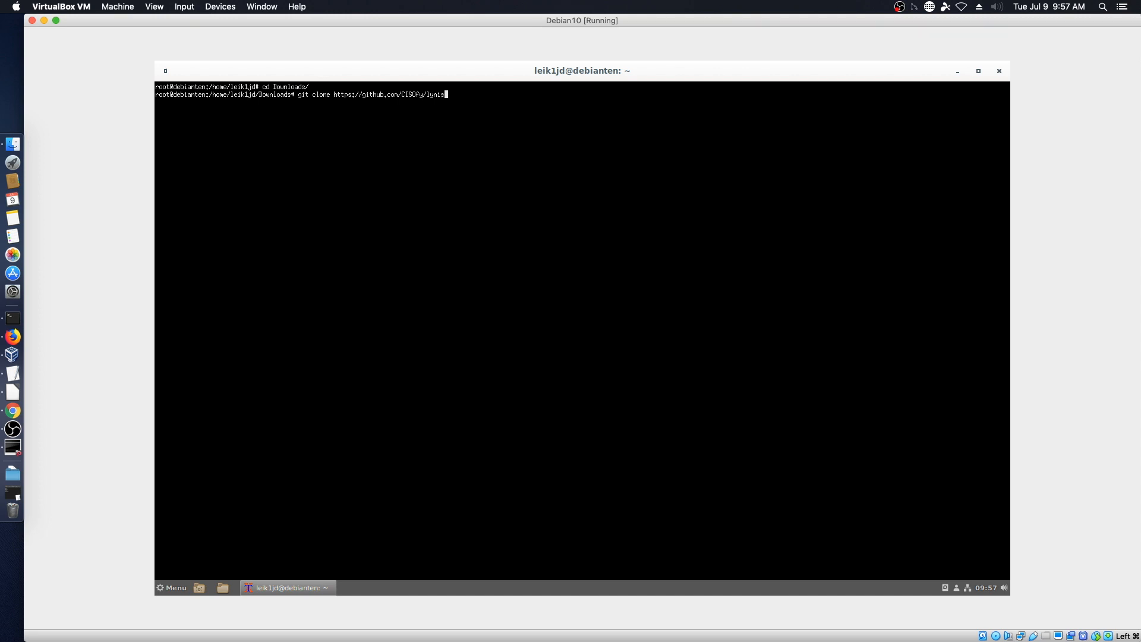
pyautogui.press('Return')
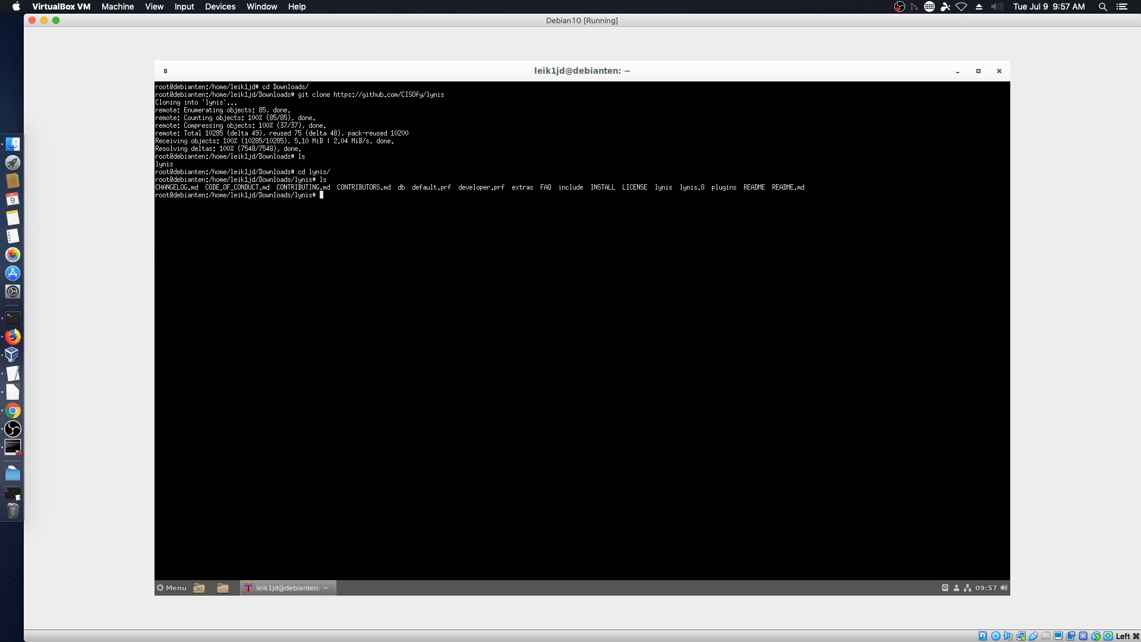
# Run ./lynis audit system from the lynis folder
pyautogui.write('./')
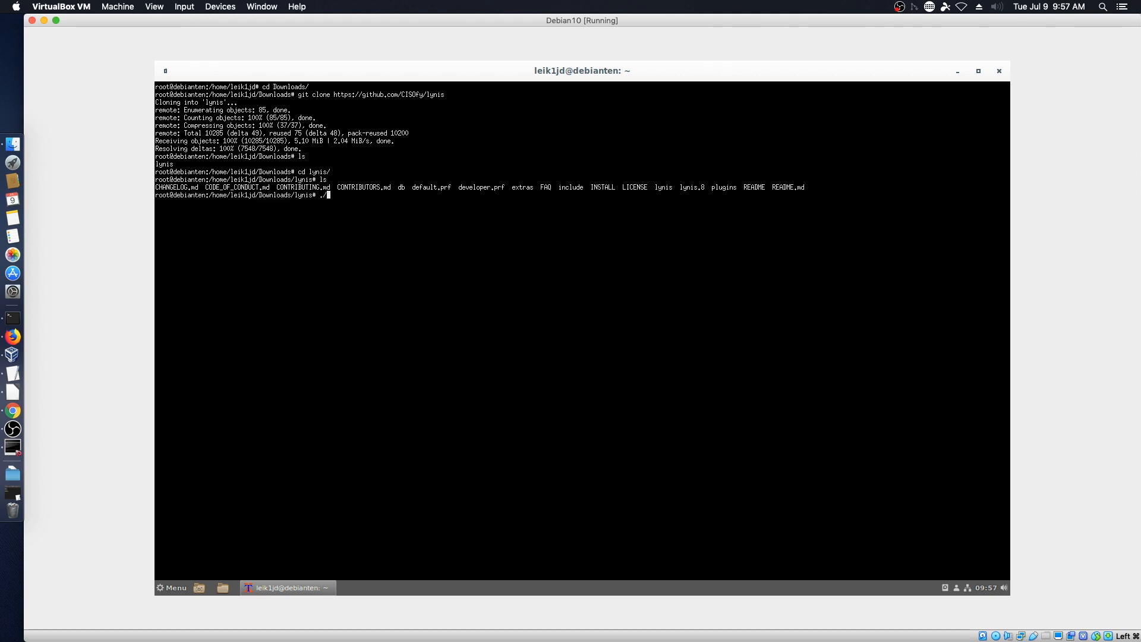
pyautogui.write('lynis')
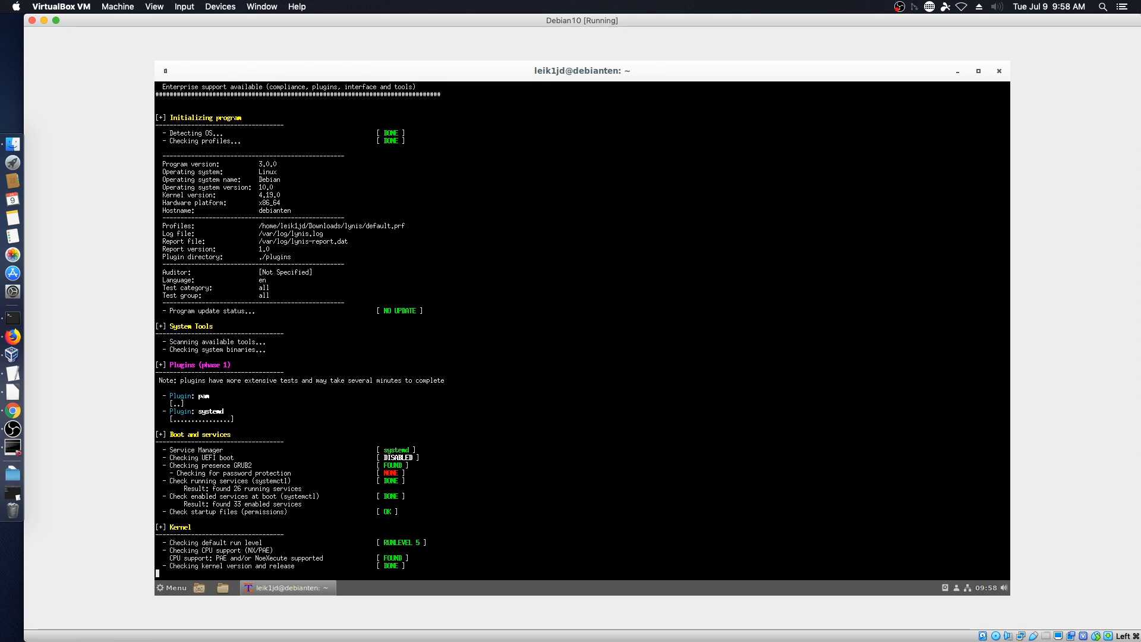
# Scroll along with the audit output until the Lynis Results summary appears
pyautogui.scroll(-3)
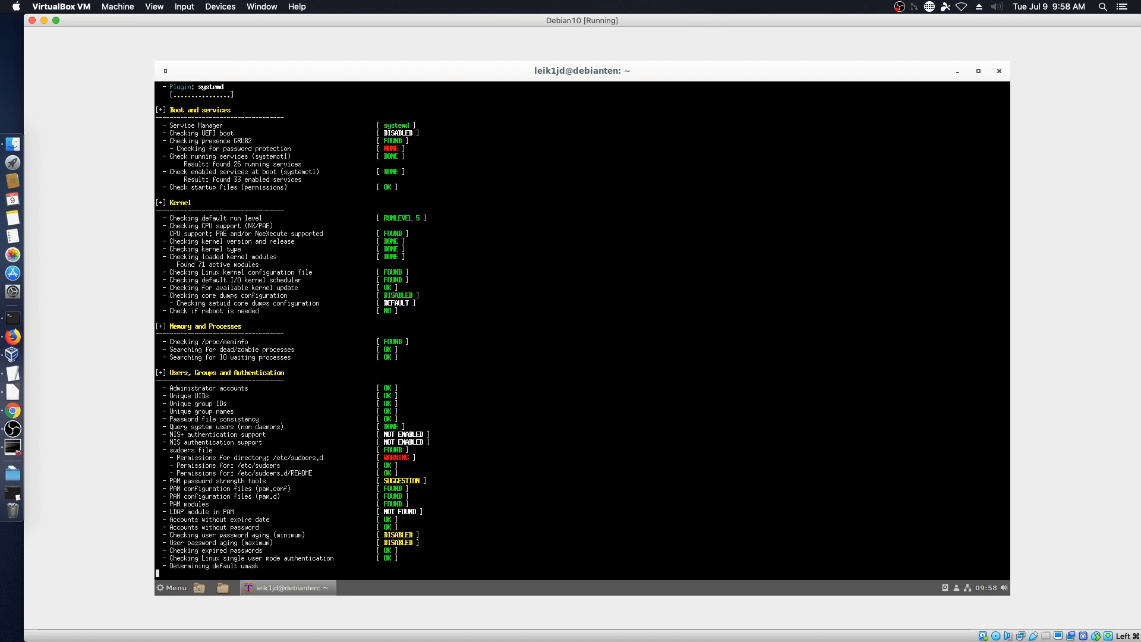
pyautogui.scroll(-3)
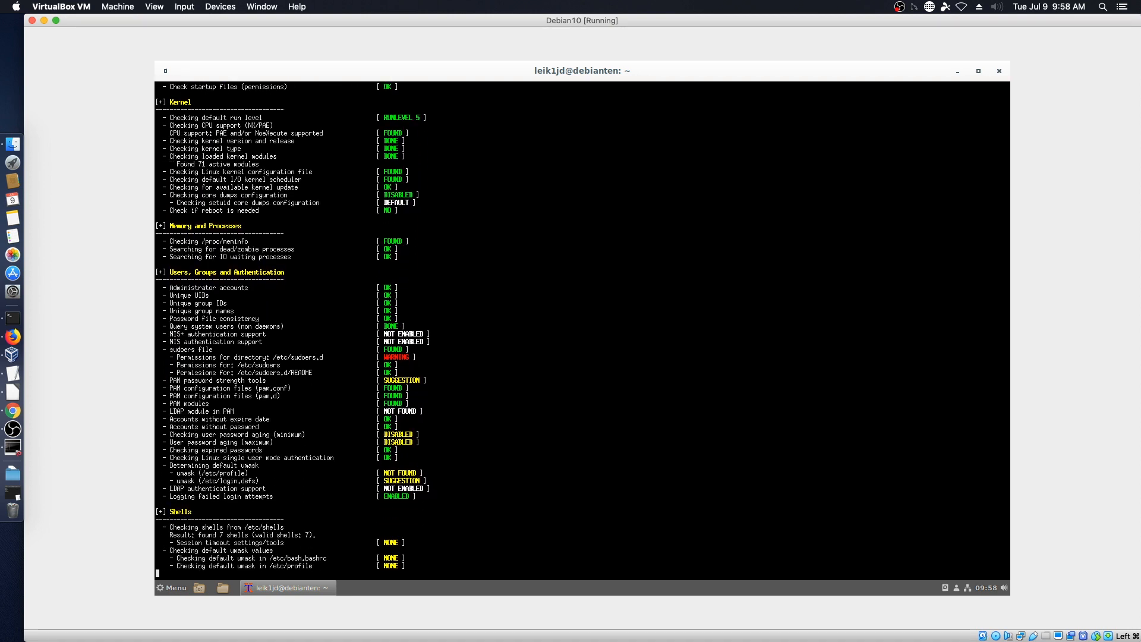
pyautogui.scroll(-3)
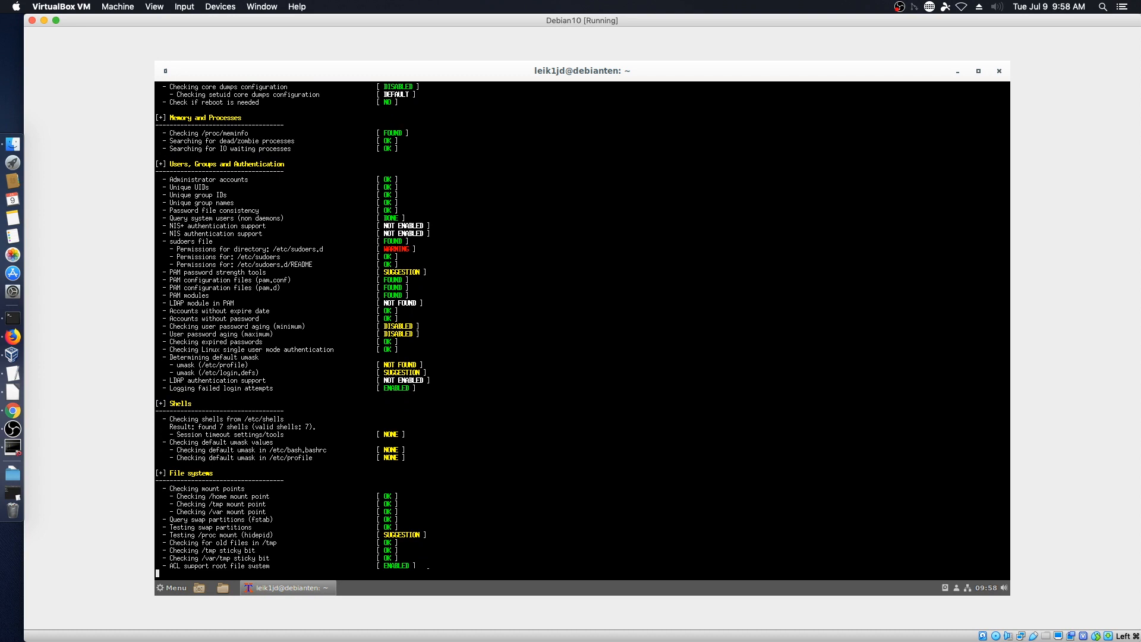
pyautogui.scroll(-3)
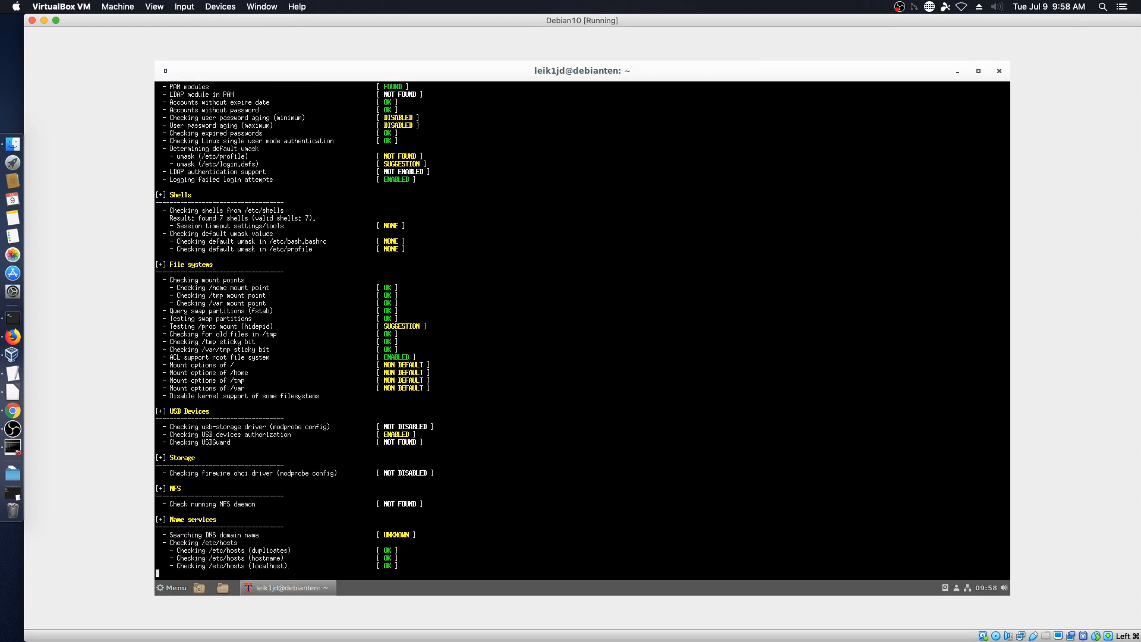
pyautogui.scroll(-3)
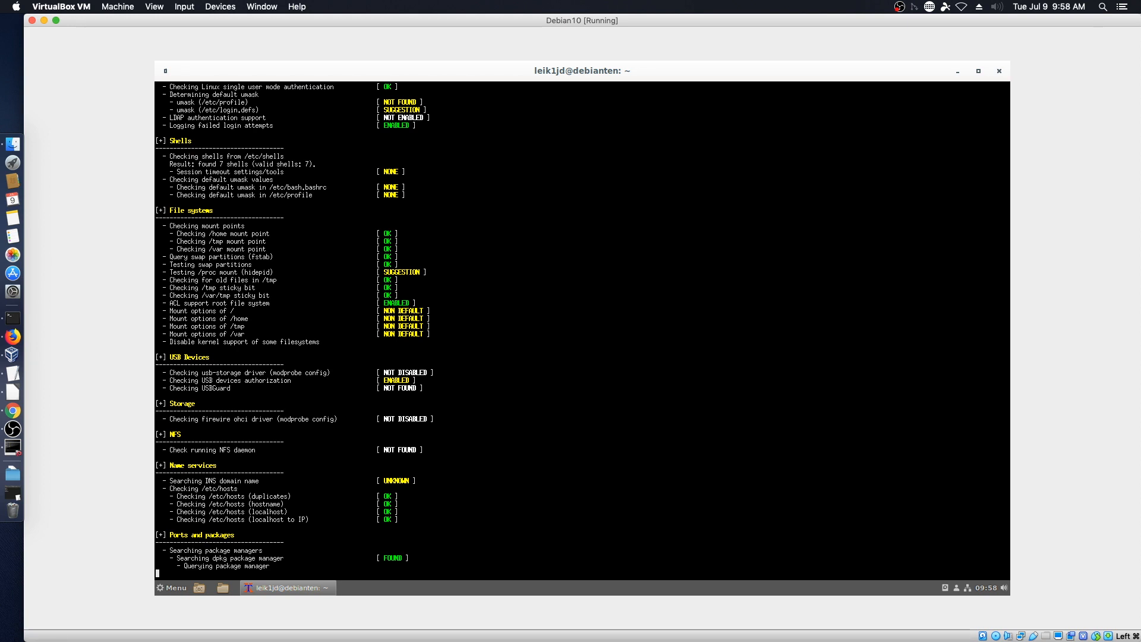
pyautogui.scroll(-3)
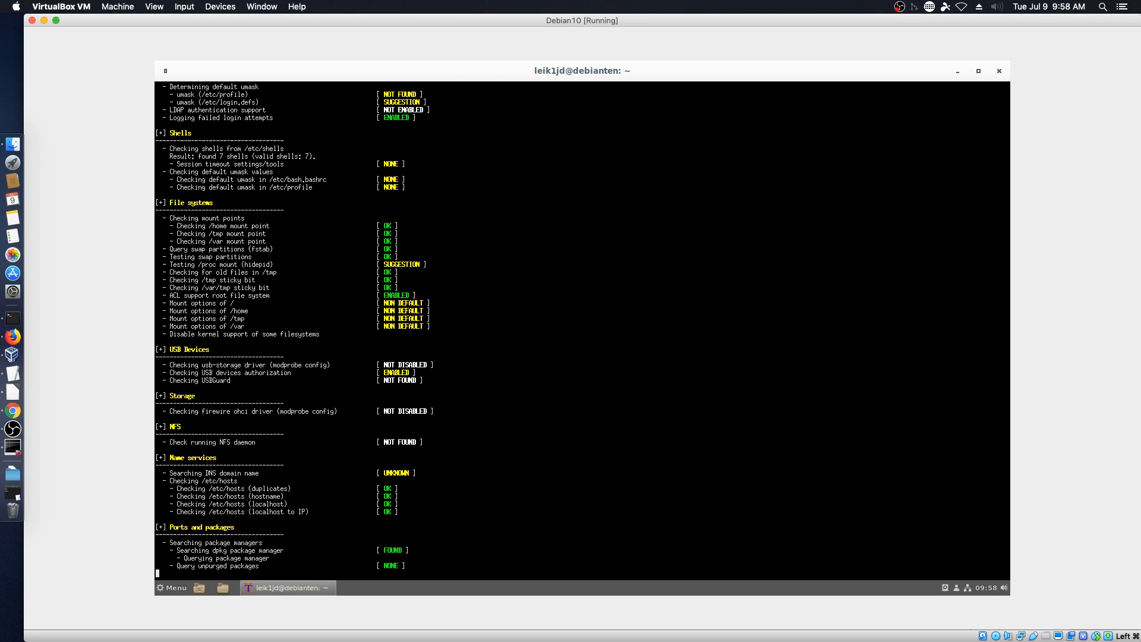
pyautogui.scroll(-3)
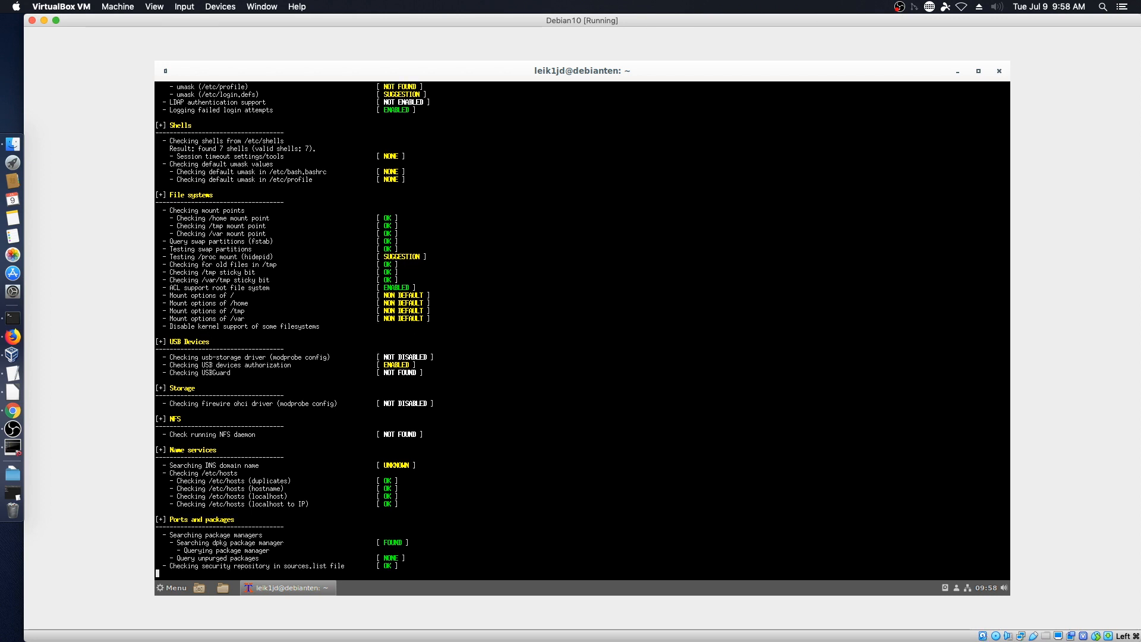
pyautogui.scroll(-3)
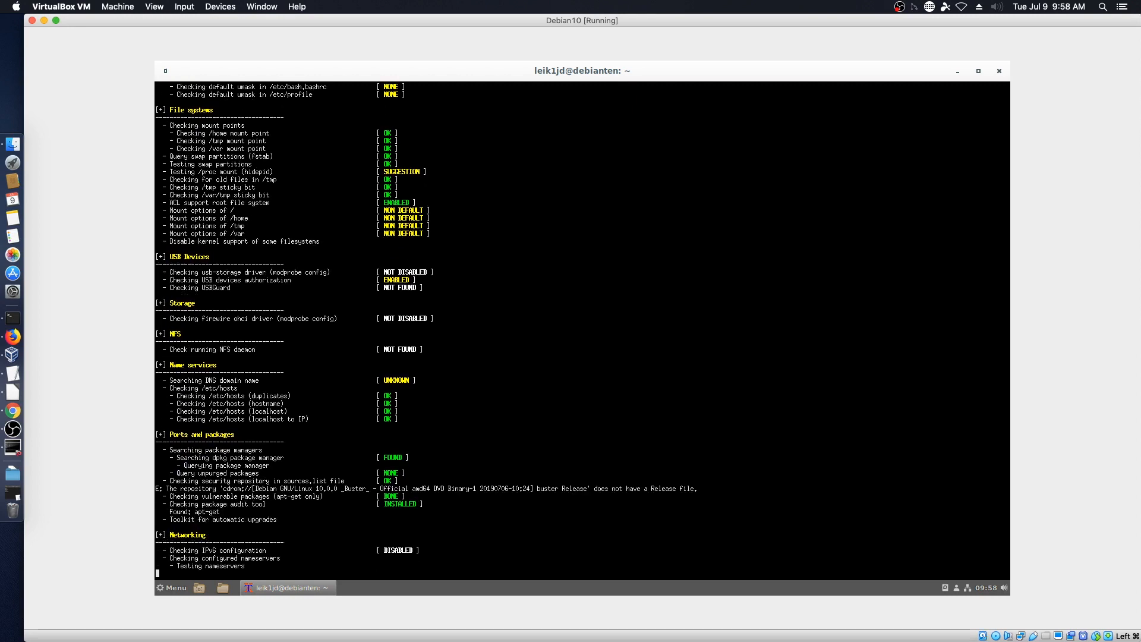
pyautogui.scroll(-3)
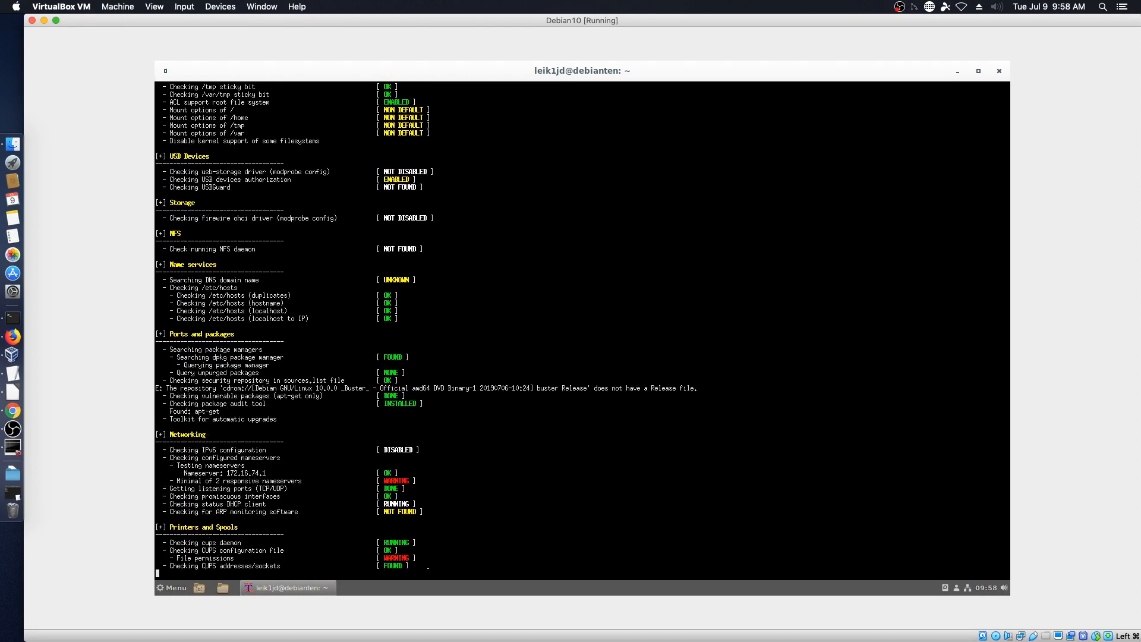
pyautogui.scroll(-3)
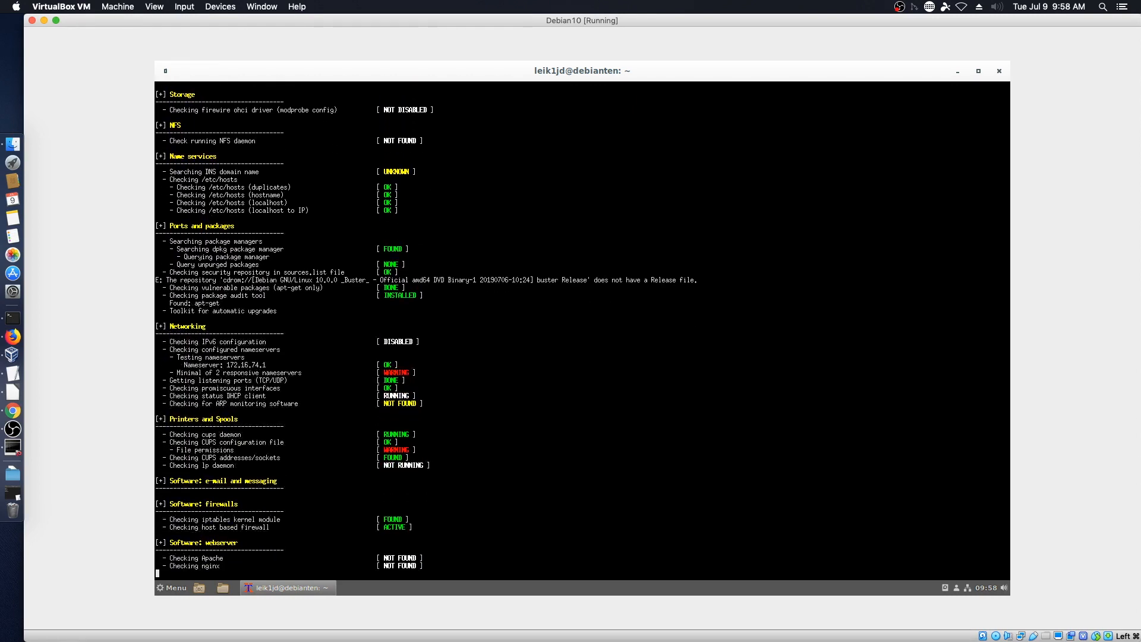
pyautogui.scroll(-3)
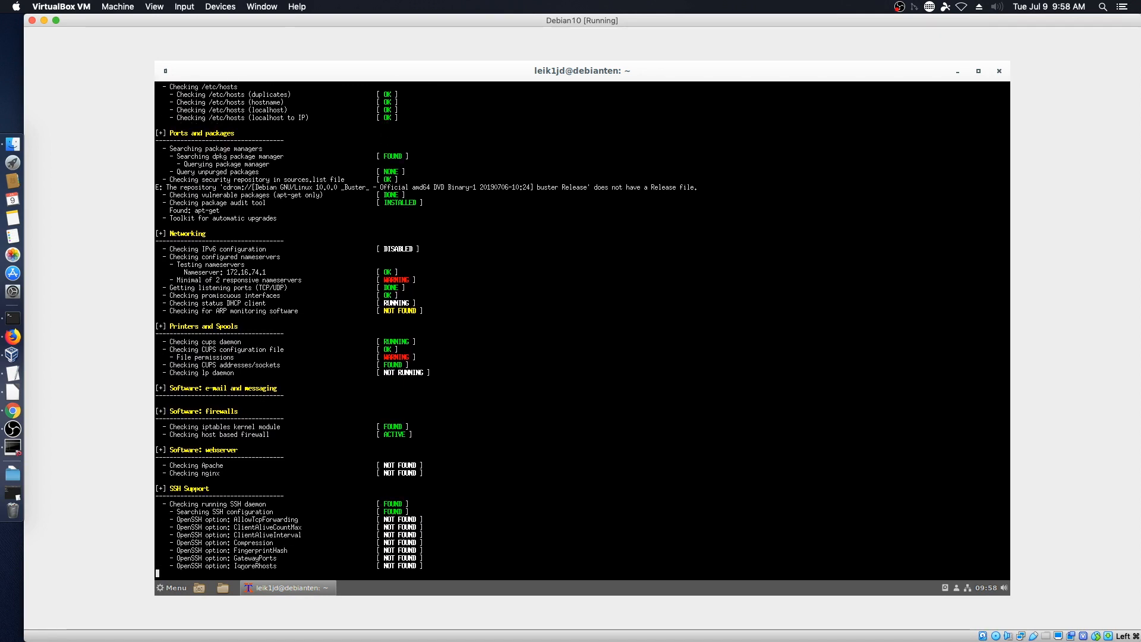
pyautogui.scroll(-3)
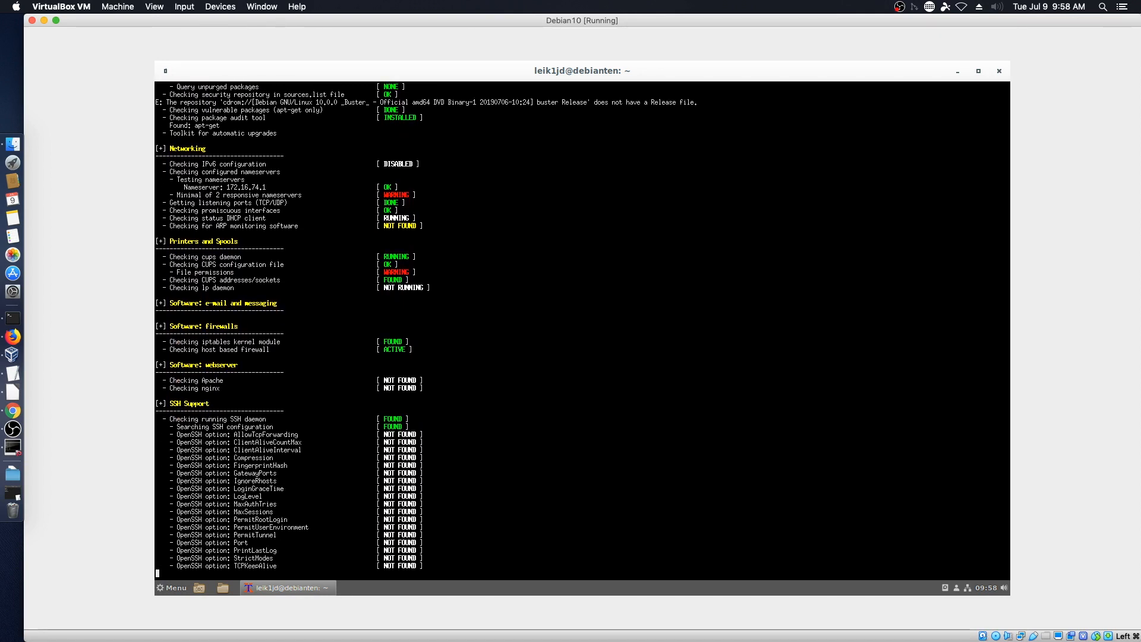
pyautogui.scroll(-3)
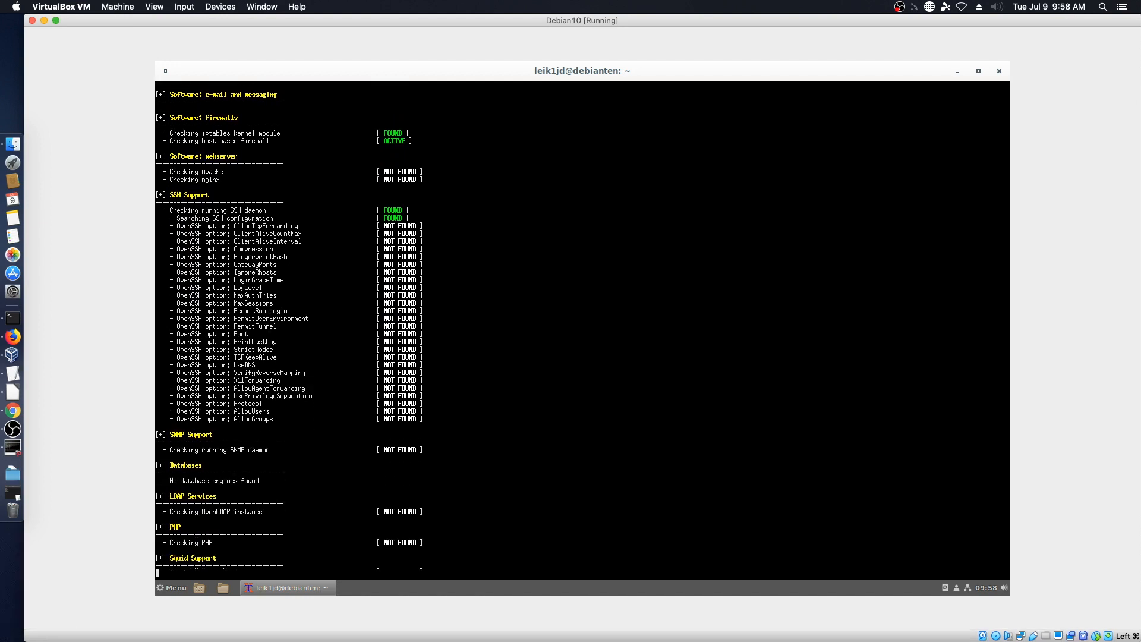
pyautogui.scroll(-3)
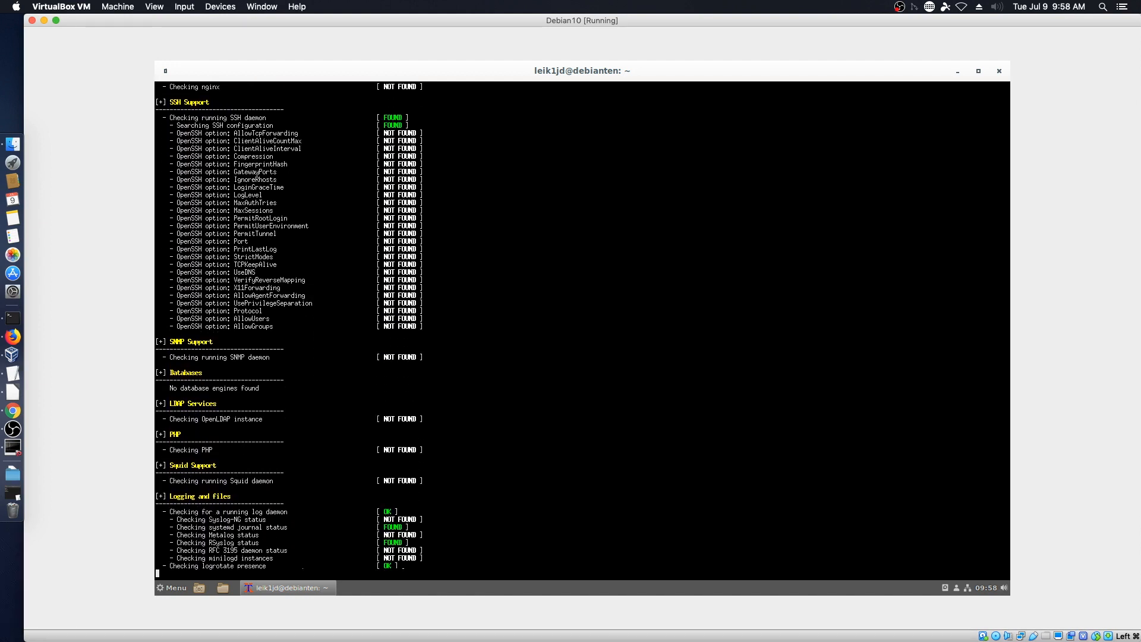
pyautogui.scroll(-3)
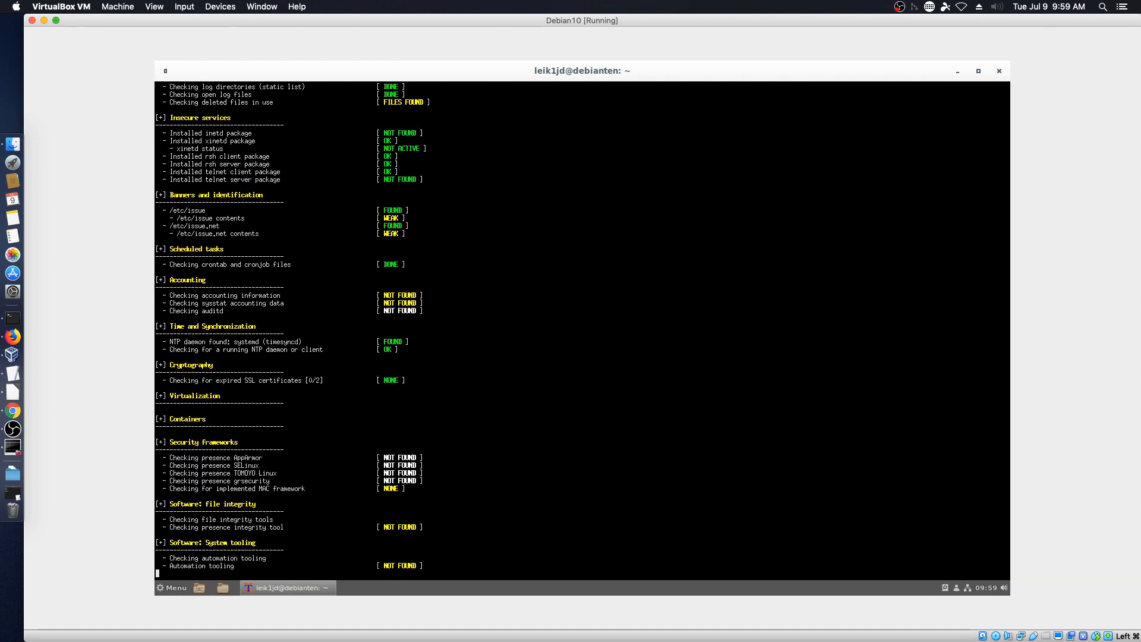
pyautogui.scroll(-3)
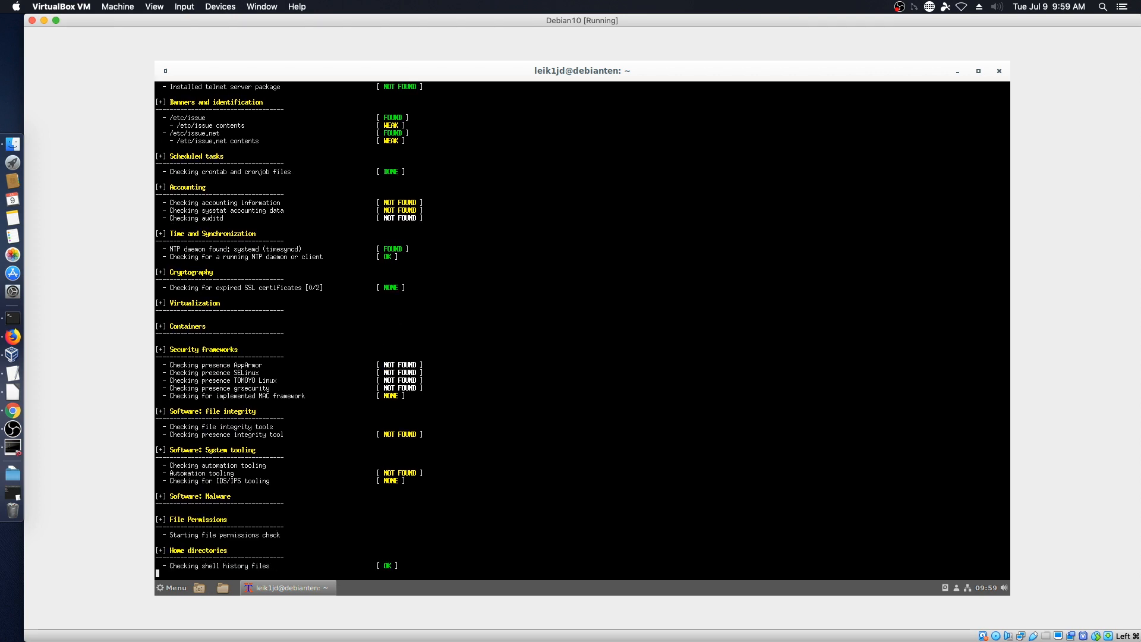
pyautogui.scroll(-3)
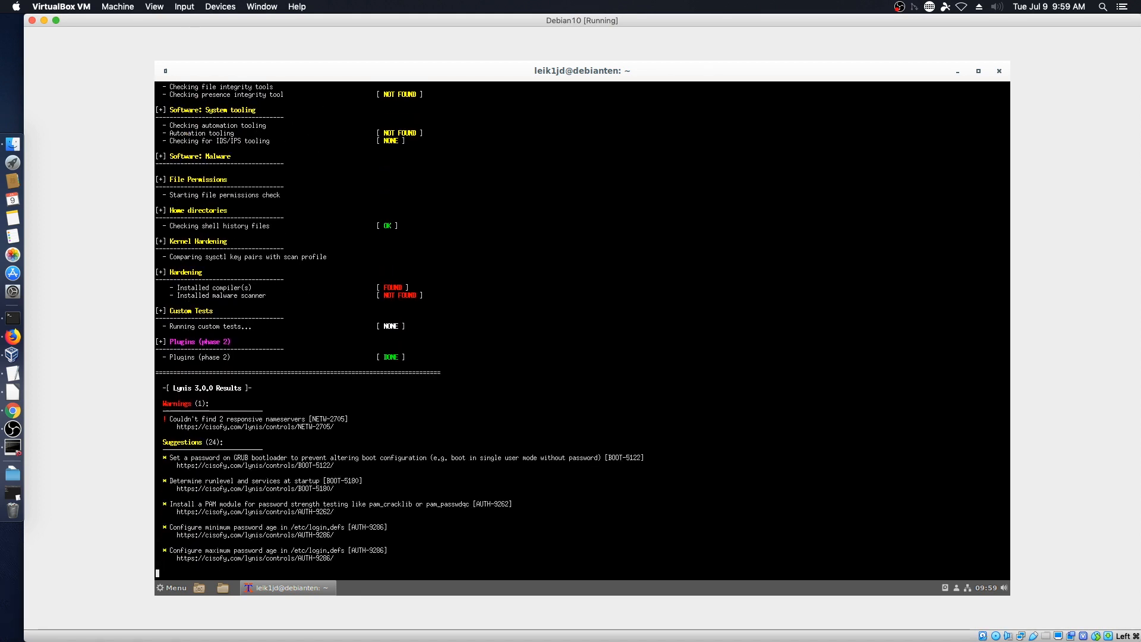
# Review the results (hardening index 70), then rerun the audit saving to initialscan.txt
pyautogui.scroll(-3)
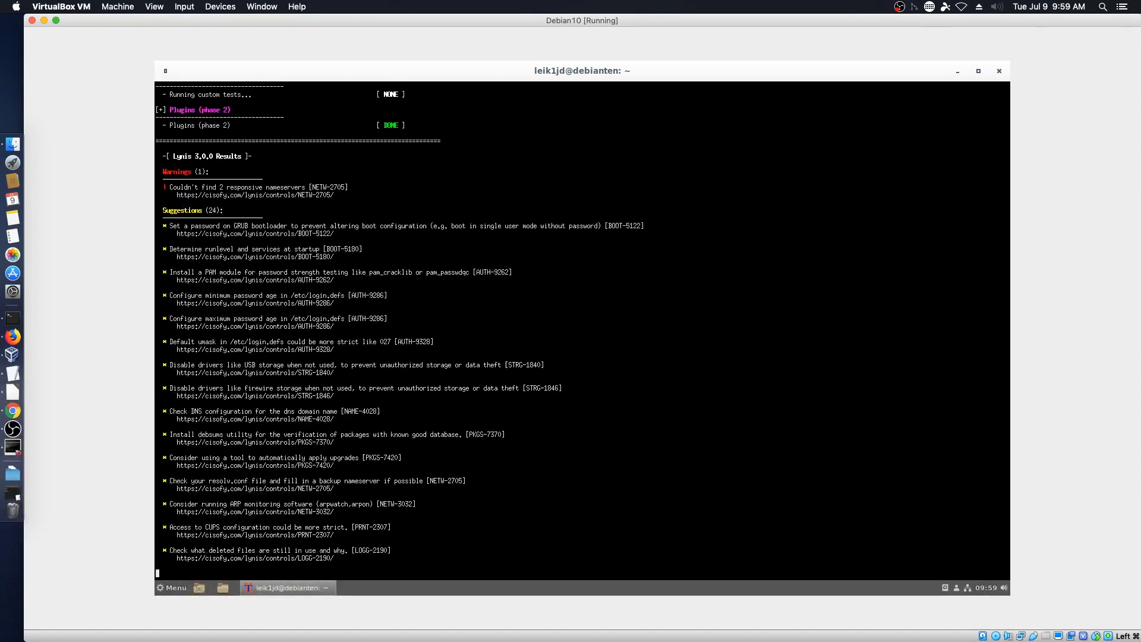
pyautogui.scroll(-3)
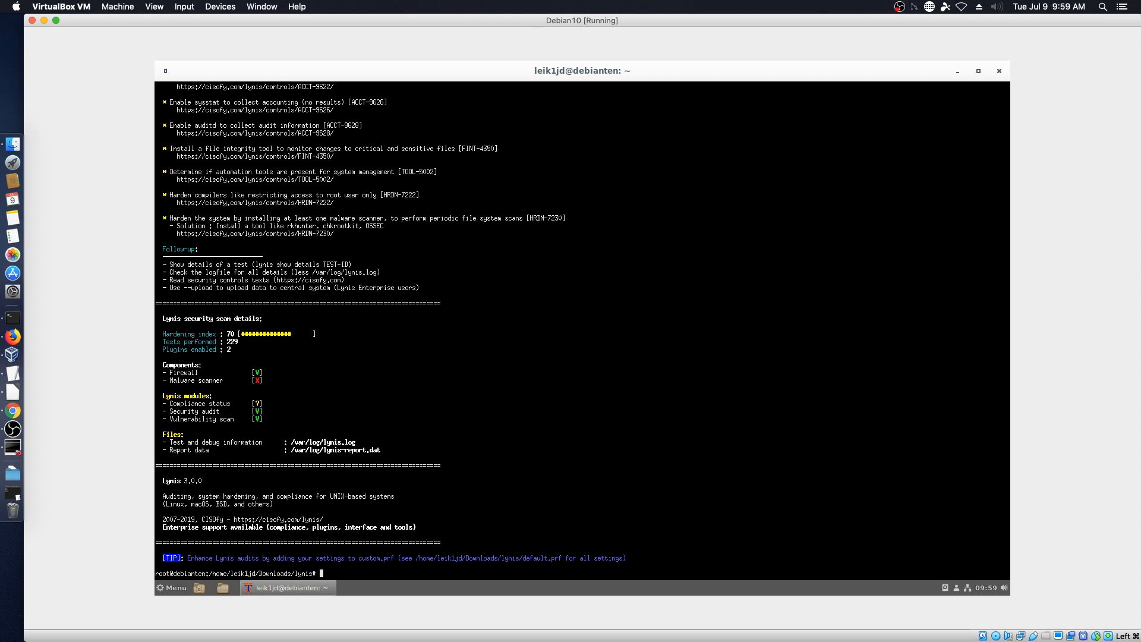
pyautogui.scroll(3)
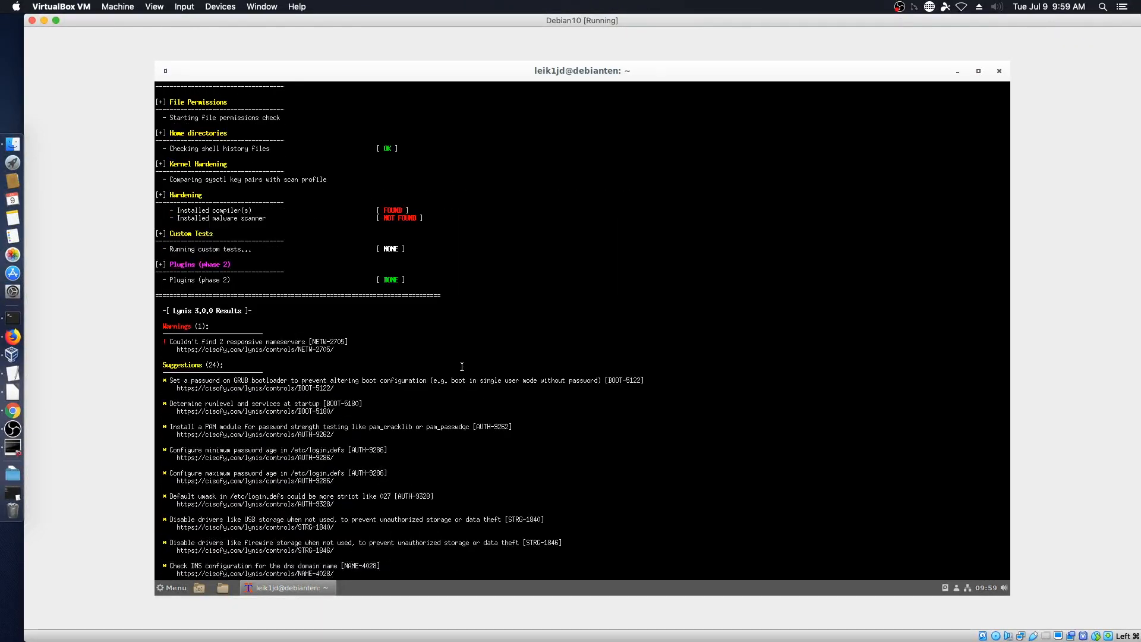
pyautogui.moveTo(342, 341)
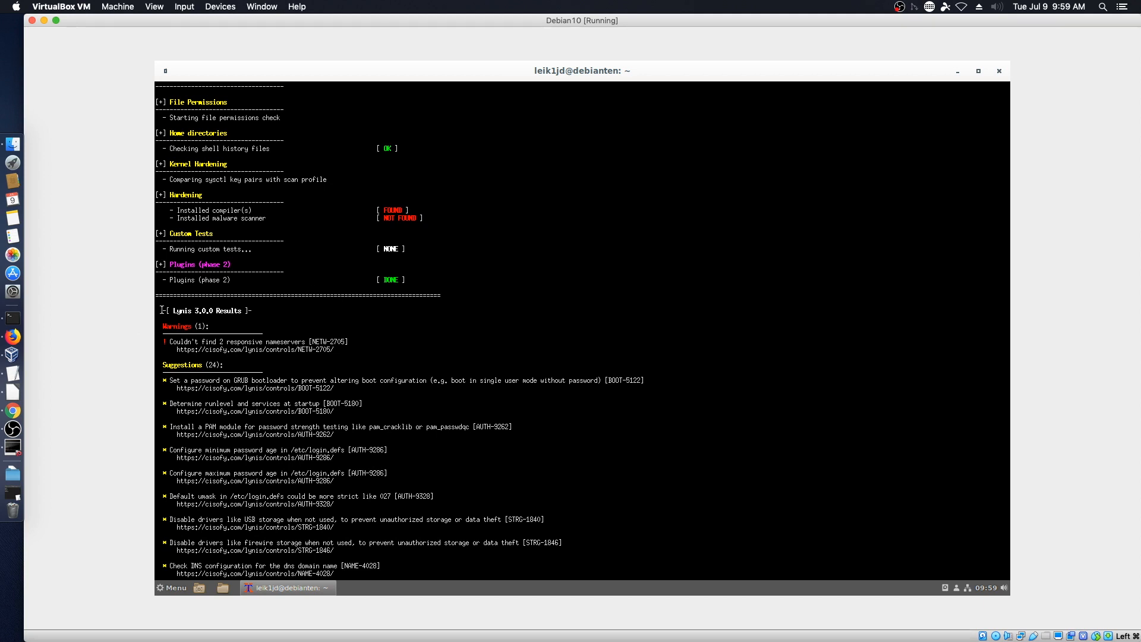
pyautogui.scroll(-3)
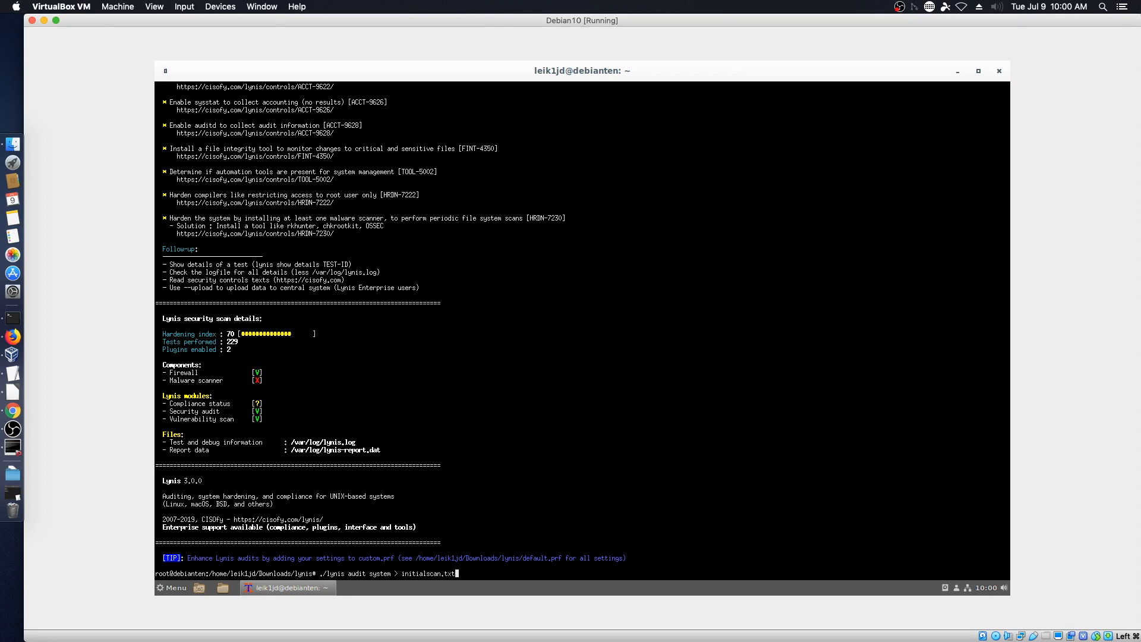
pyautogui.press('Return')
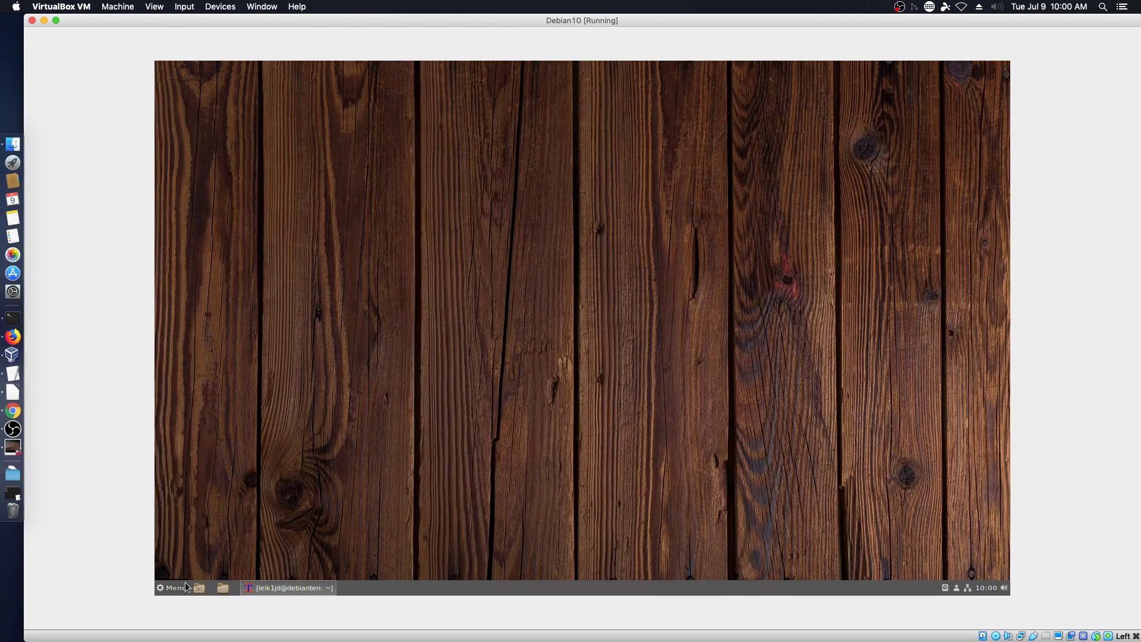
# Open the Cinnamon menu and browse the Accessories, Games and Graphics categories
pyautogui.click(173, 588)
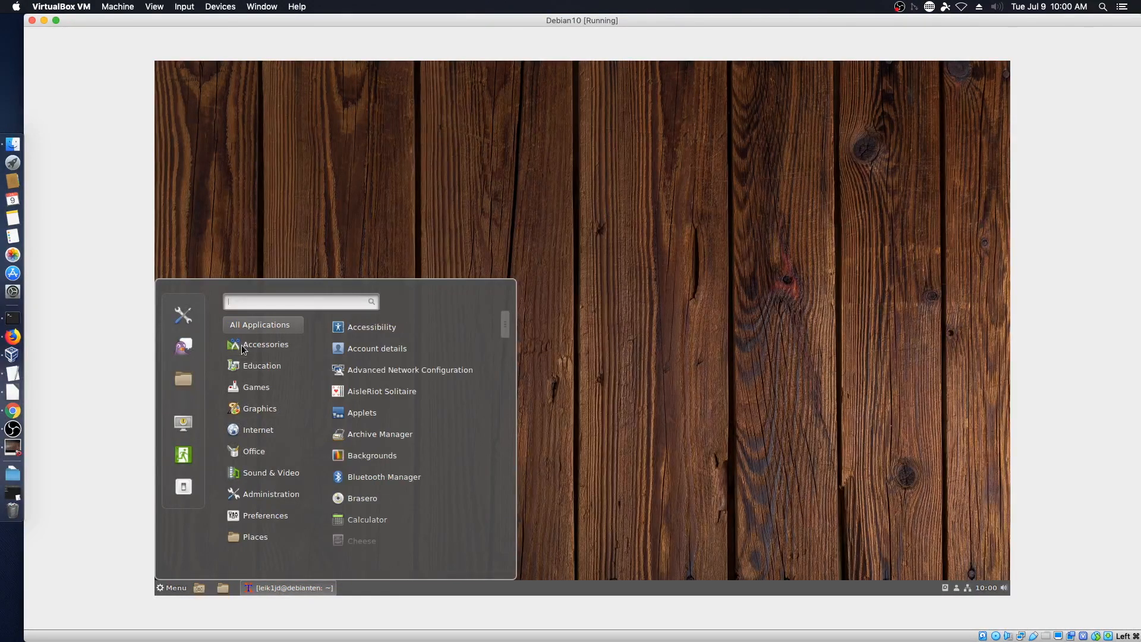
pyautogui.click(265, 344)
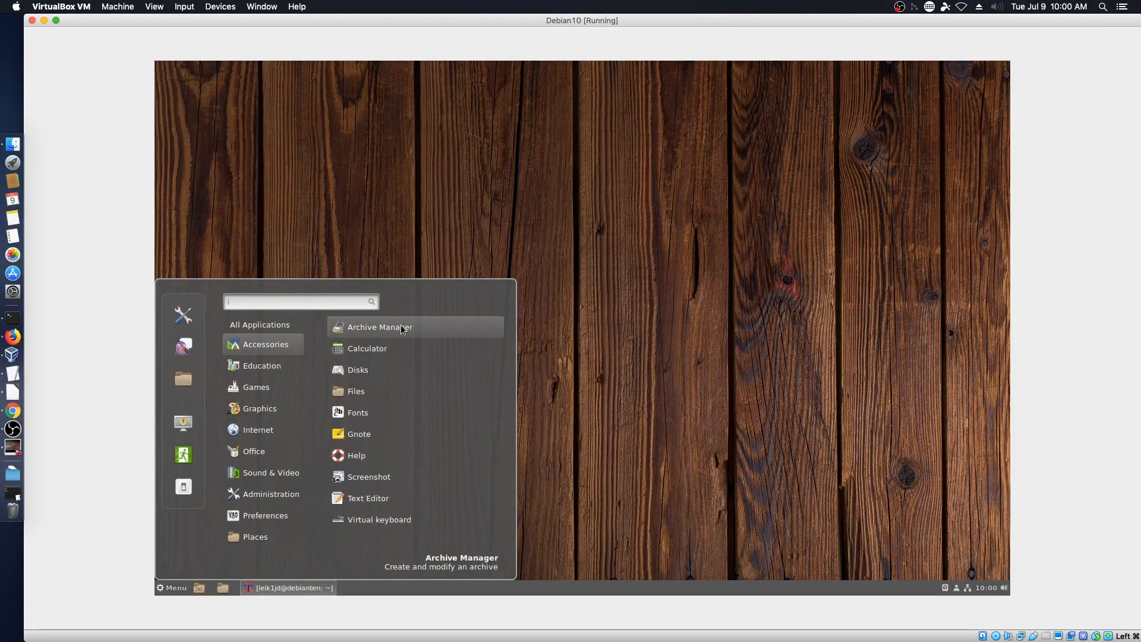
pyautogui.moveTo(381, 383)
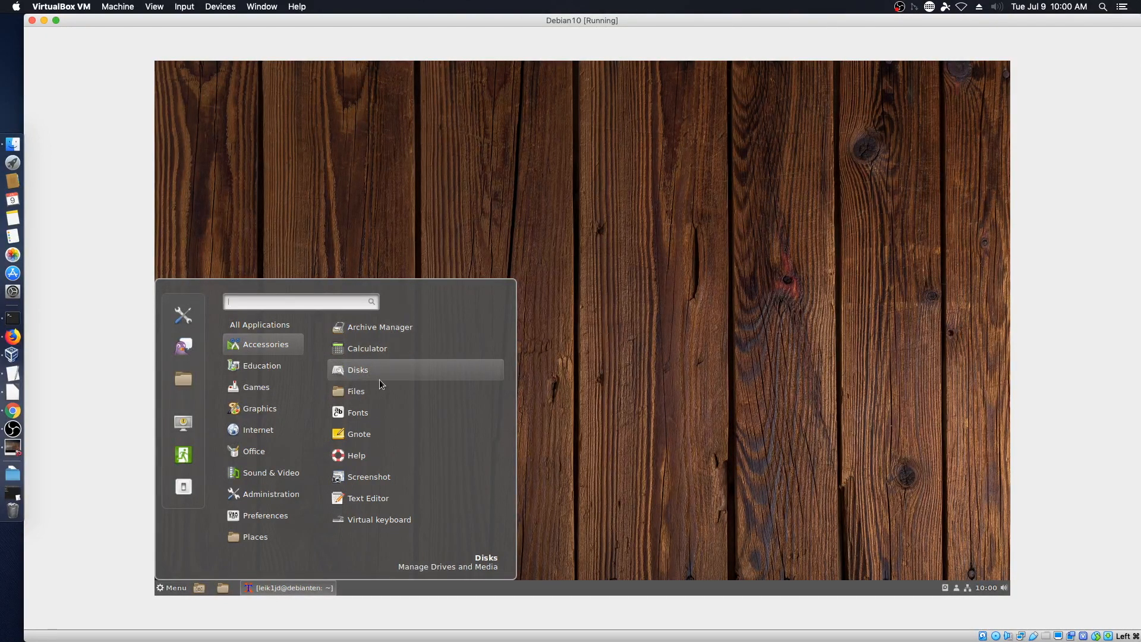
pyautogui.moveTo(381, 515)
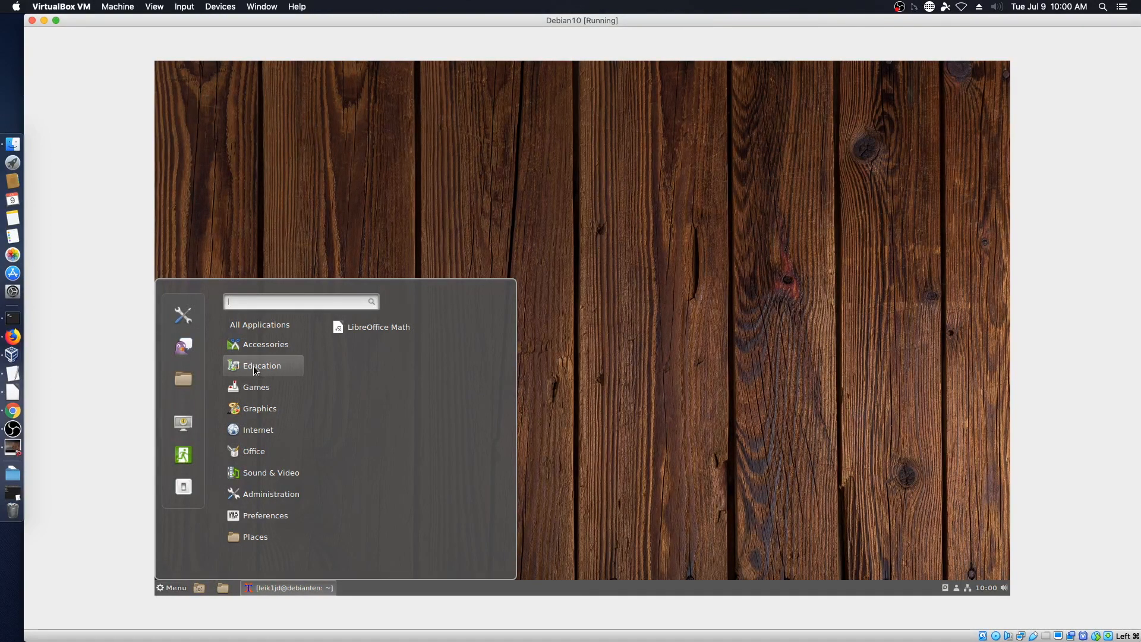
pyautogui.moveTo(257, 392)
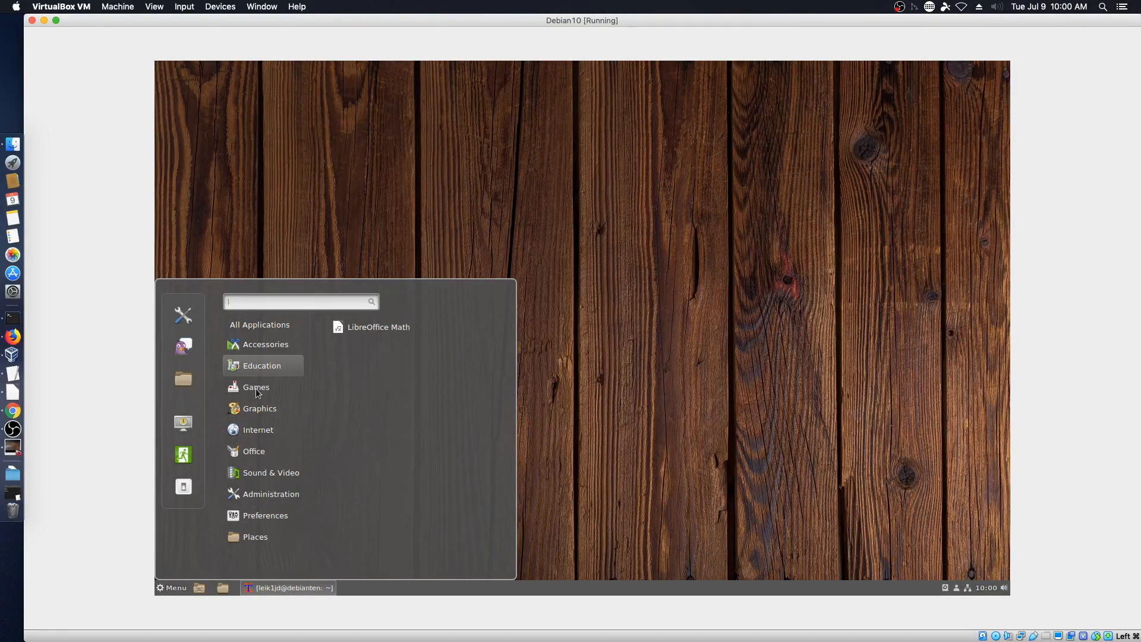
pyautogui.click(256, 387)
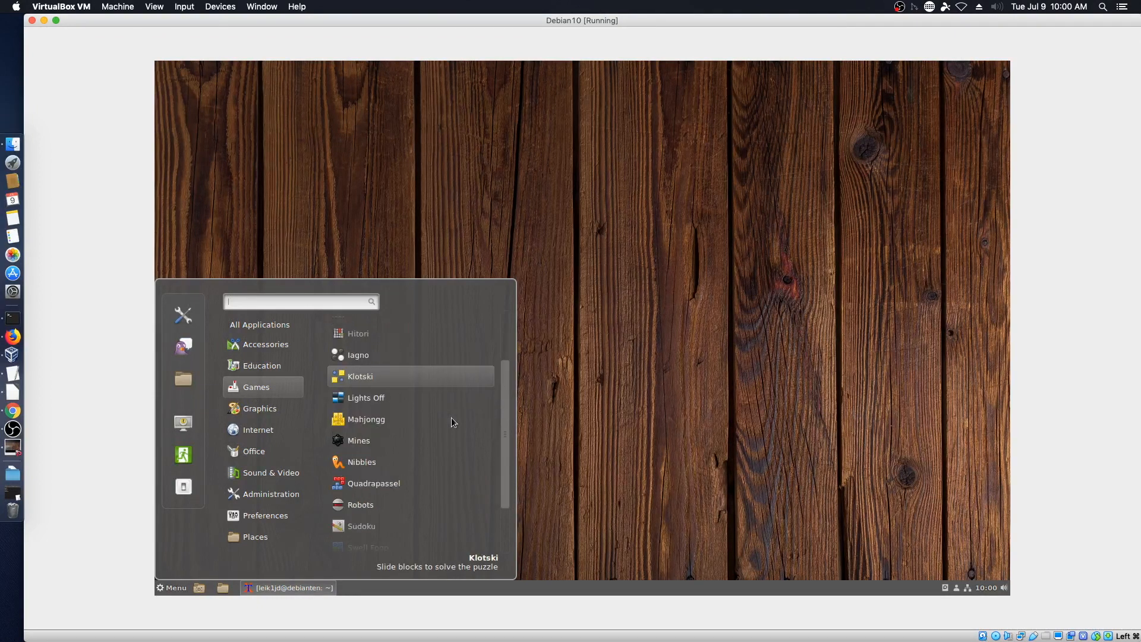
pyautogui.scroll(-3)
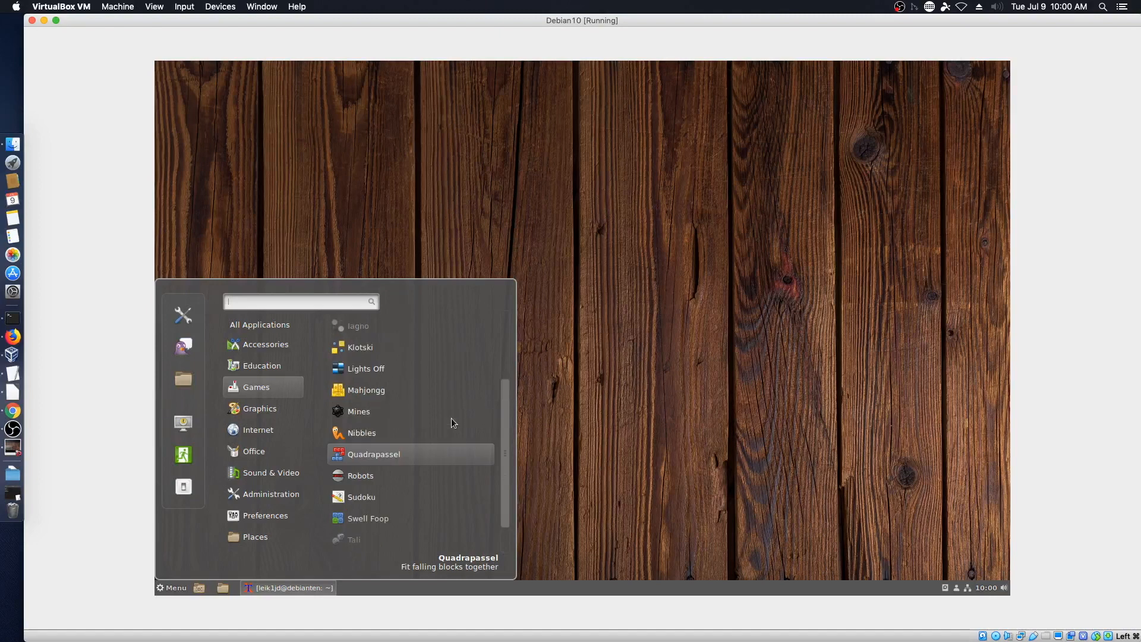
pyautogui.click(259, 408)
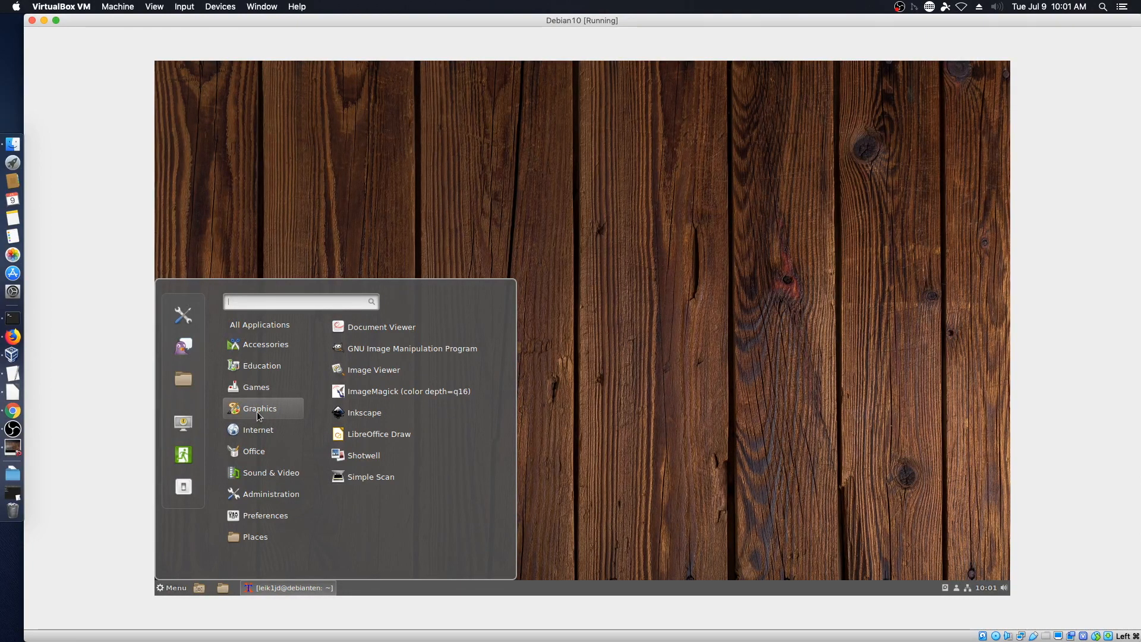
# Browse the Internet, Sound & Video, Administration, Preferences and Places menu categories
pyautogui.click(258, 430)
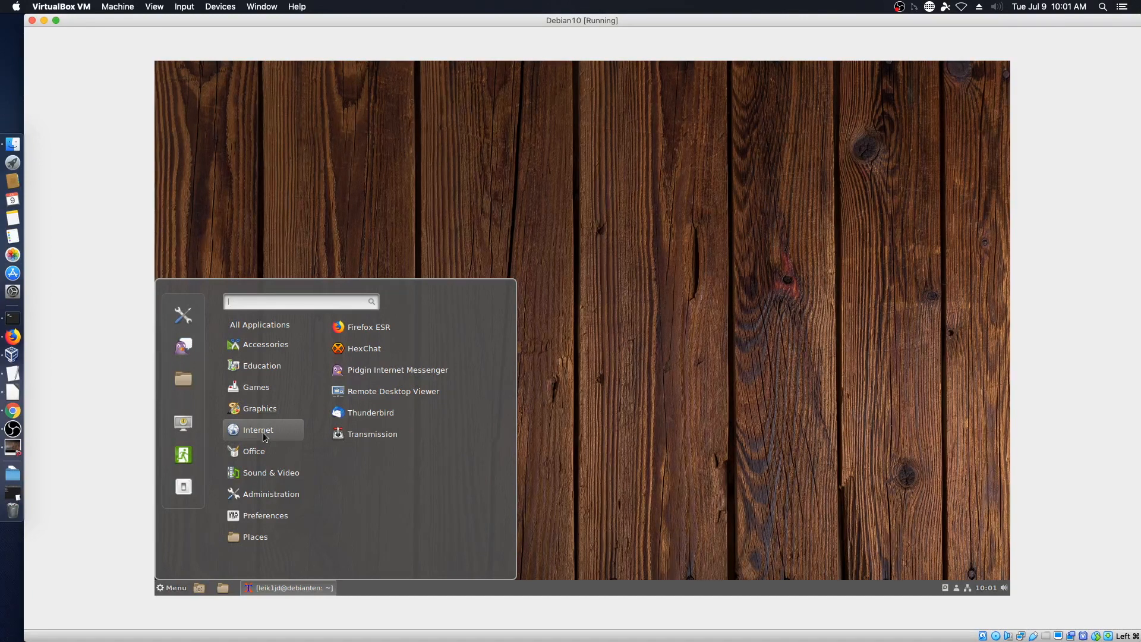
pyautogui.moveTo(384, 398)
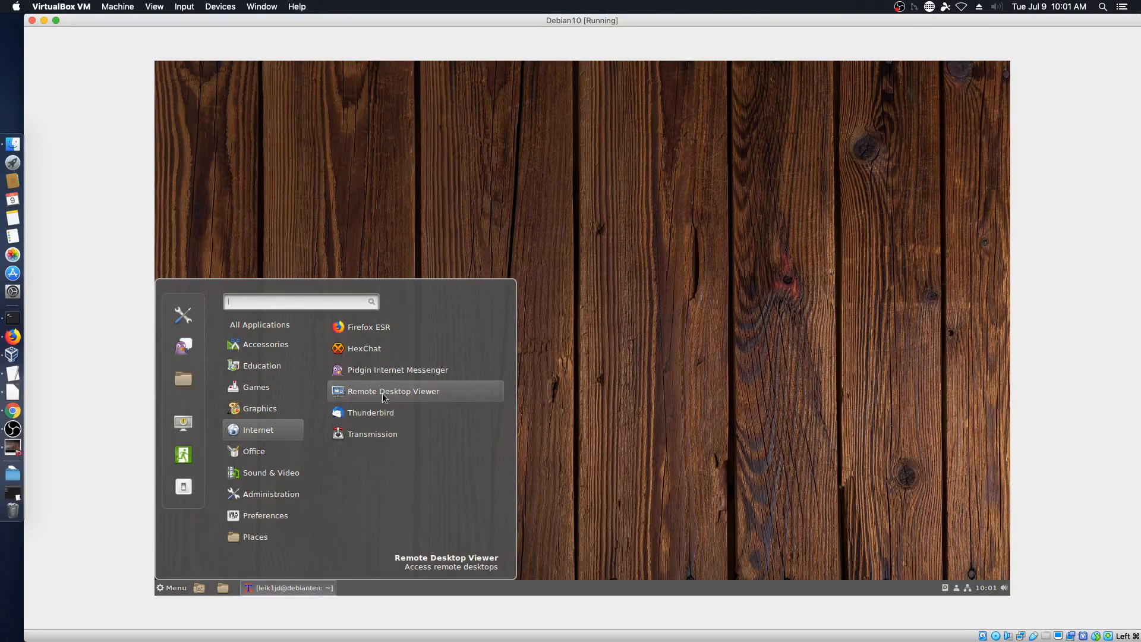
pyautogui.moveTo(403, 402)
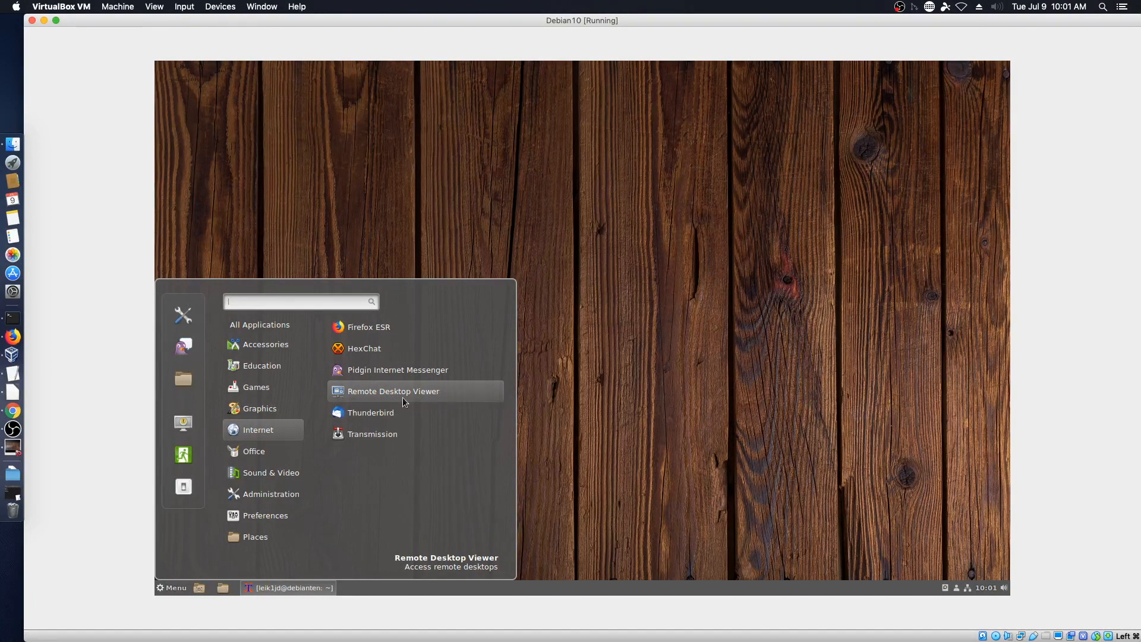
pyautogui.moveTo(377, 419)
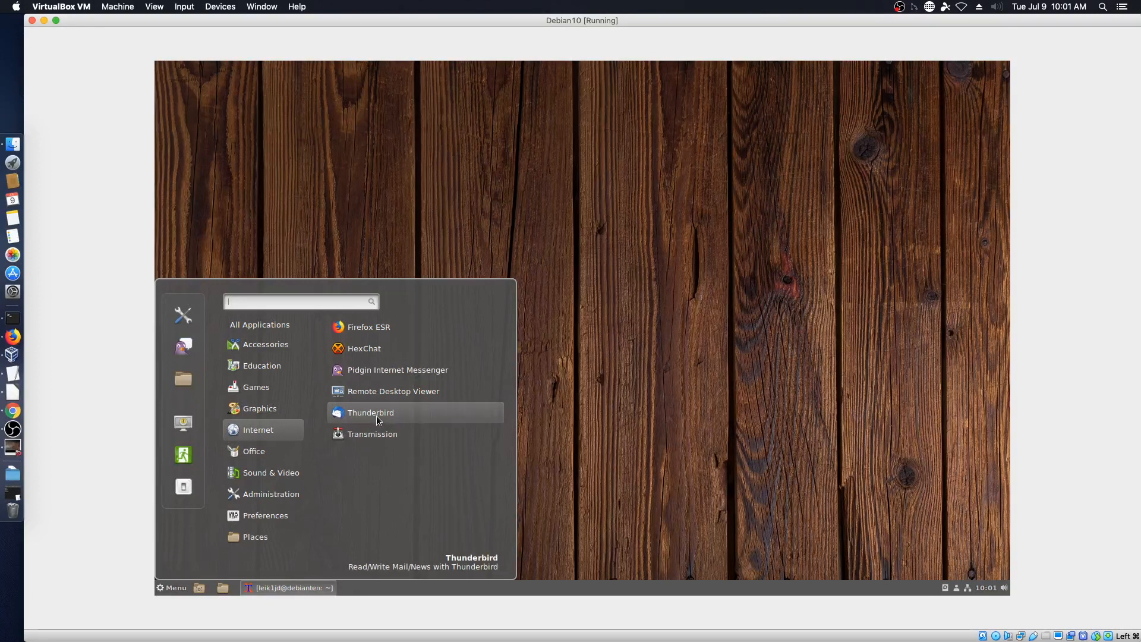
pyautogui.moveTo(362, 441)
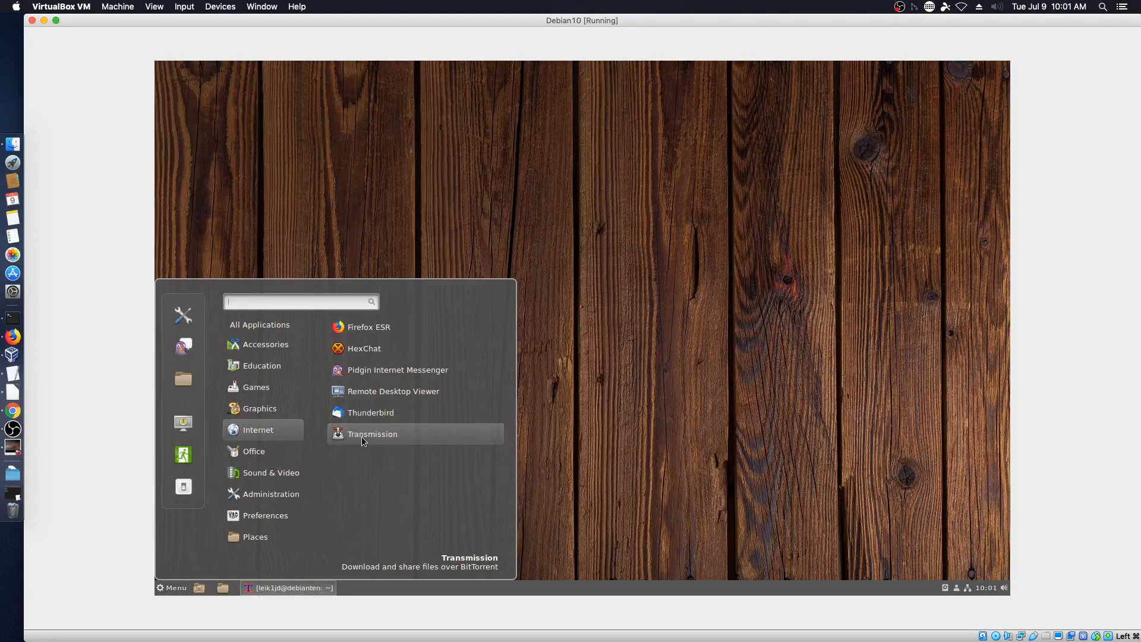
pyautogui.click(254, 451)
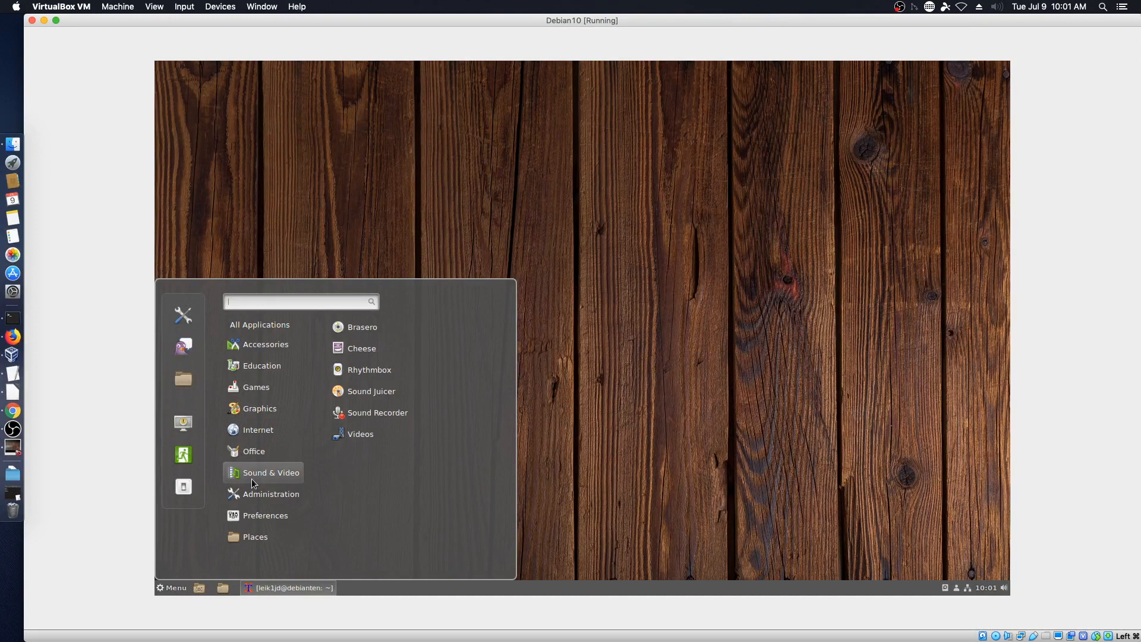
pyautogui.click(271, 493)
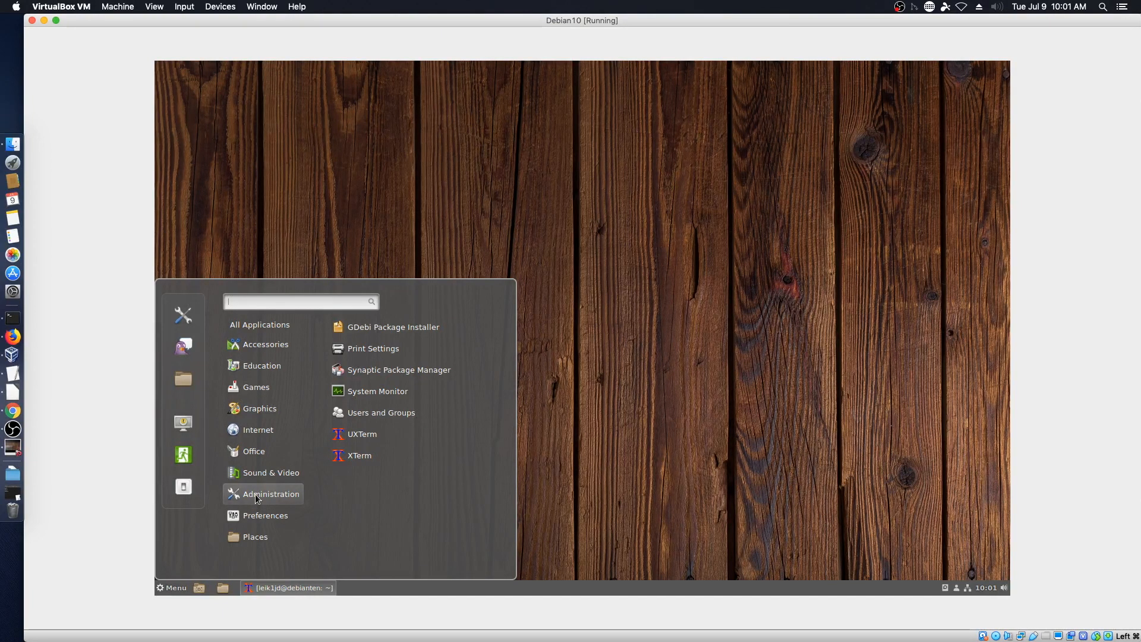
pyautogui.click(265, 516)
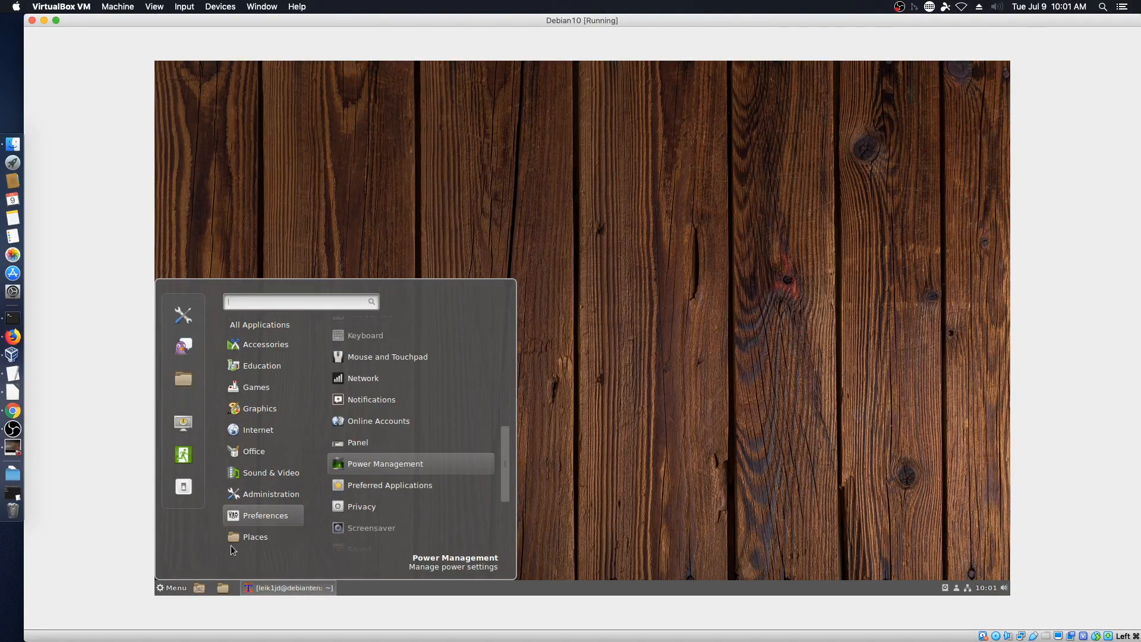
pyautogui.click(255, 537)
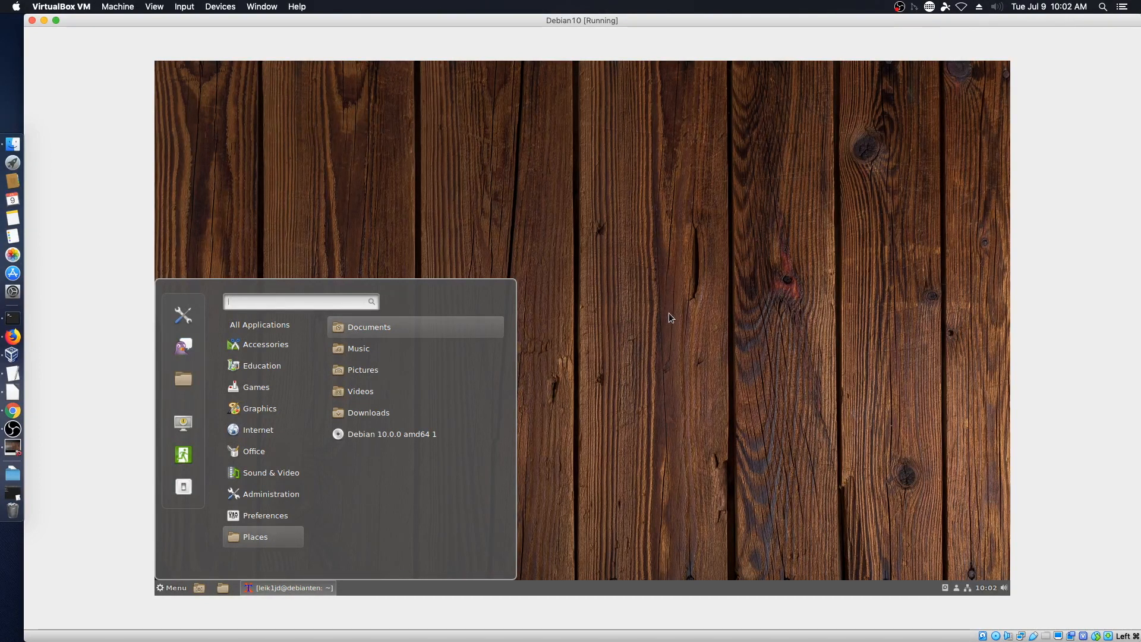
# Reopen the Cinnamon menu and search applications for 'store' and then 'software'
pyautogui.click(172, 588)
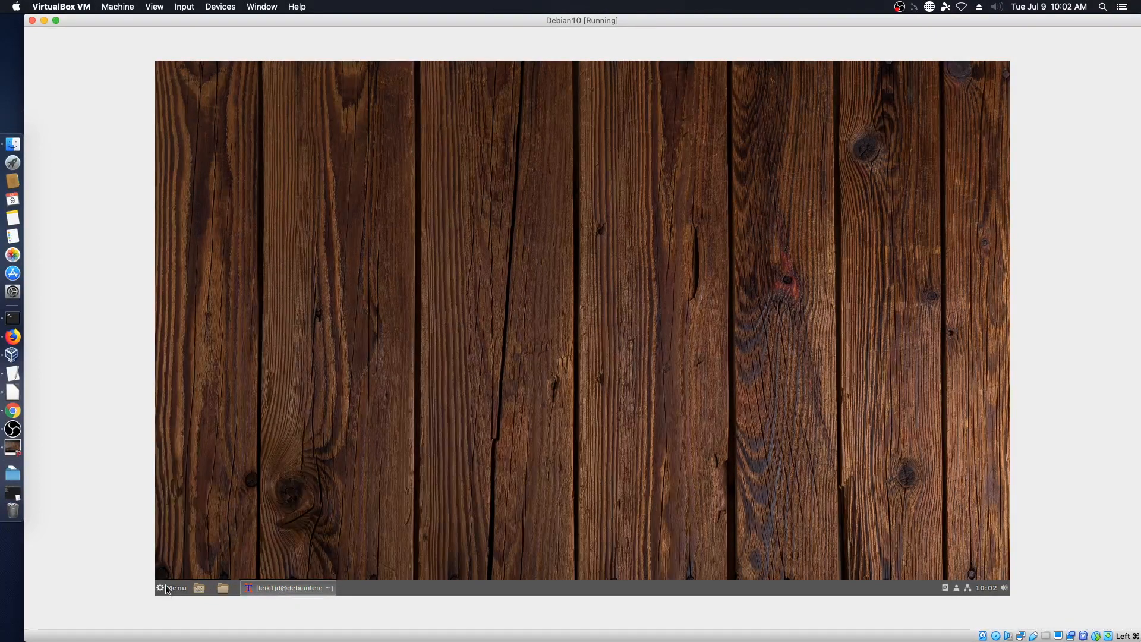
pyautogui.click(172, 588)
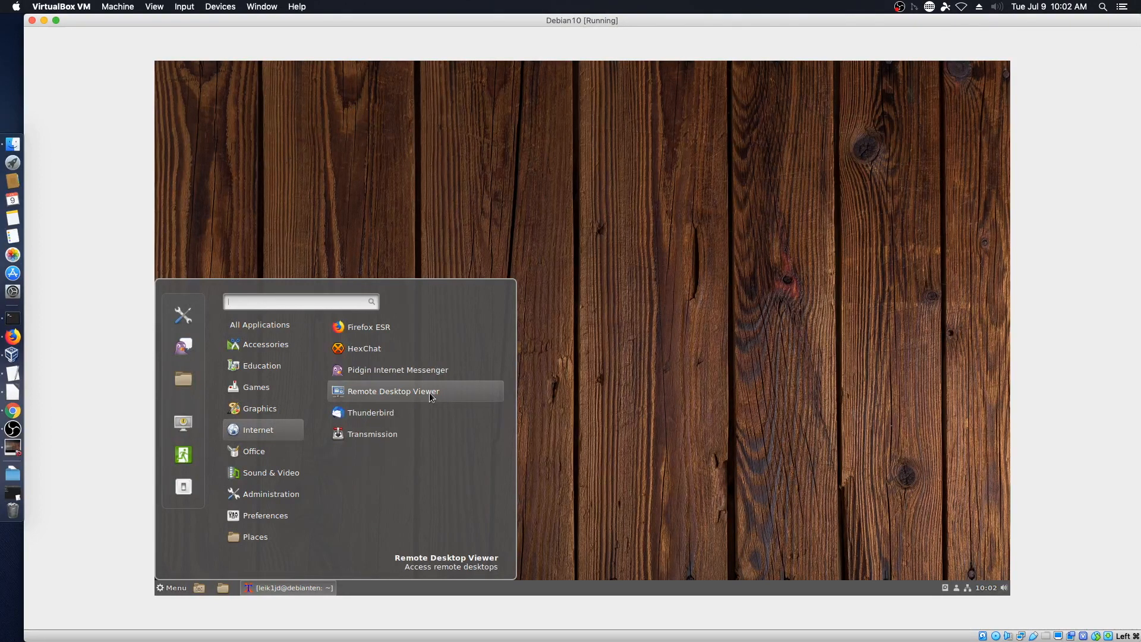
pyautogui.click(271, 473)
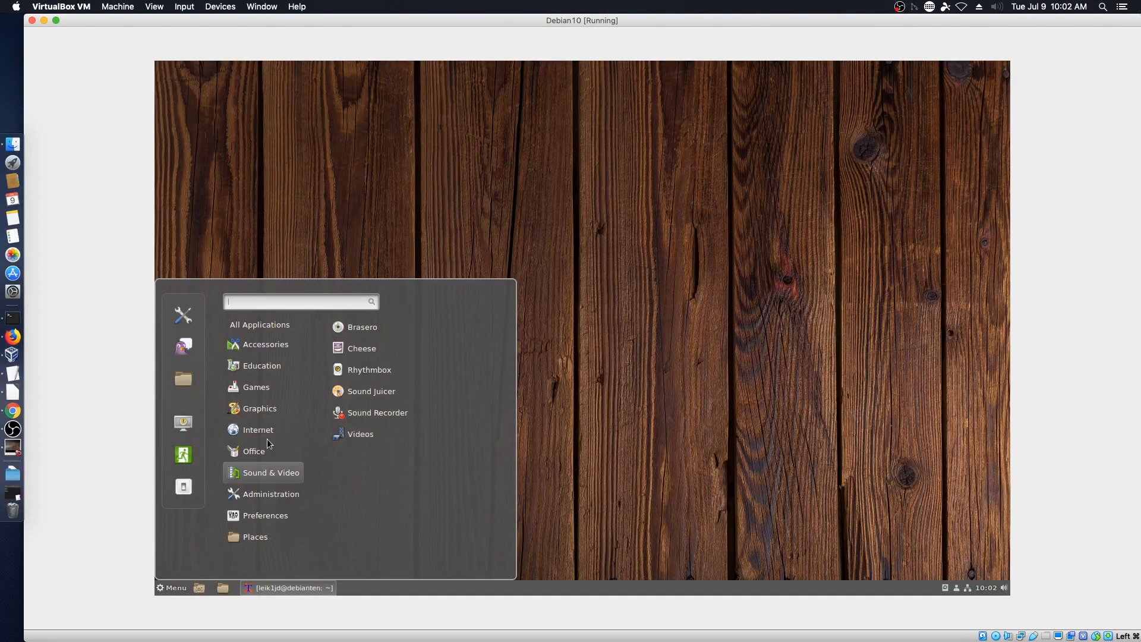
pyautogui.write('store')
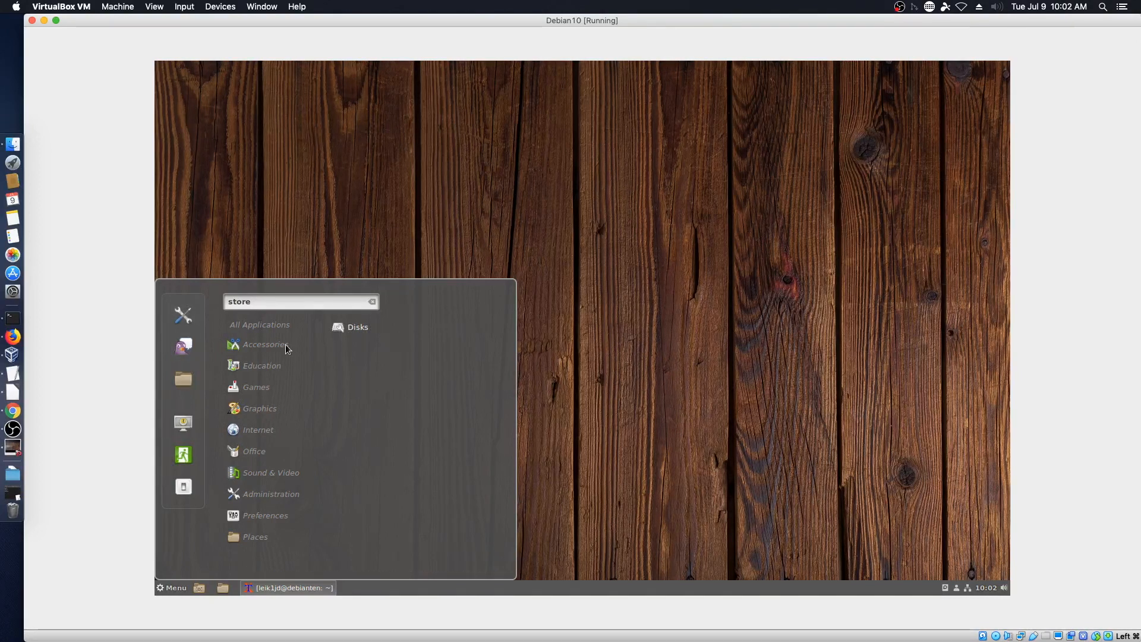
pyautogui.click(255, 537)
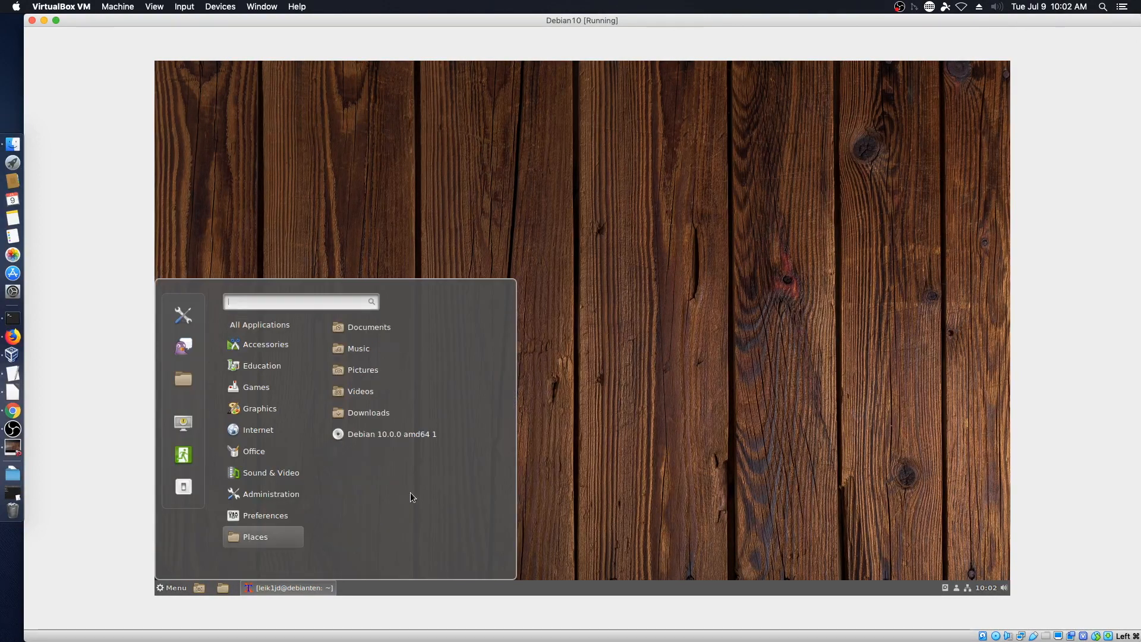
pyautogui.write('software')
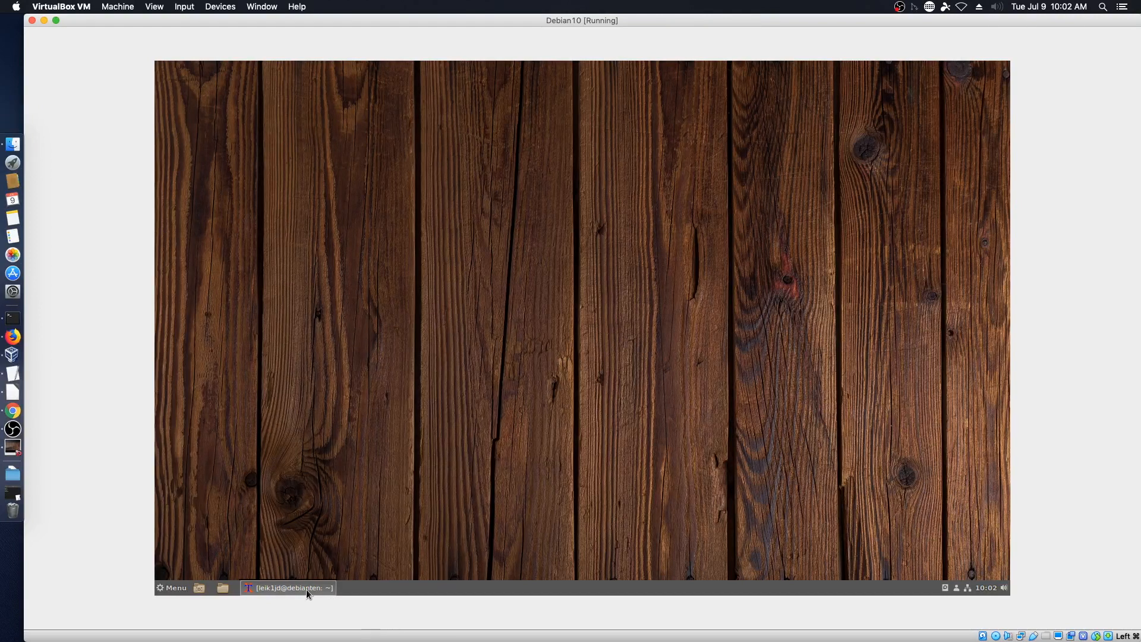
# Restore the terminal and page through initialscan.txt using less
pyautogui.click(289, 588)
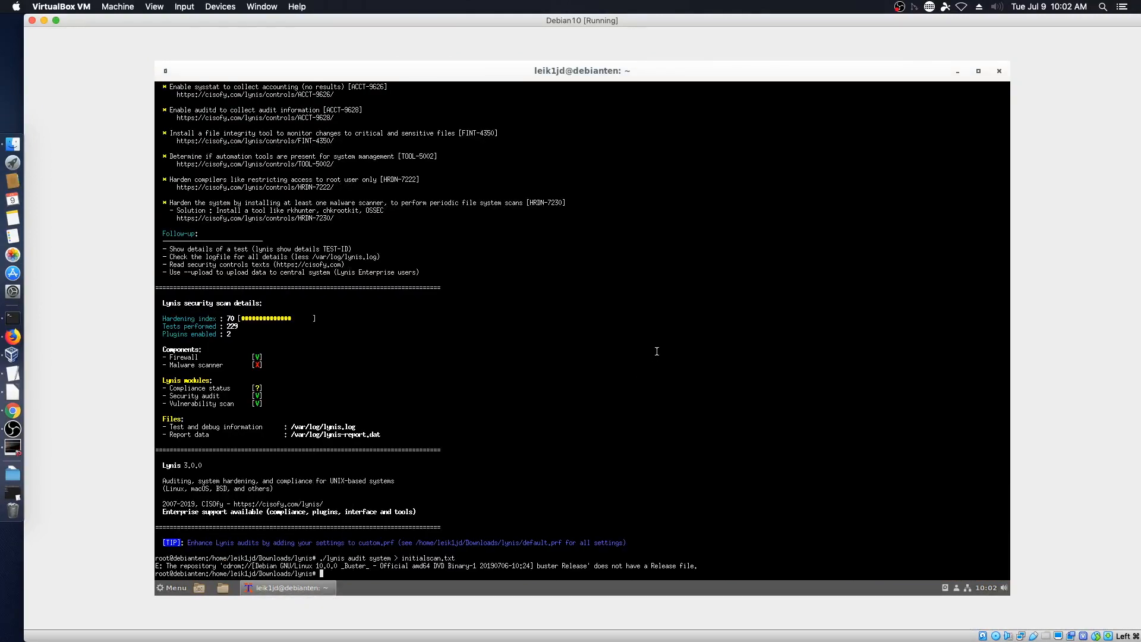
pyautogui.write('less')
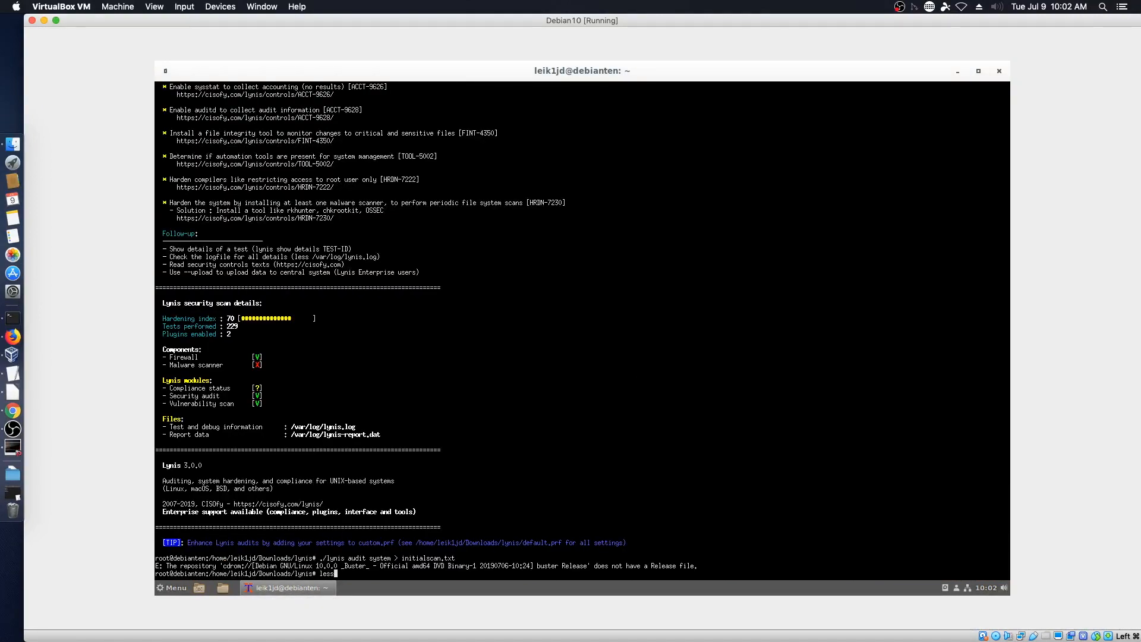
pyautogui.write('initialscan.txt')
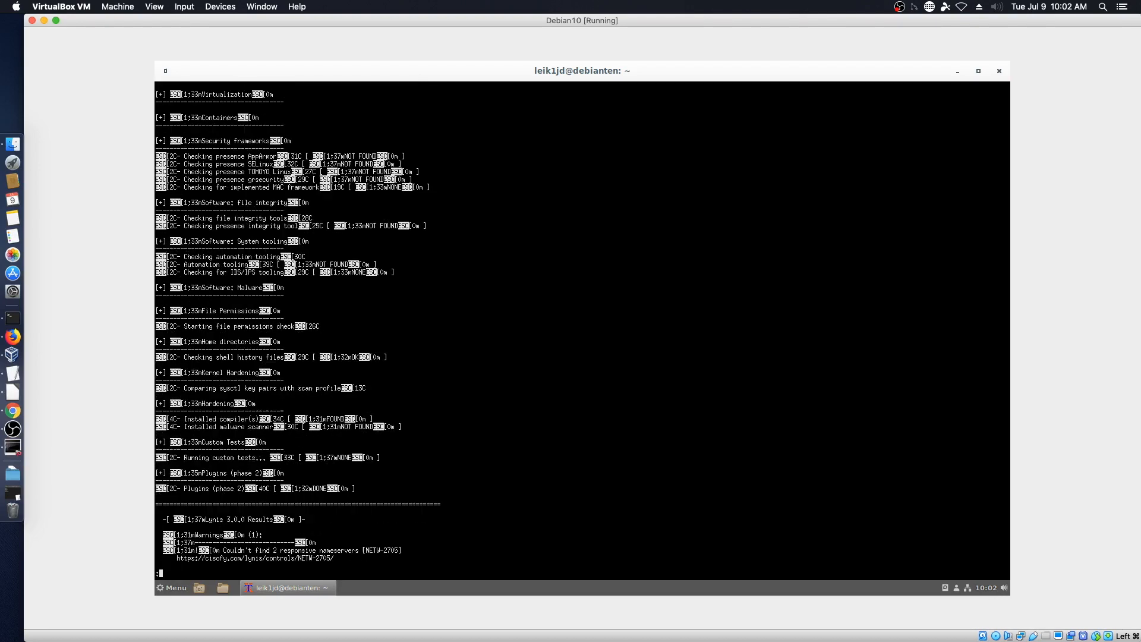
pyautogui.scroll(-3)
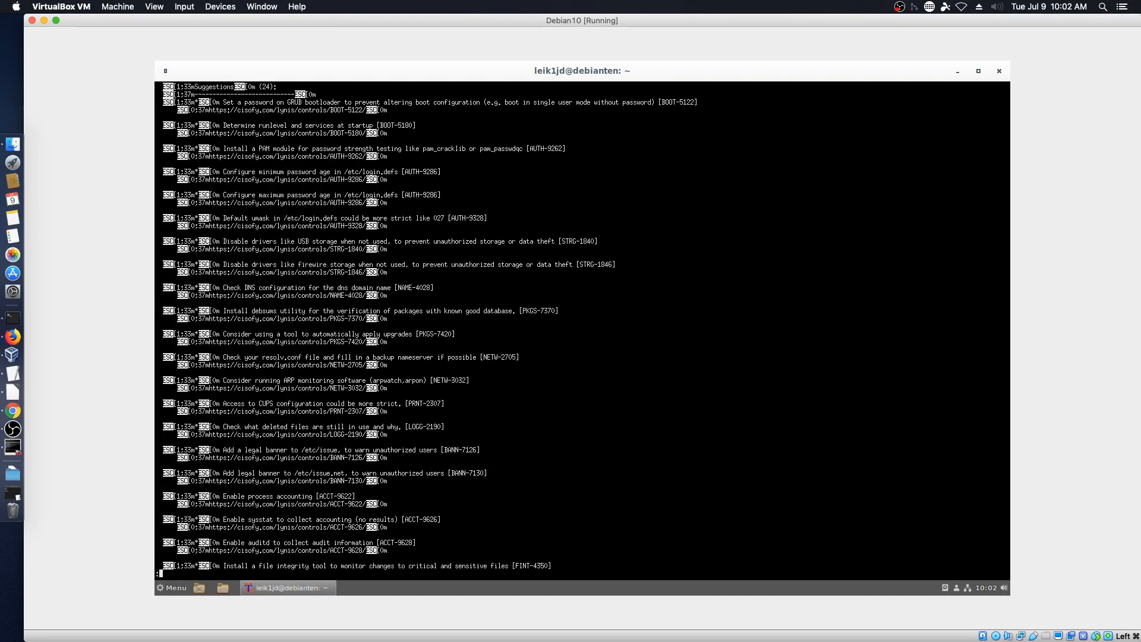
pyautogui.scroll(-3)
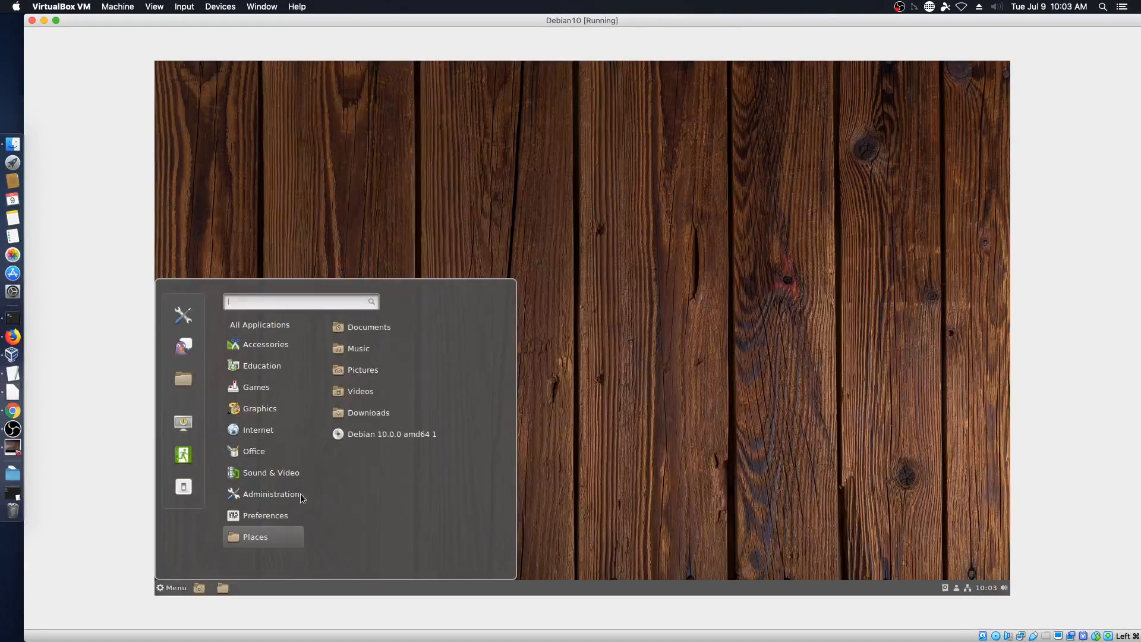
# In XTerm, become root with su, run 'apt install gnome-terminal -y', then exit
pyautogui.click(272, 494)
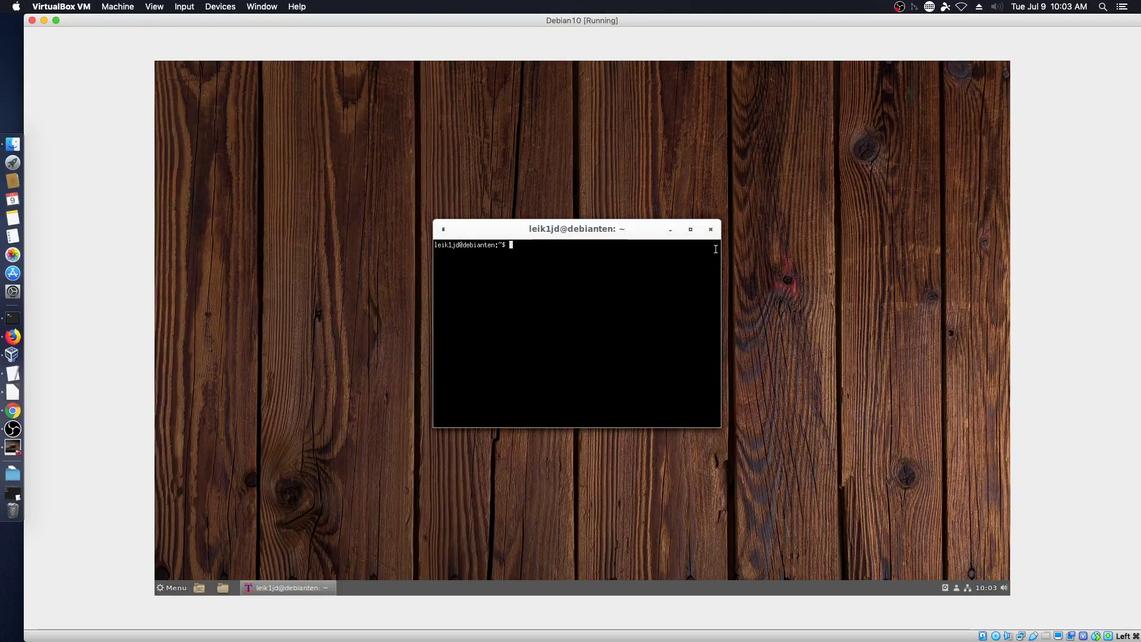
pyautogui.moveTo(697, 206)
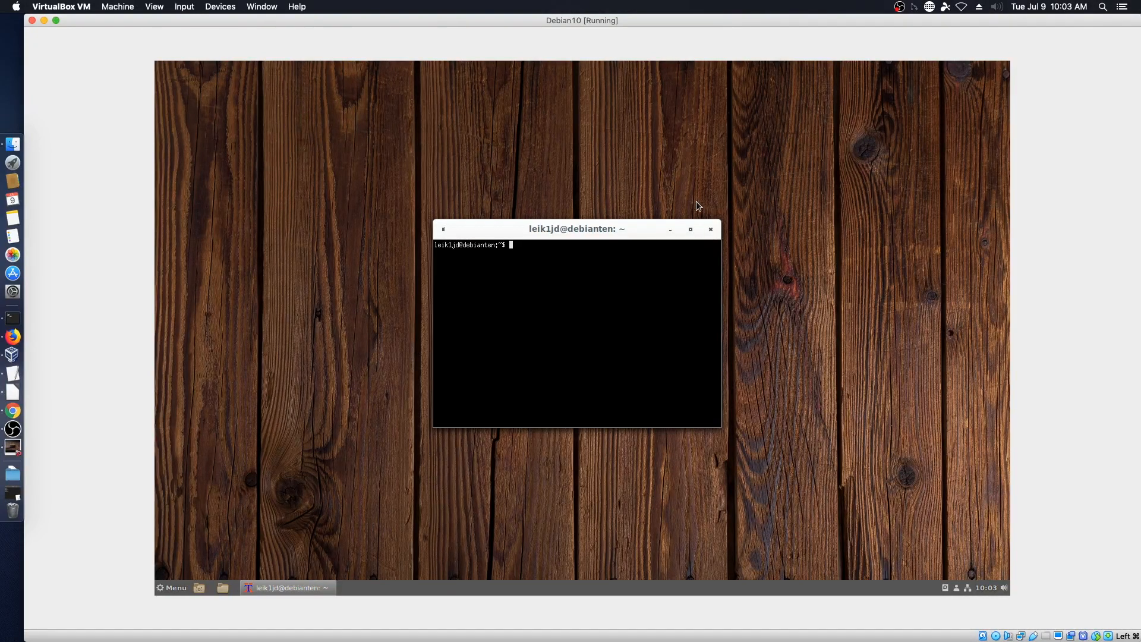
pyautogui.write('su')
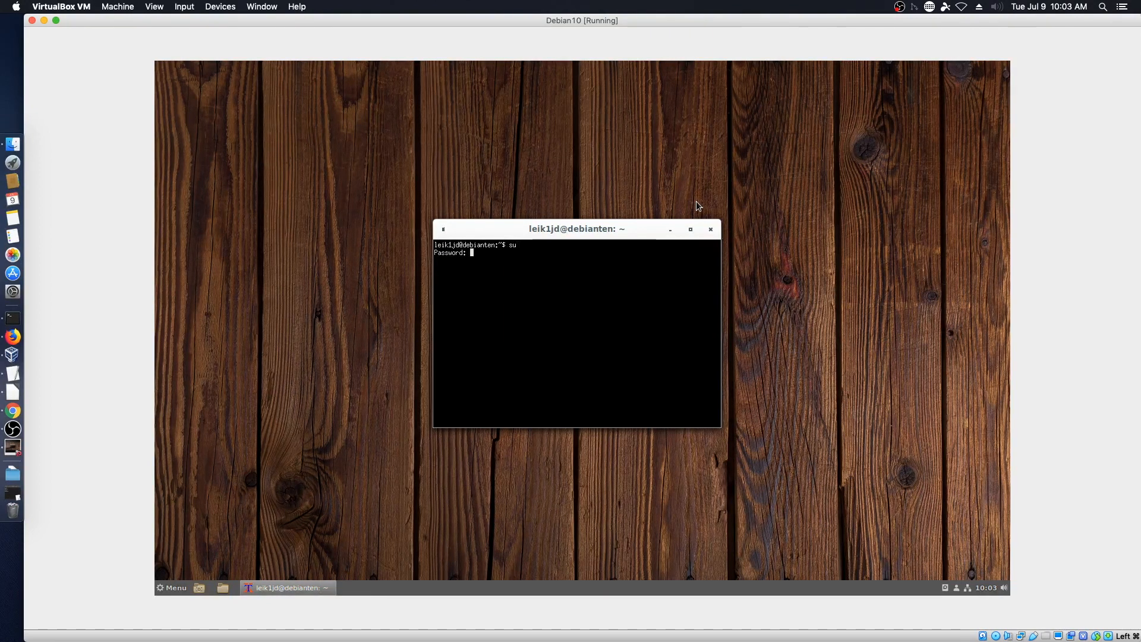
pyautogui.write('apt install gnome-terminal -y')
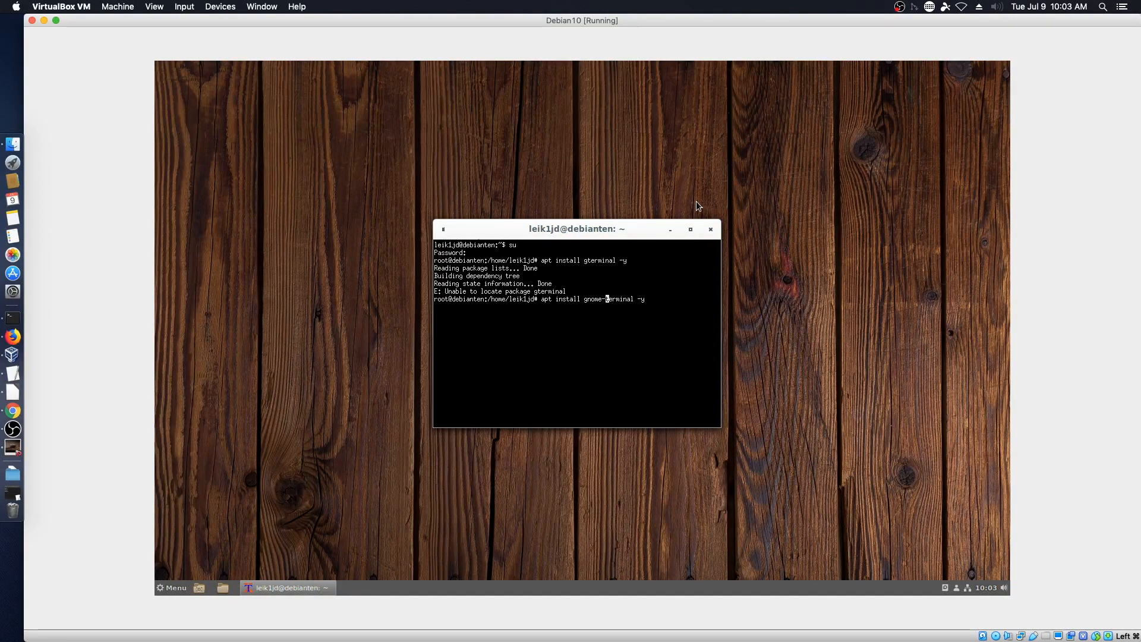
pyautogui.press('Return')
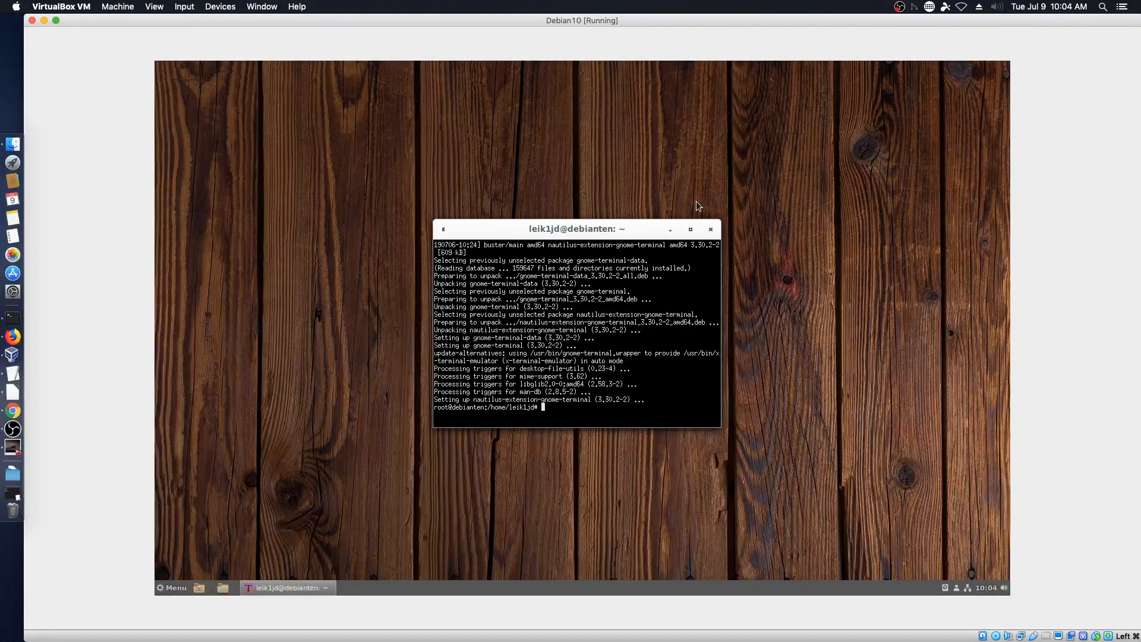
pyautogui.write('exit')
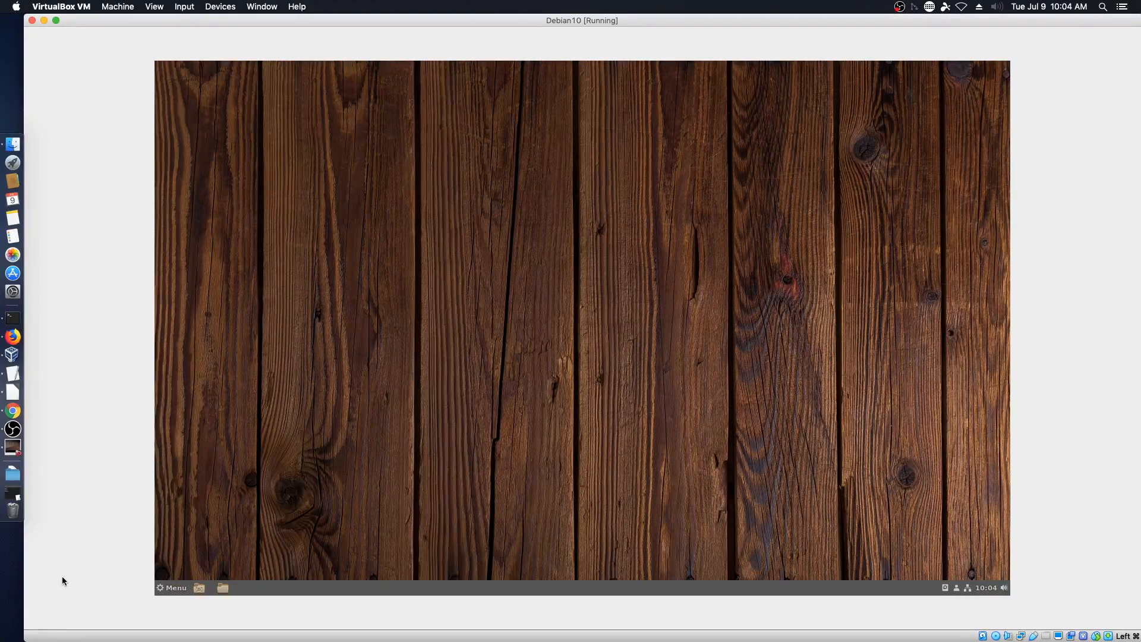
pyautogui.click(176, 588)
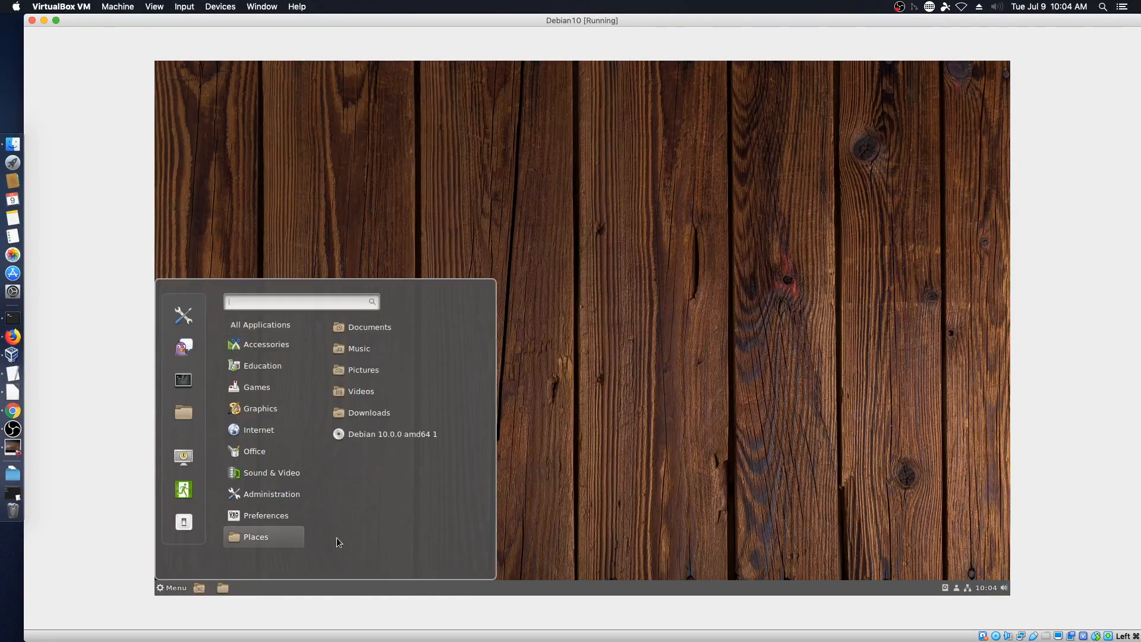
pyautogui.write('term')
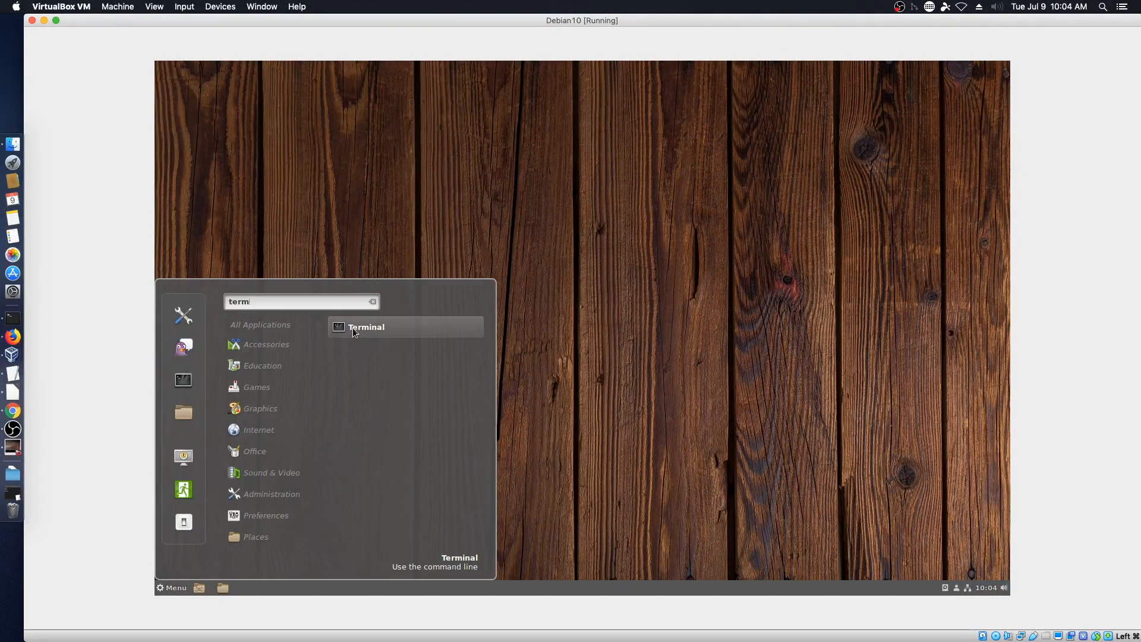
pyautogui.click(366, 327)
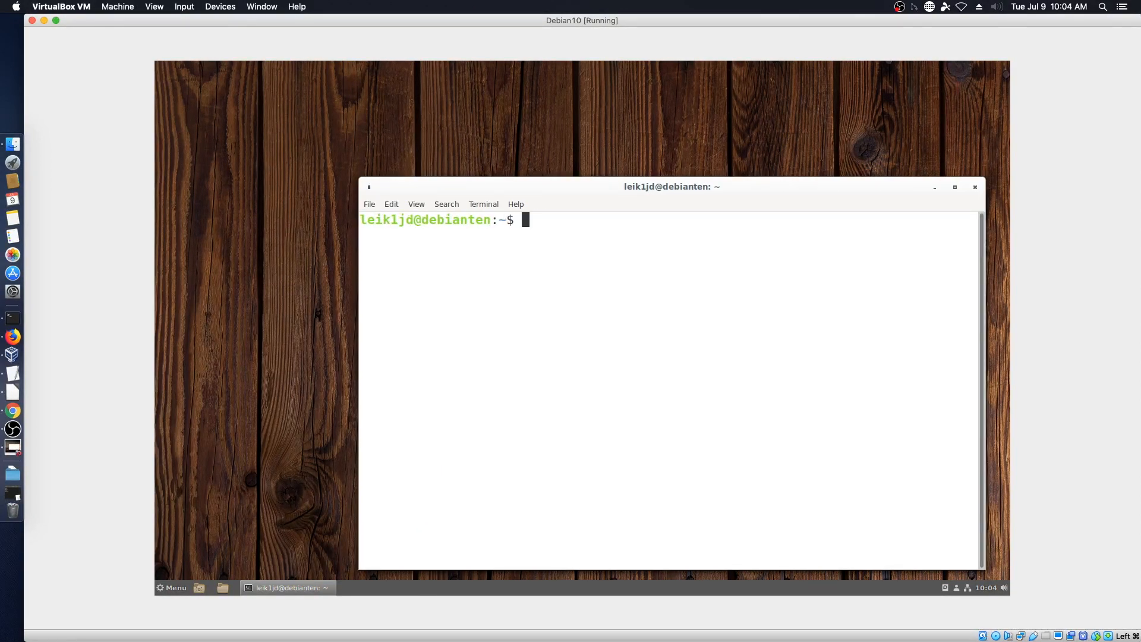
pyautogui.moveTo(670, 186); pyautogui.dragTo(450, 107)
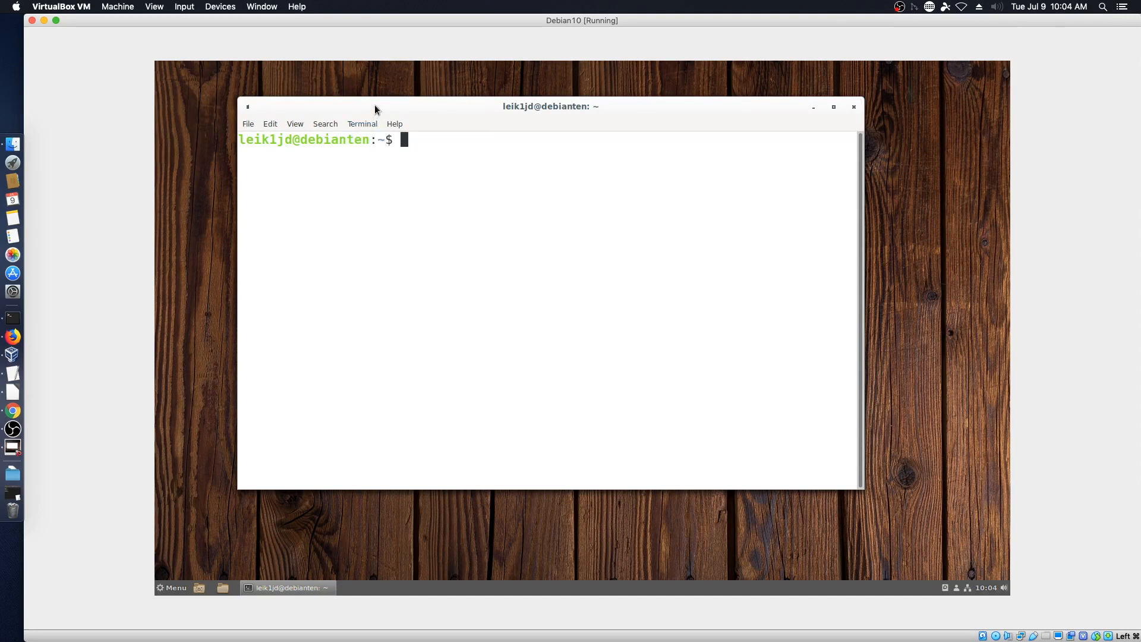
pyautogui.moveTo(855, 110)
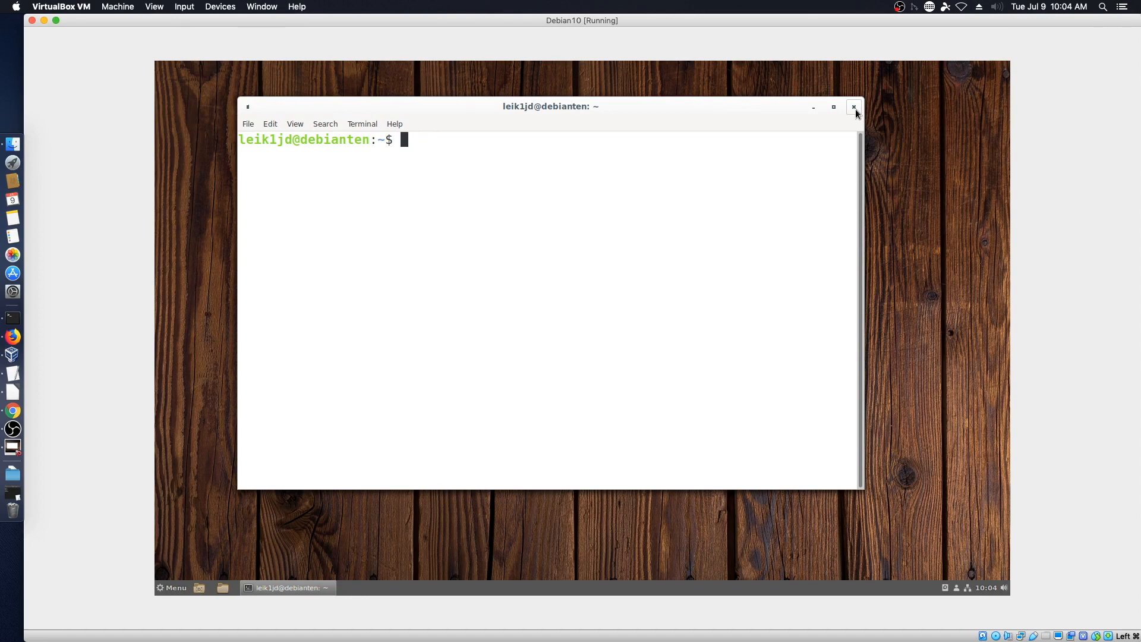
pyautogui.click(853, 108)
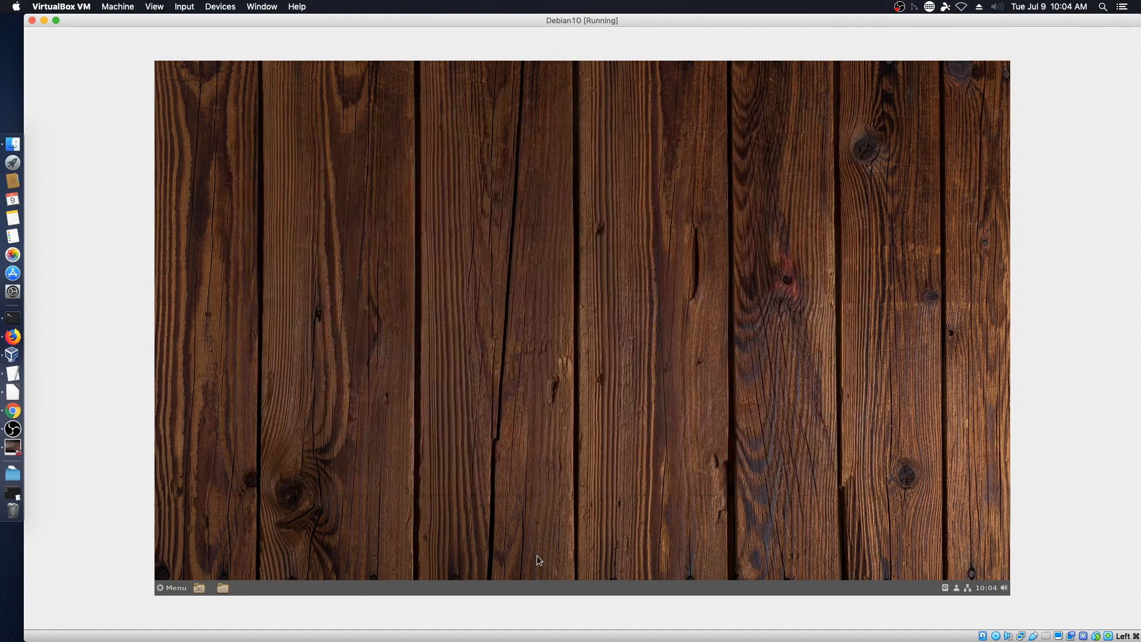
pyautogui.moveTo(437, 356)
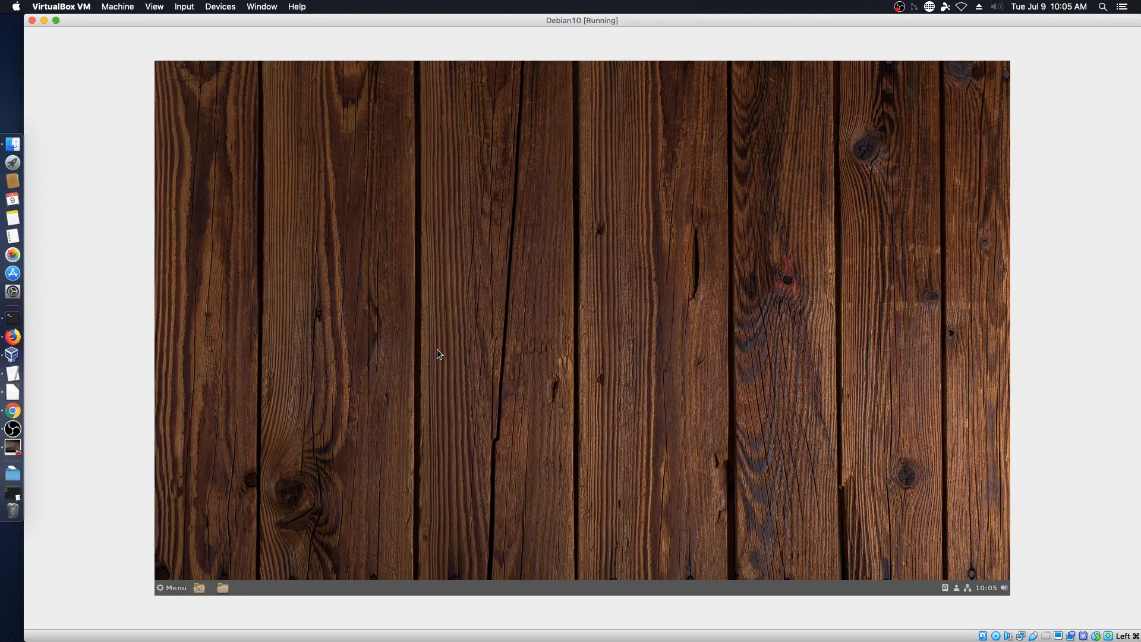